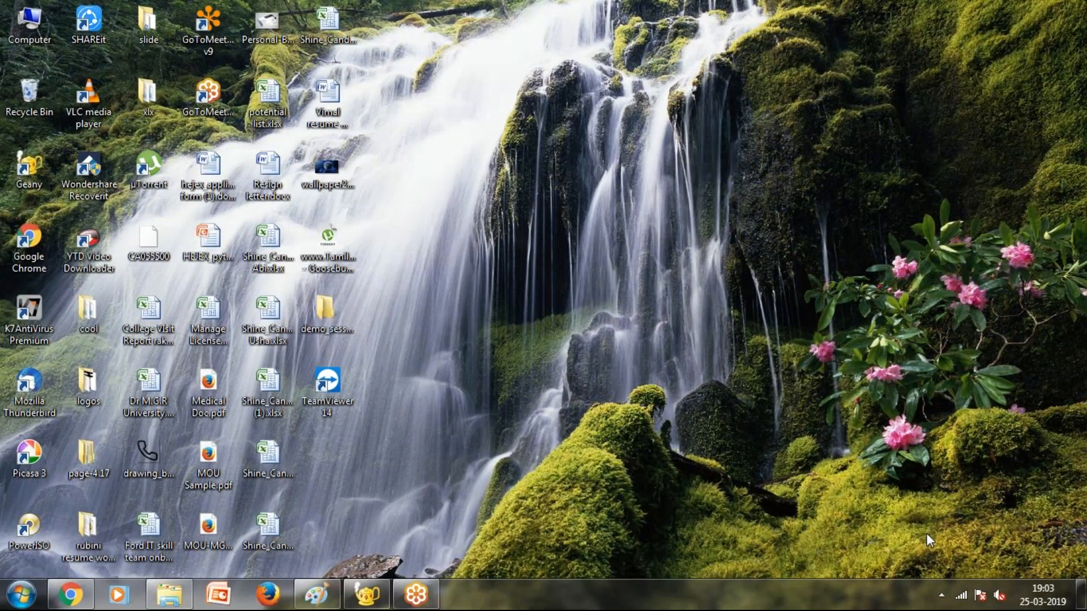
mouse_move(670, 392)
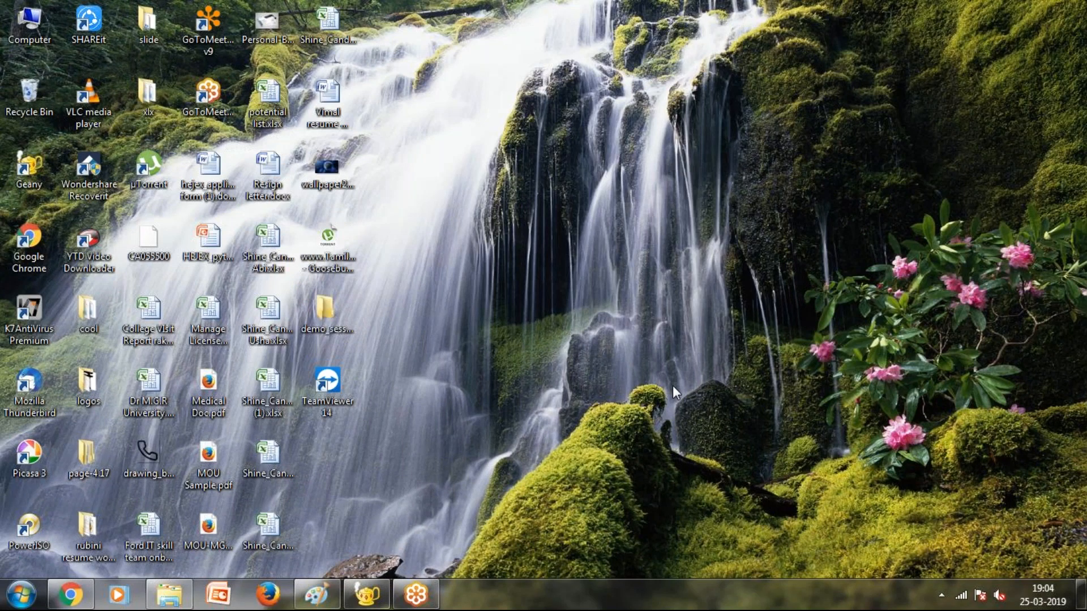
mouse_move(388, 550)
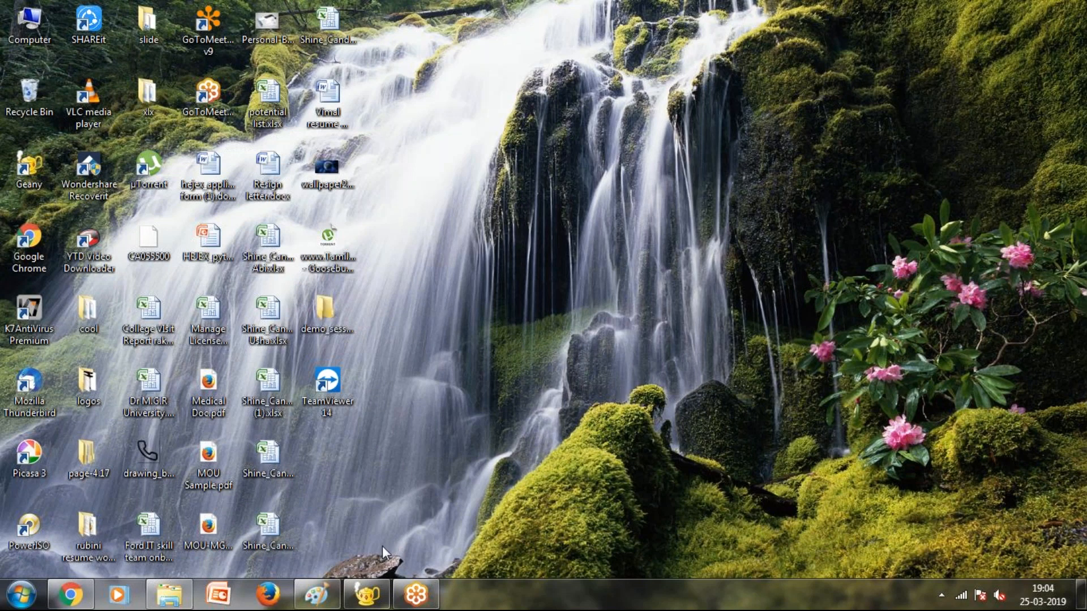
Launch Geany and select the h1 and p lines in index.html's head section.
click(313, 593)
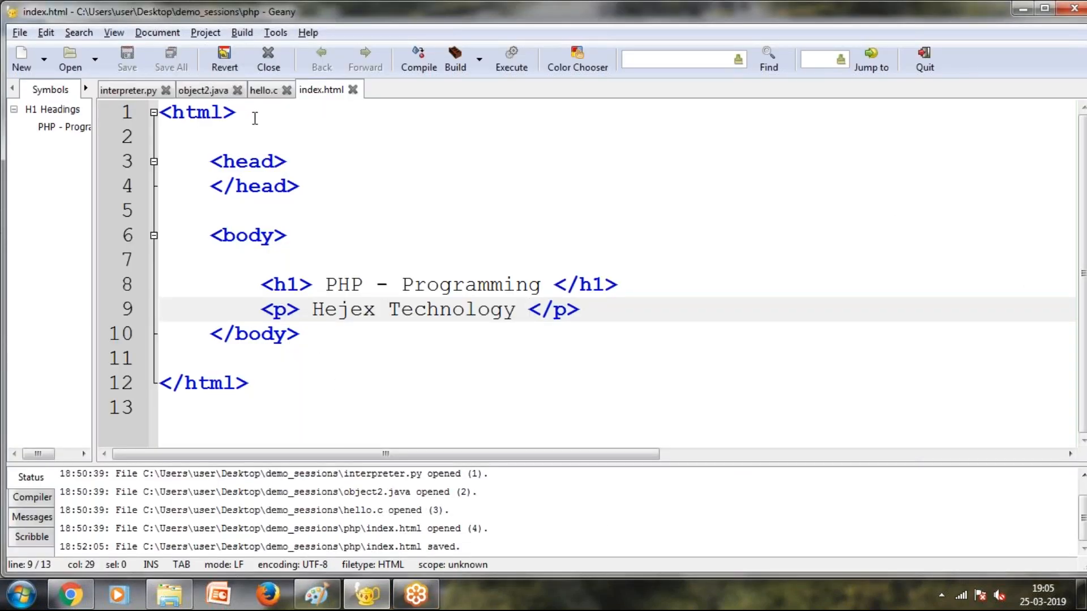
click(289, 161)
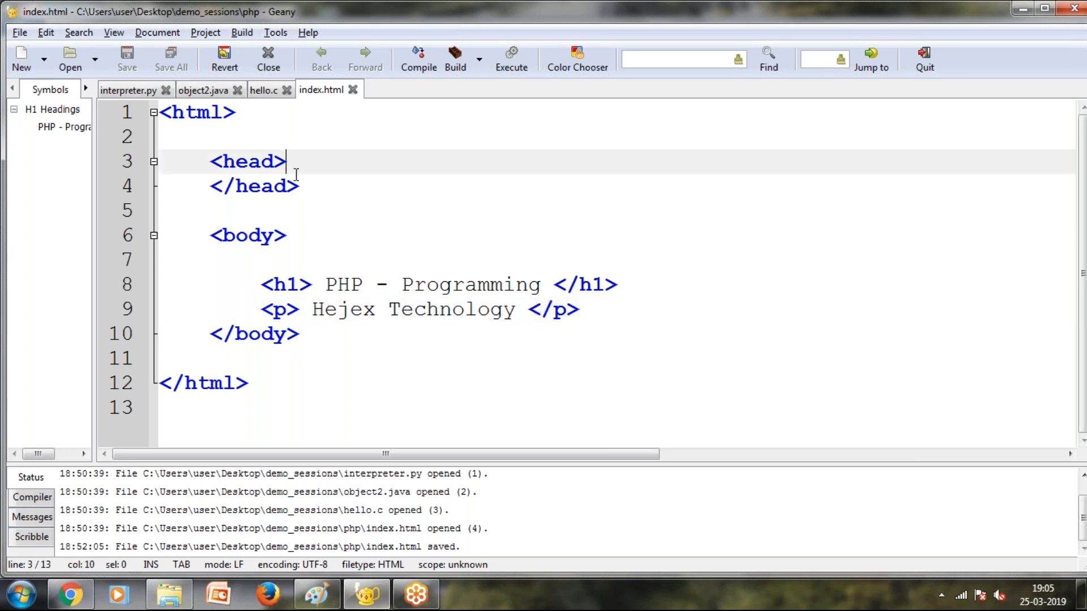
click(263, 284)
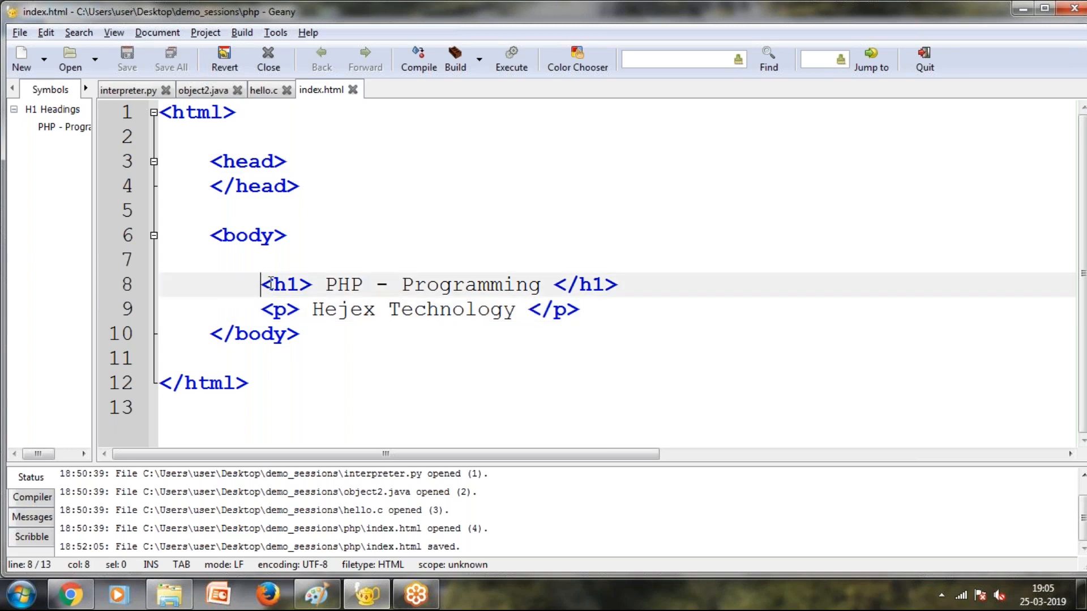
drag(260, 284, 575, 309)
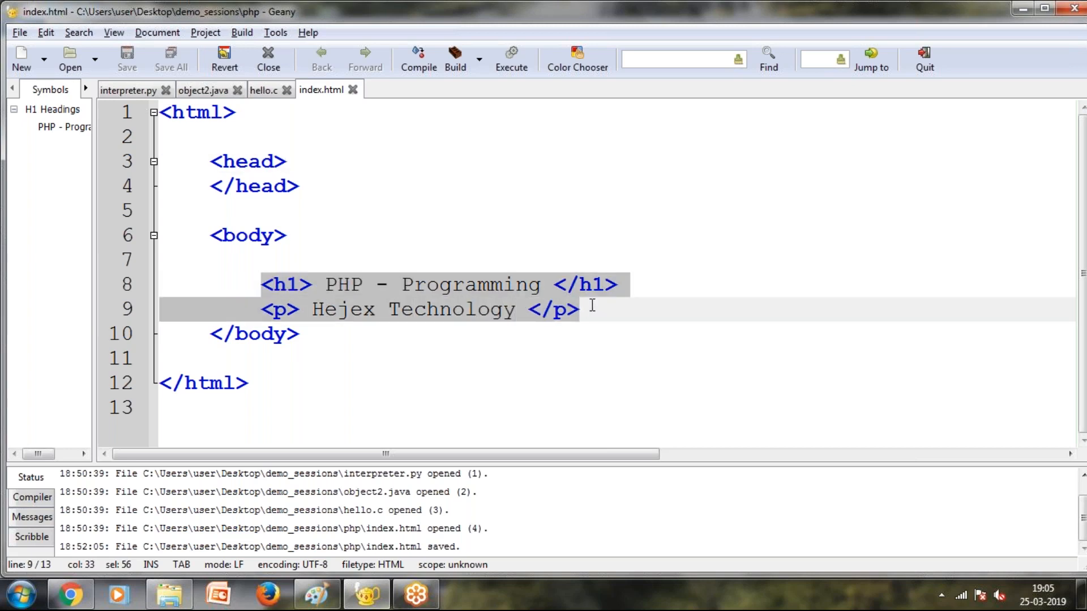
click(590, 309)
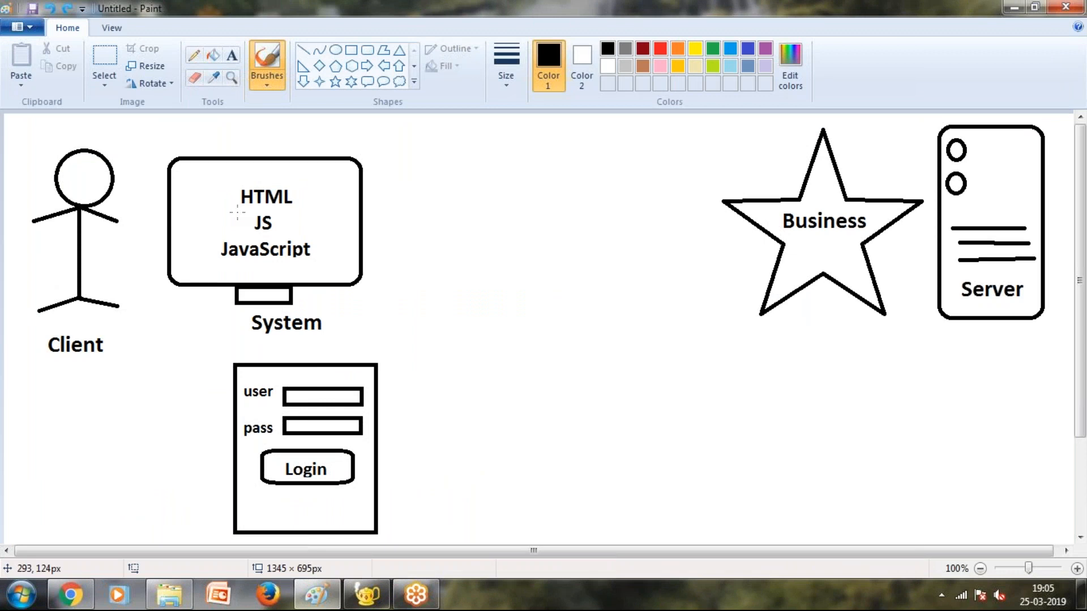
mouse_move(33, 226)
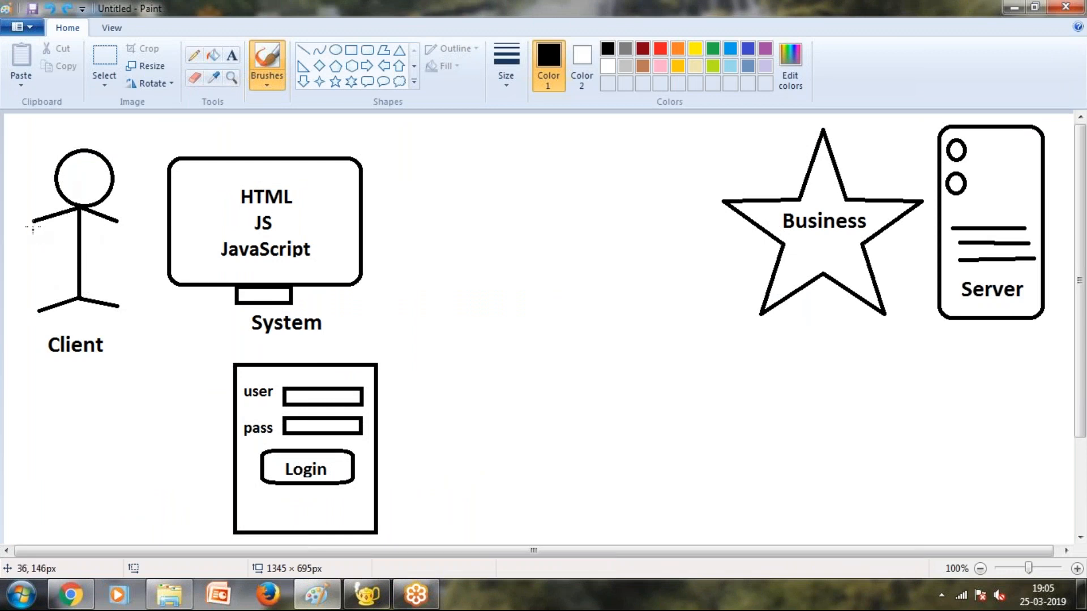
mouse_move(46, 330)
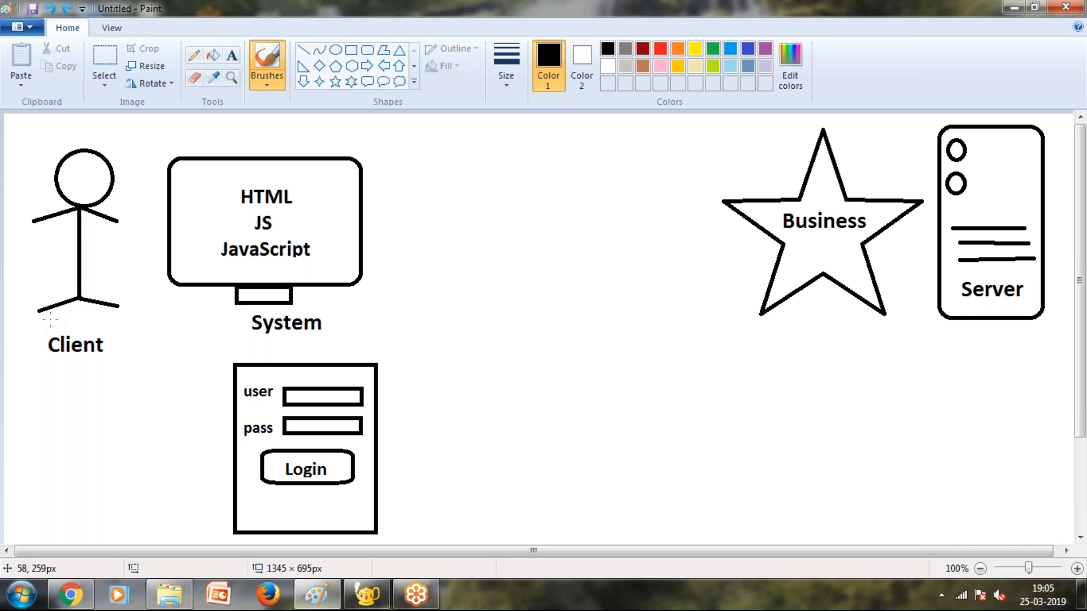
mouse_move(204, 203)
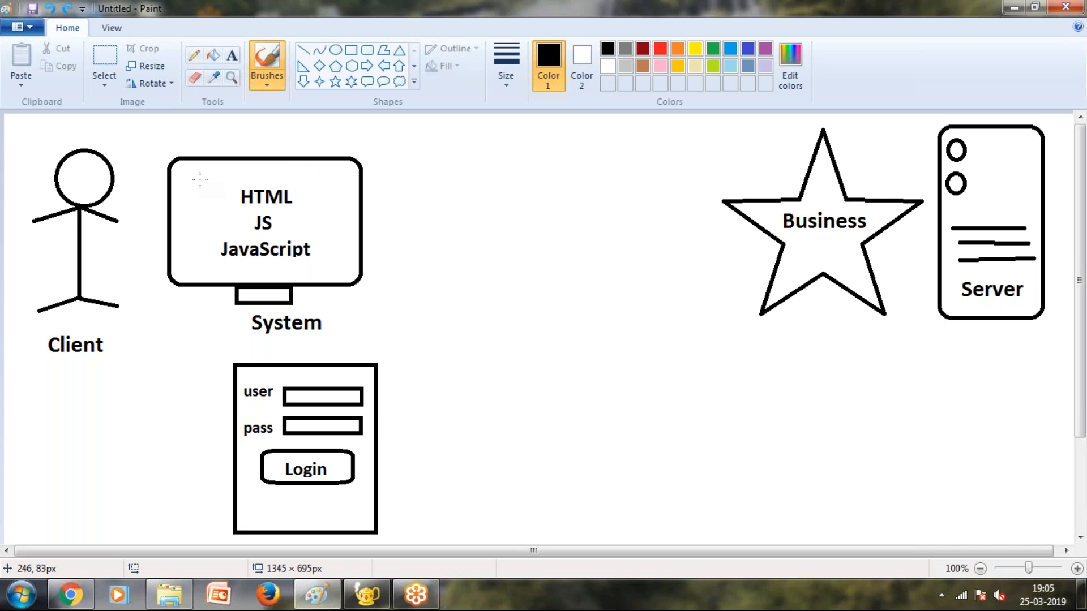
drag(199, 180, 319, 176)
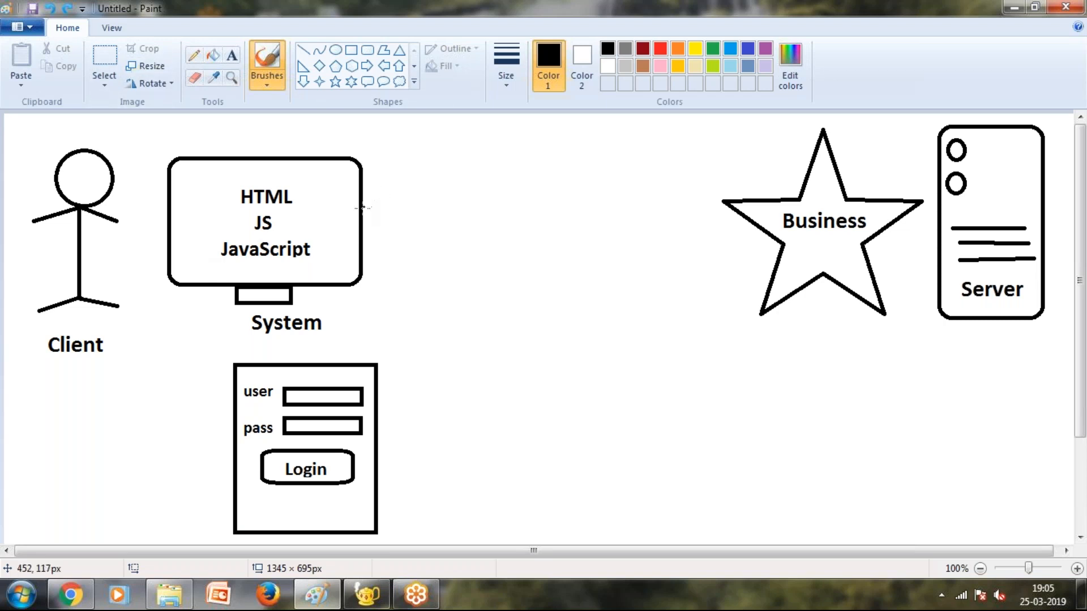
drag(363, 208, 588, 123)
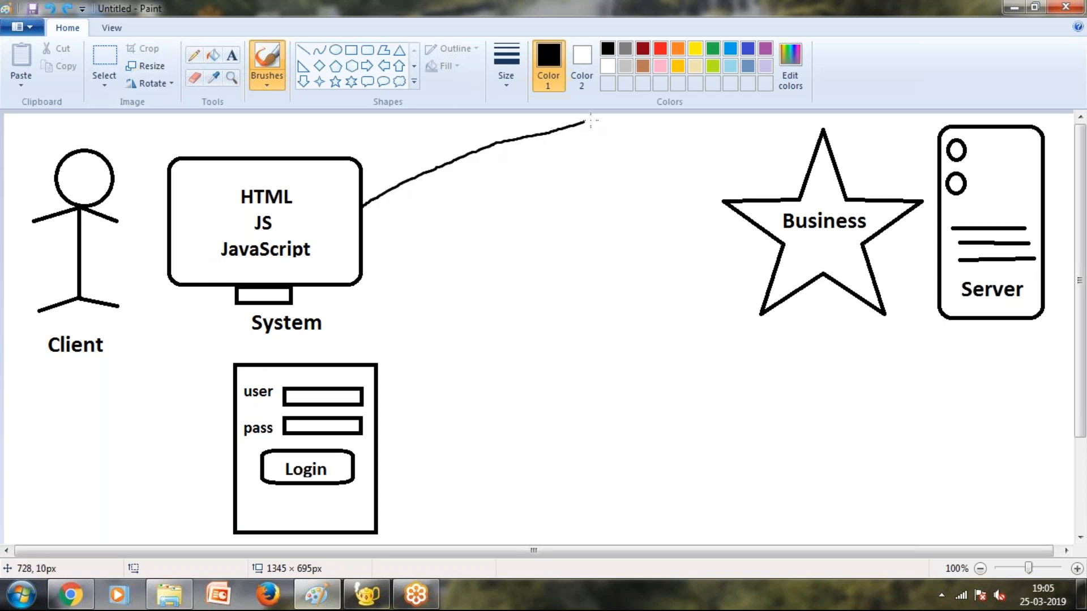
drag(575, 124, 770, 186)
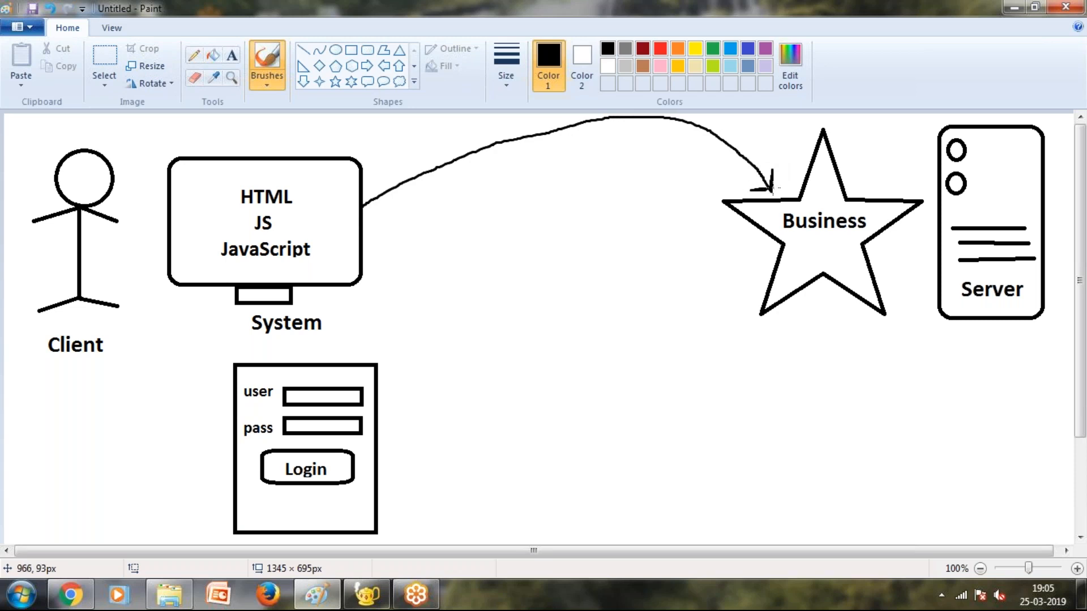
mouse_move(871, 192)
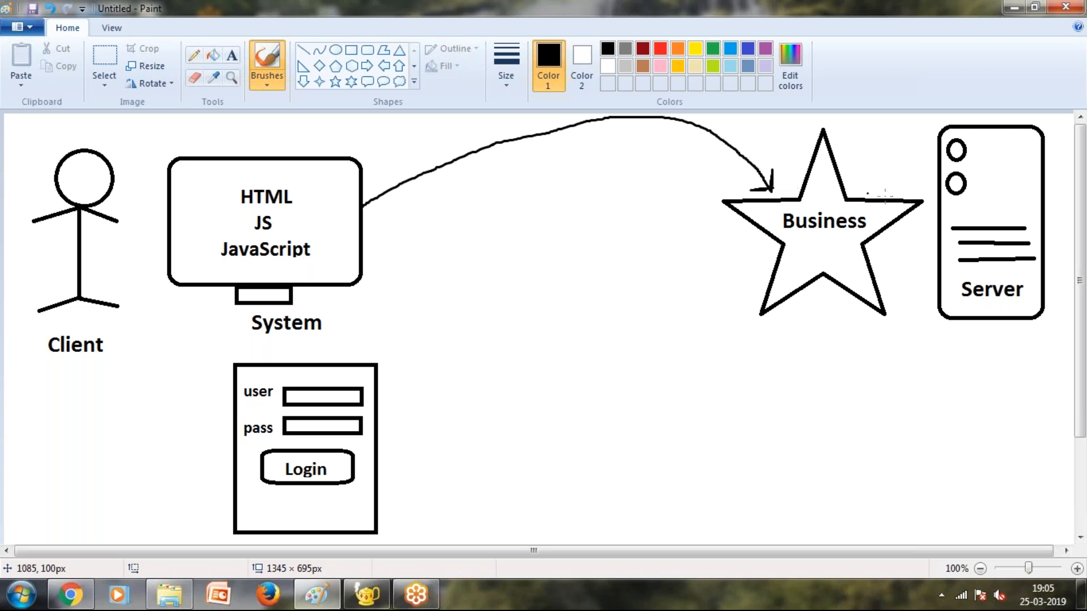
drag(852, 193, 932, 156)
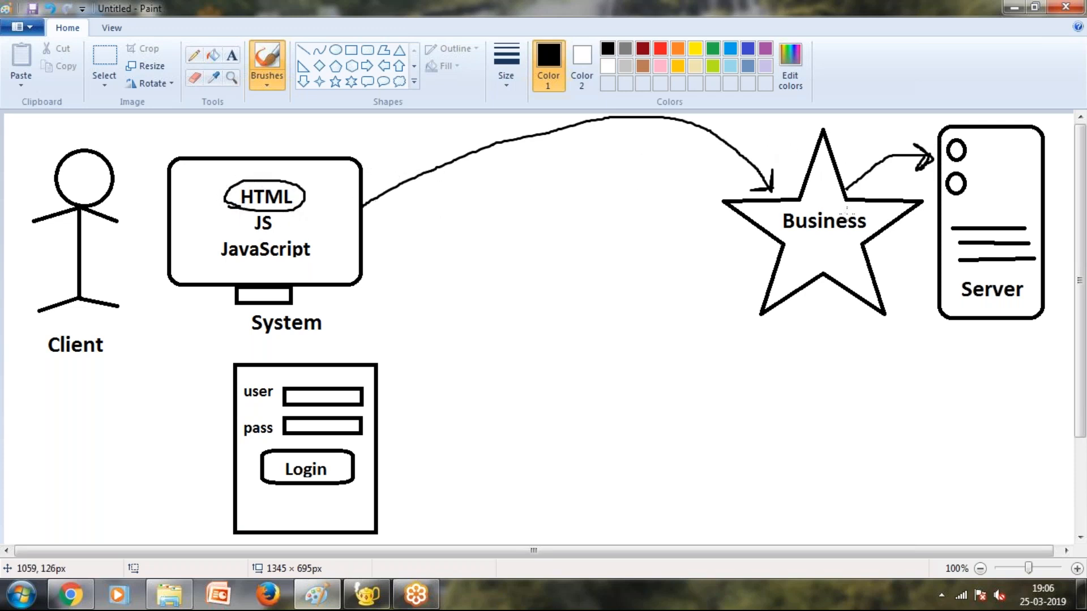
mouse_move(940, 338)
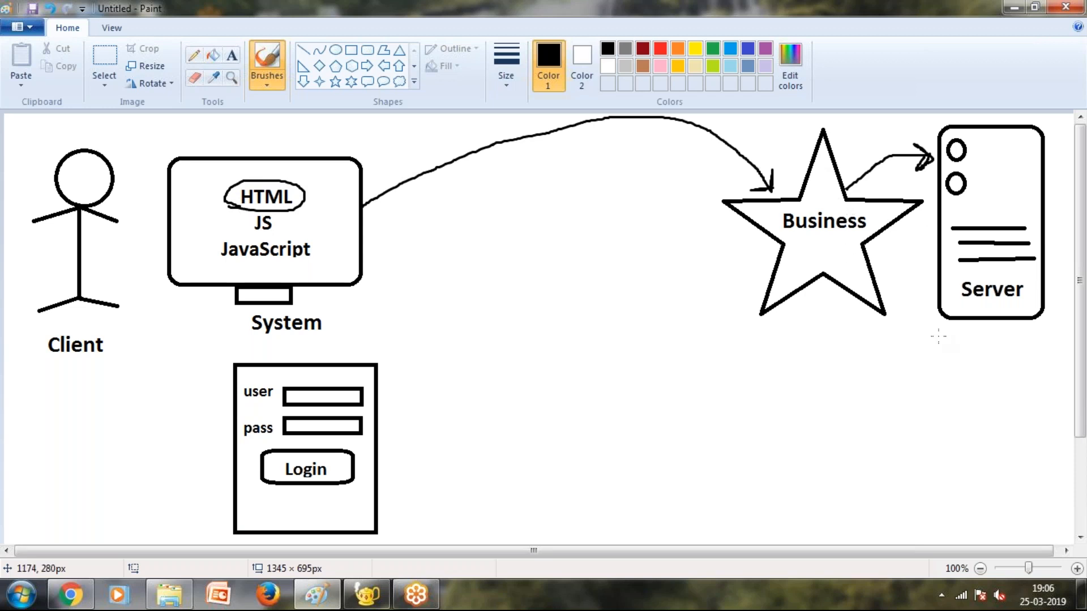
mouse_move(928, 270)
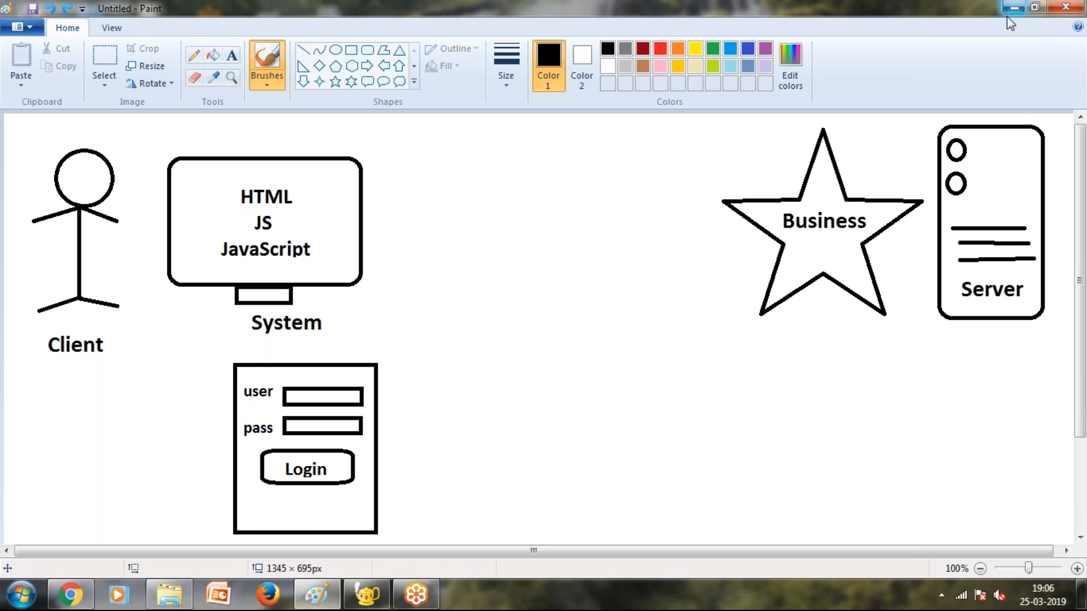
Draw a down arrow under Server and label it HTML, JS, CSS.
drag(984, 319, 977, 367)
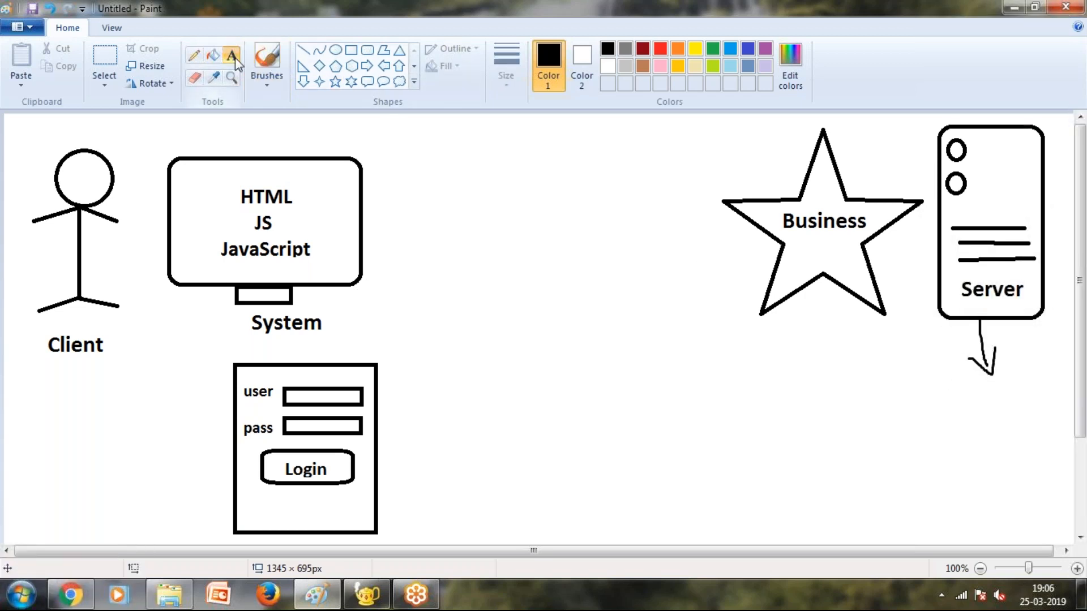
text(H)
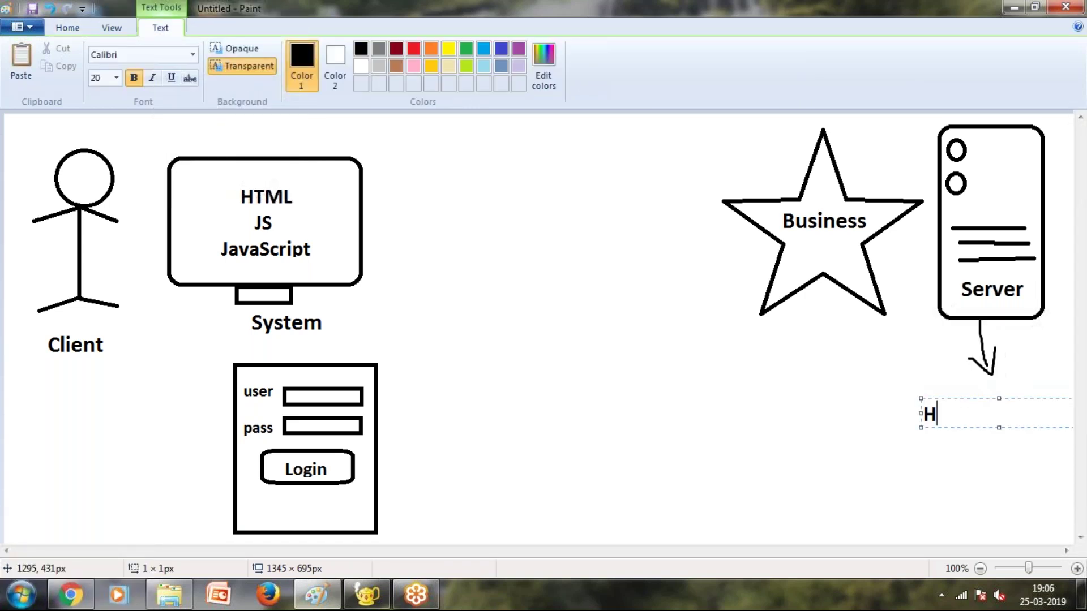
text(TML)
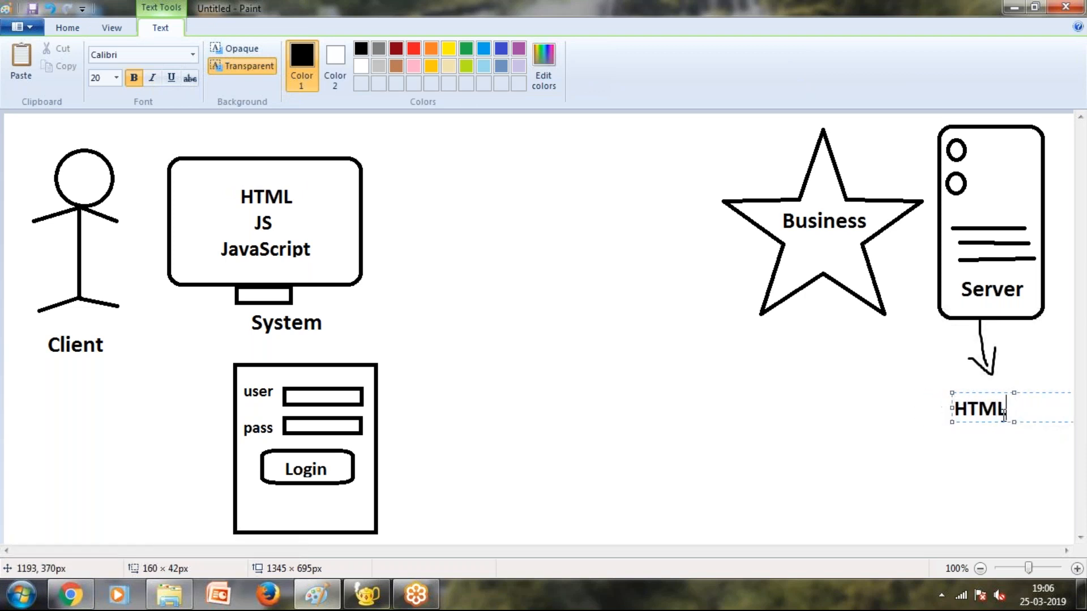
text(JS)
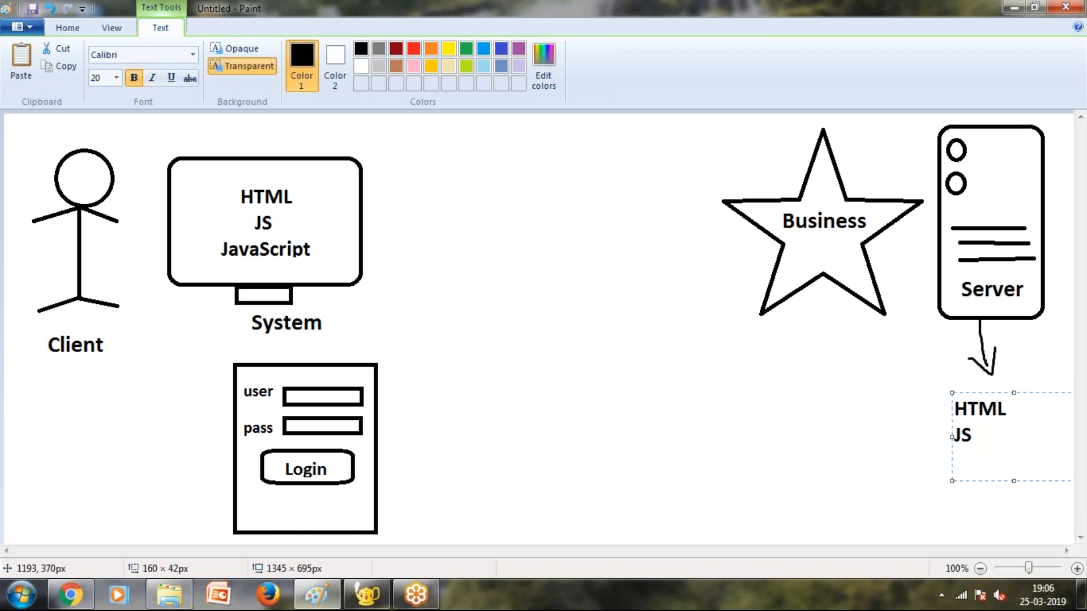
text(CSS)
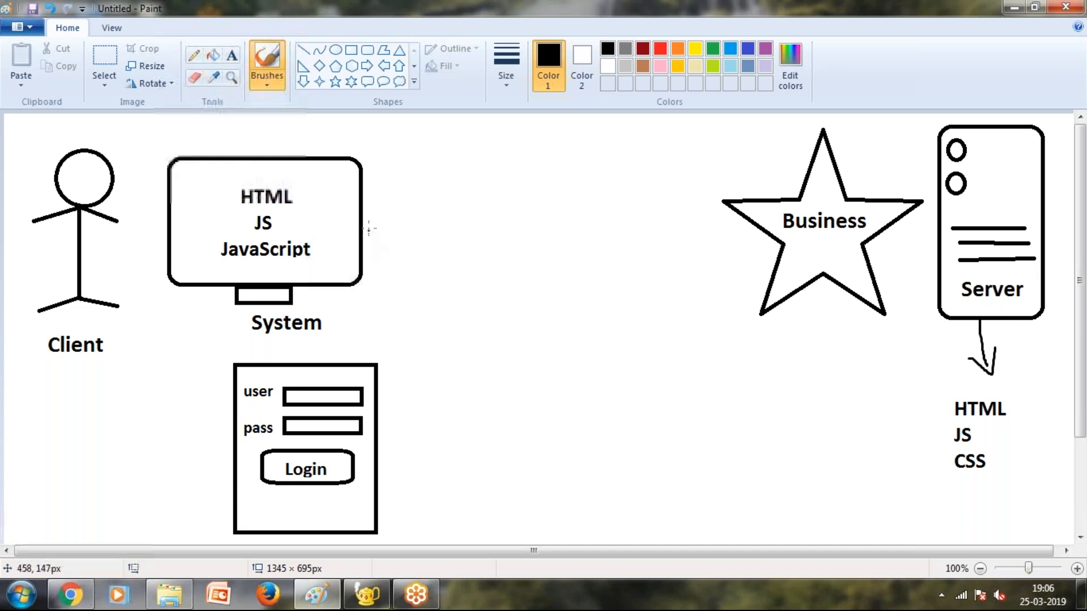
Draw a Request arrow from System to Business and a Response arrow from Server back.
drag(363, 225, 718, 249)
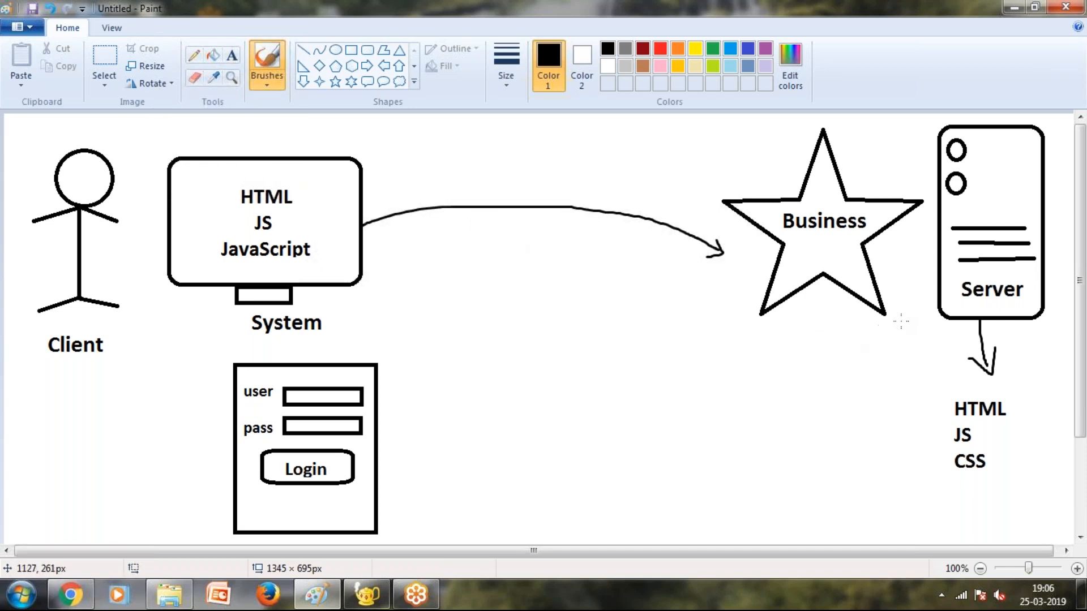
drag(378, 305, 901, 332)
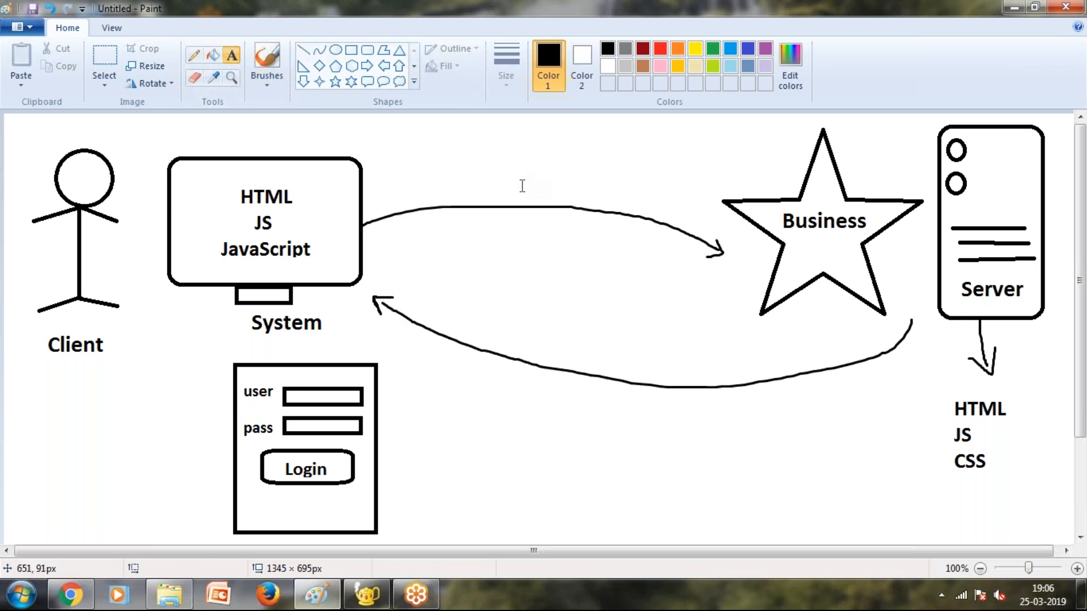
text(Re)
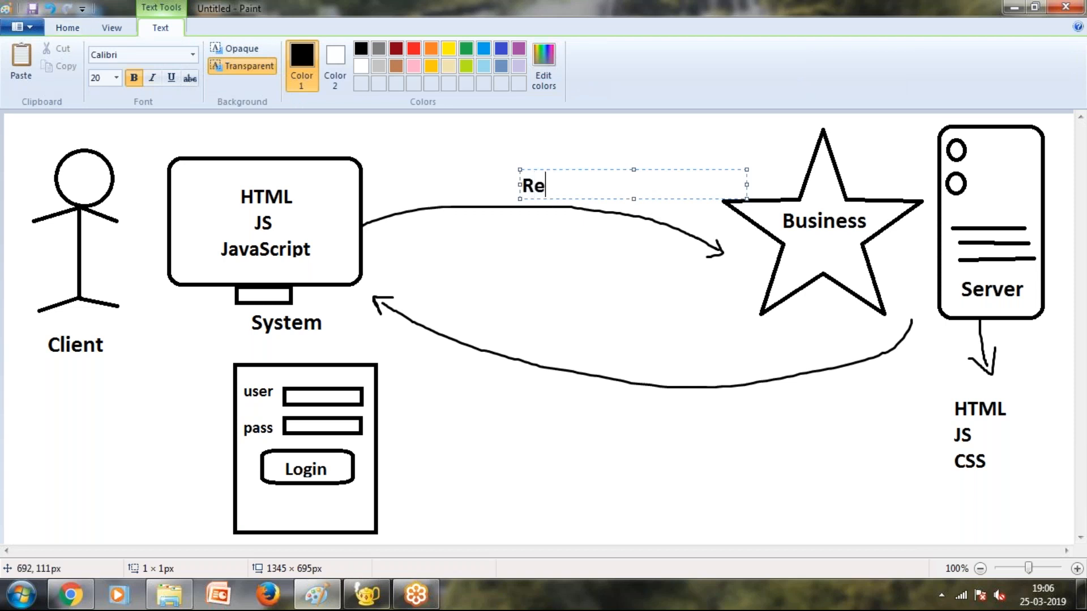
text(quest)
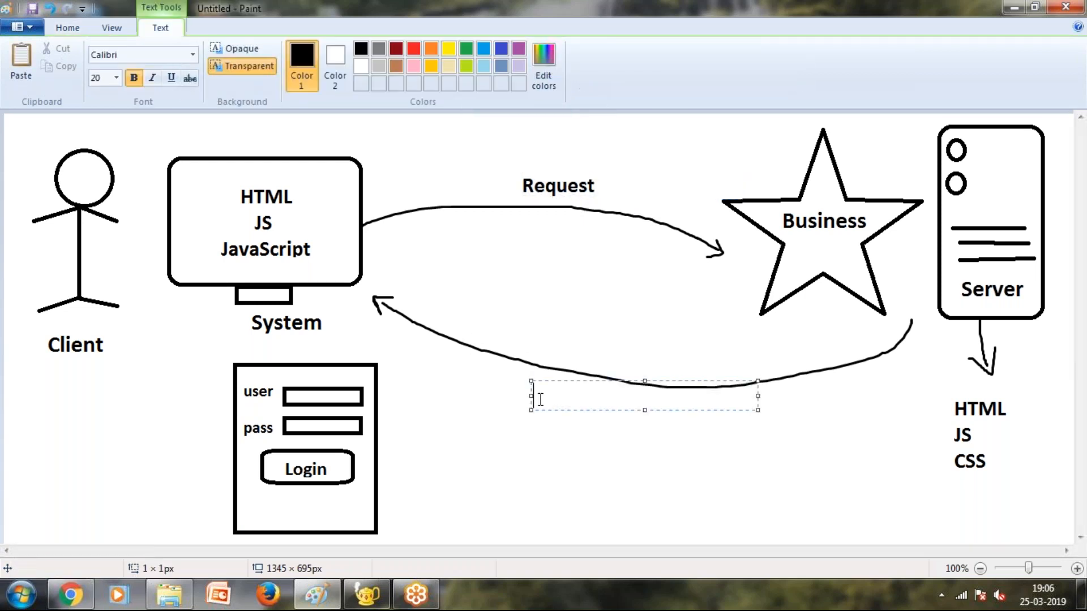
text(Res)
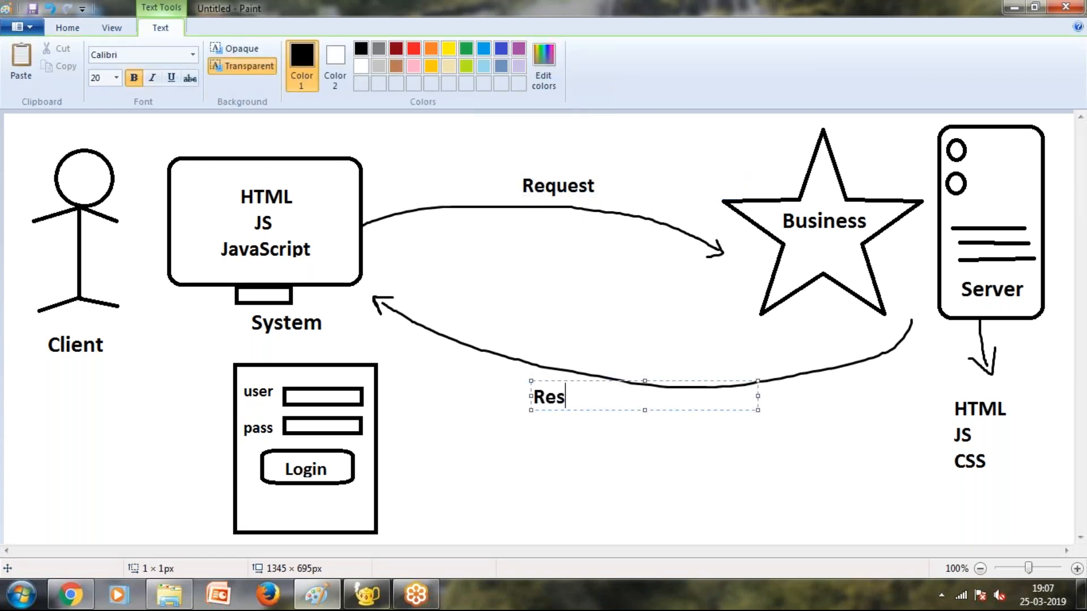
text(ponse)
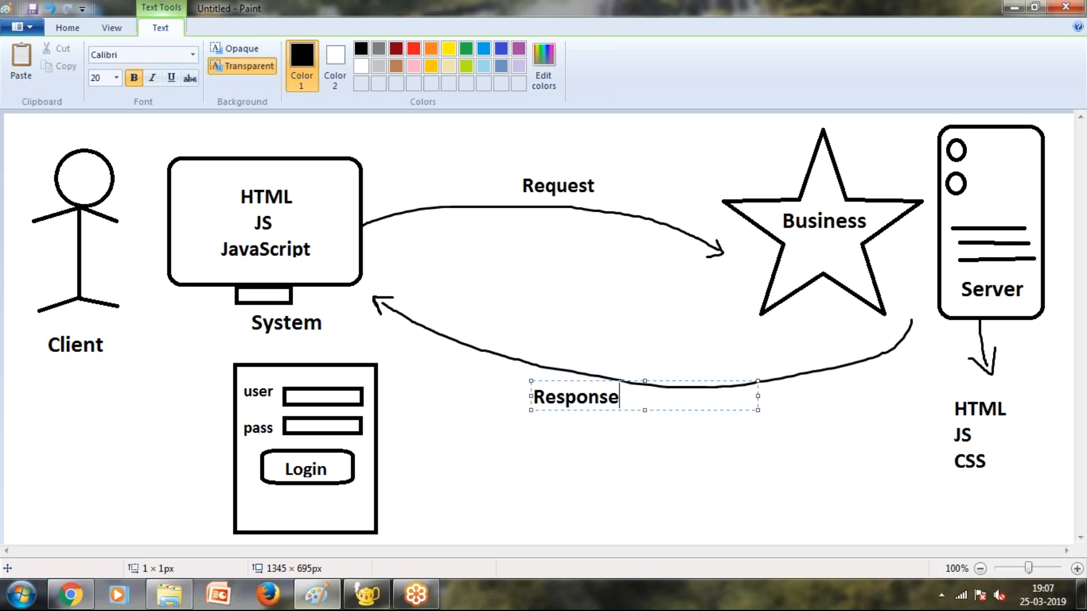
click(620, 303)
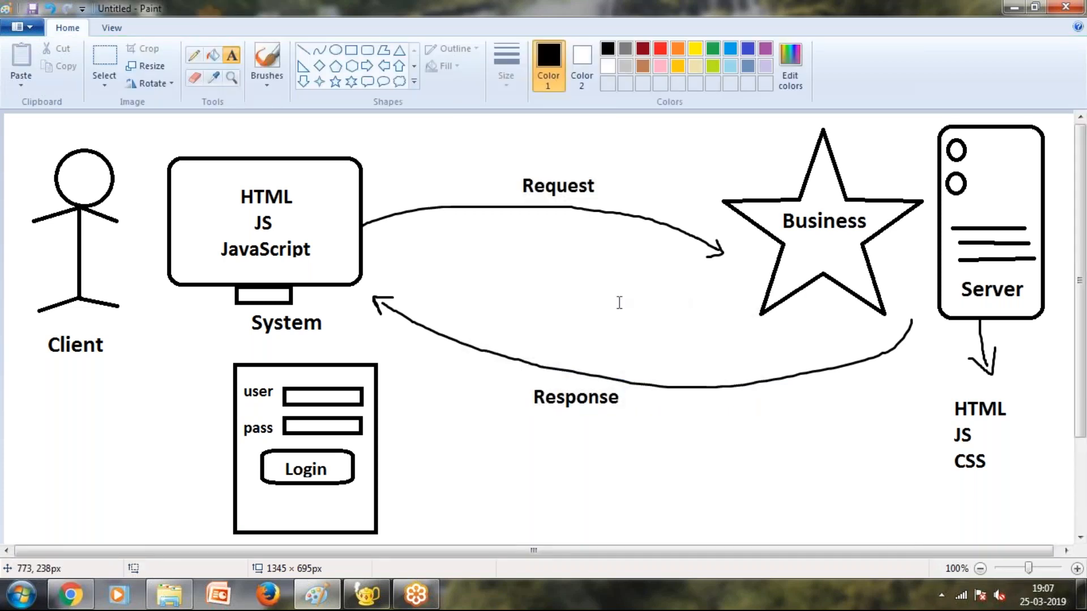
mouse_move(1017, 6)
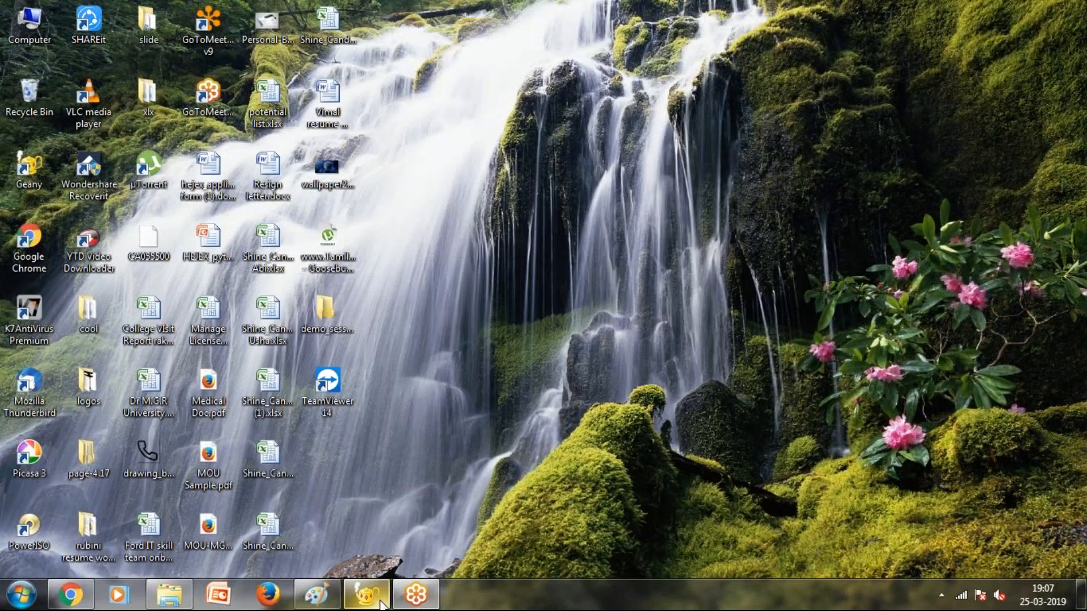
Draw the curved request arrow from the login form and the return response arrow.
click(367, 596)
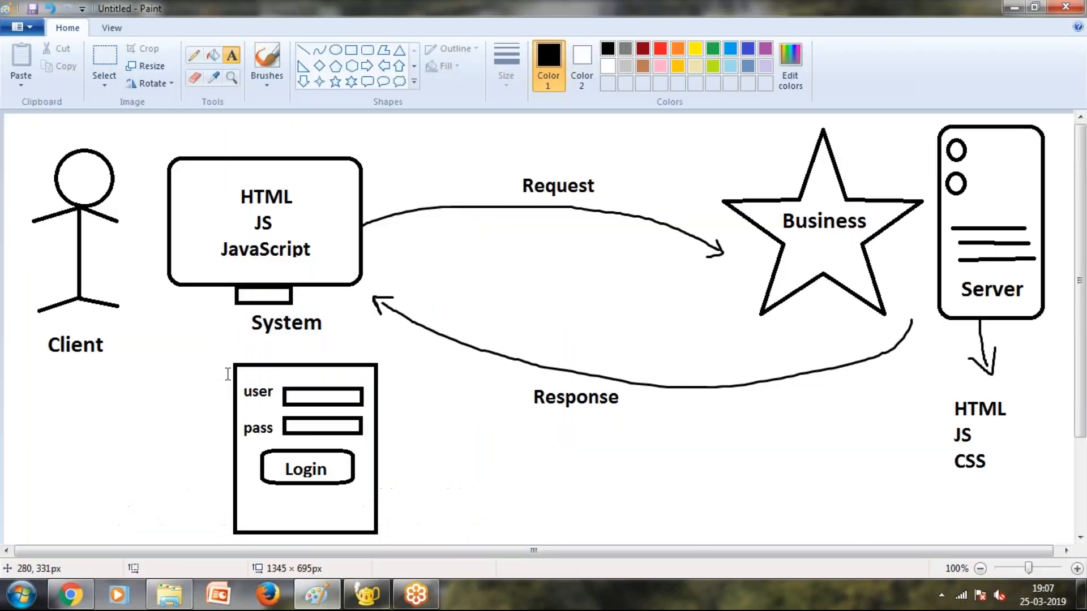
mouse_move(223, 383)
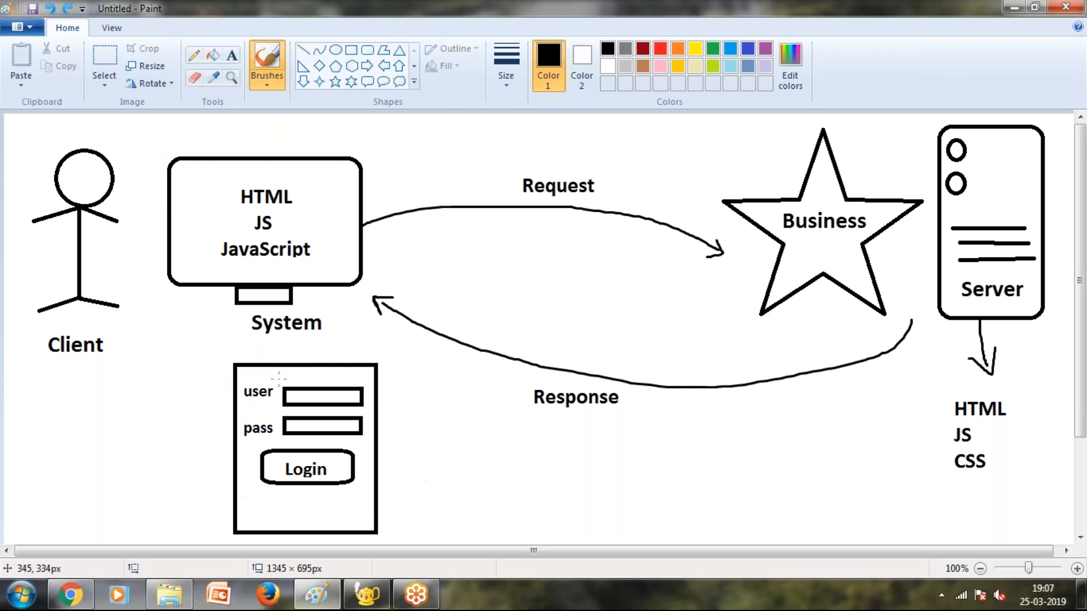
mouse_move(360, 480)
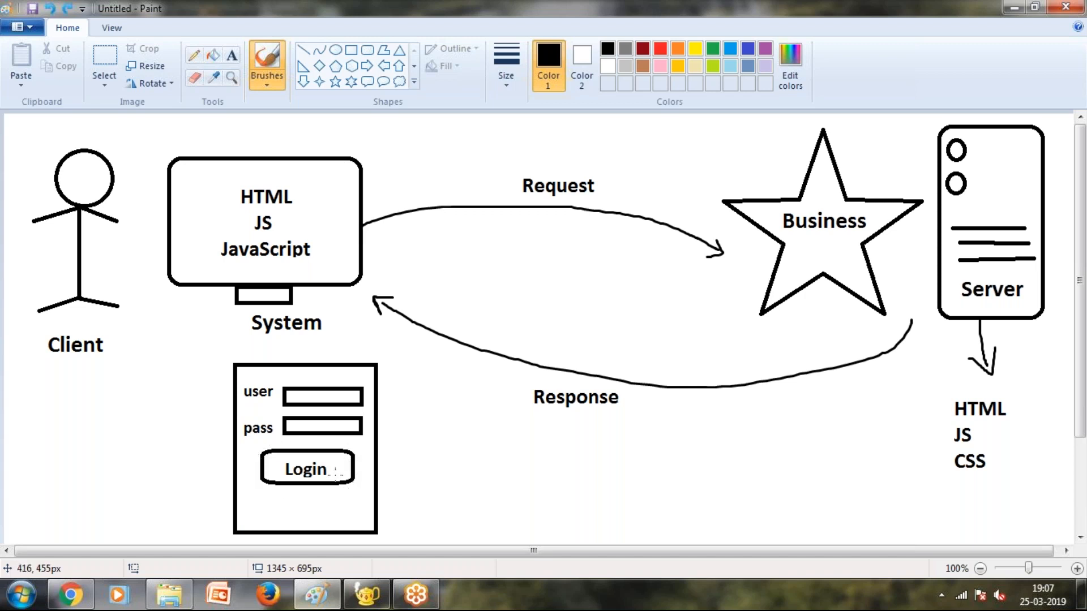
mouse_move(386, 403)
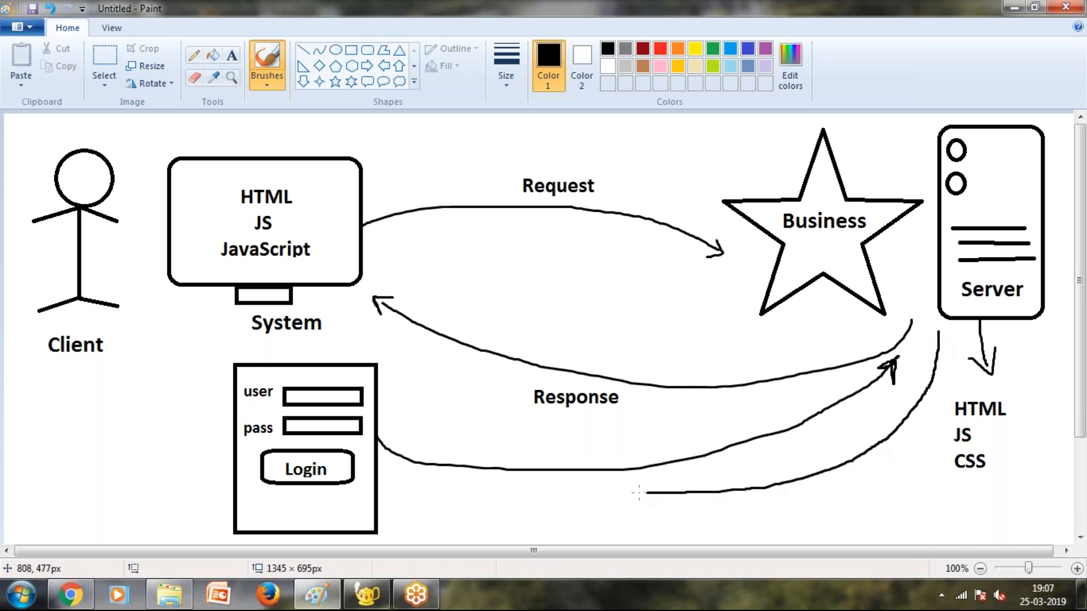
drag(637, 493, 388, 494)
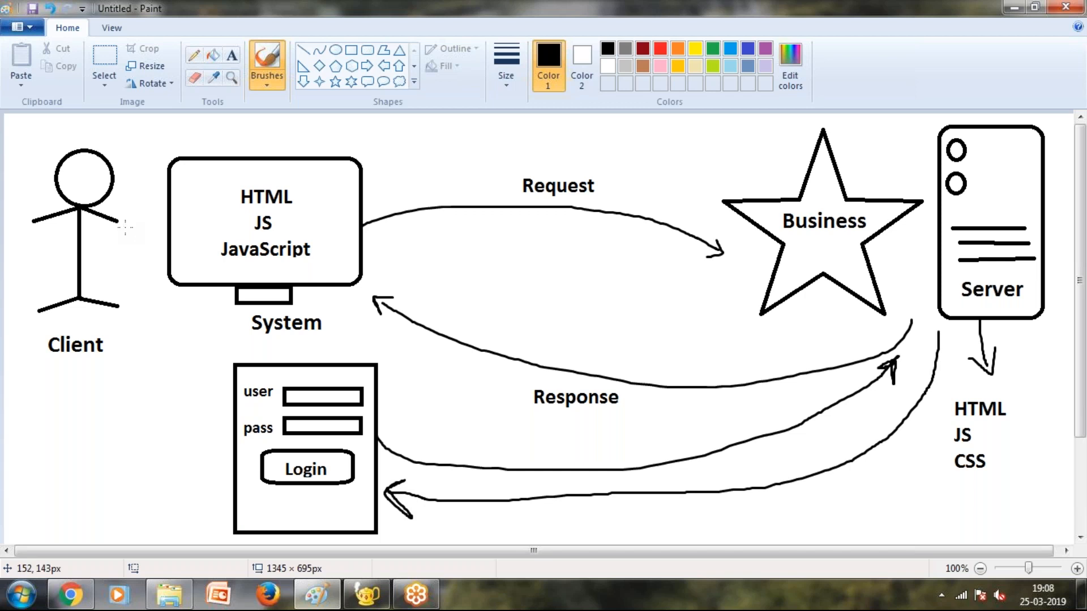
mouse_move(181, 202)
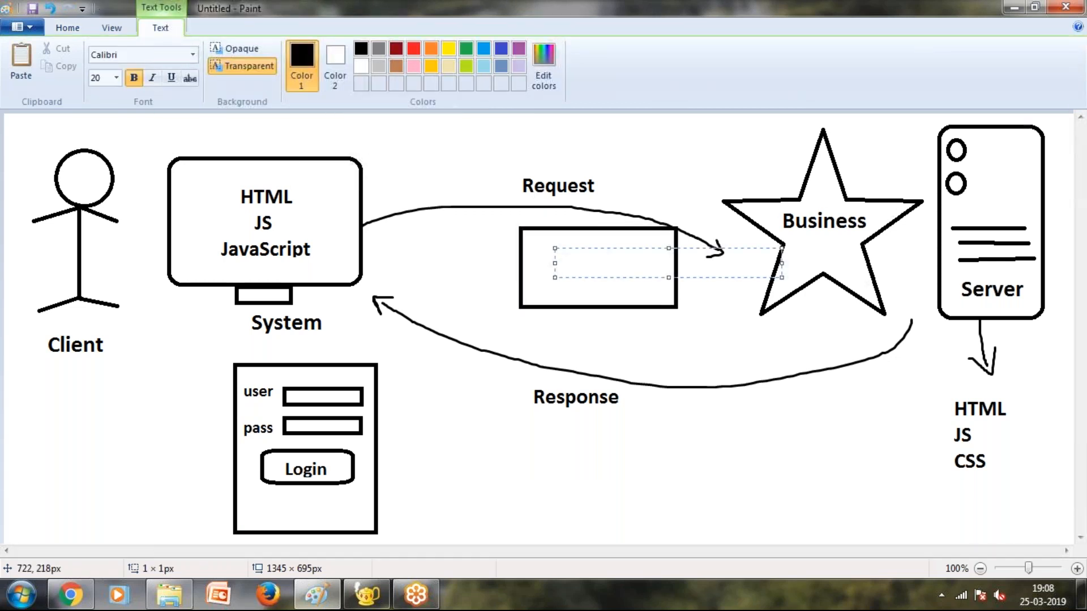
Label the new box PHP and start typing Hypertext above it.
text(PHP)
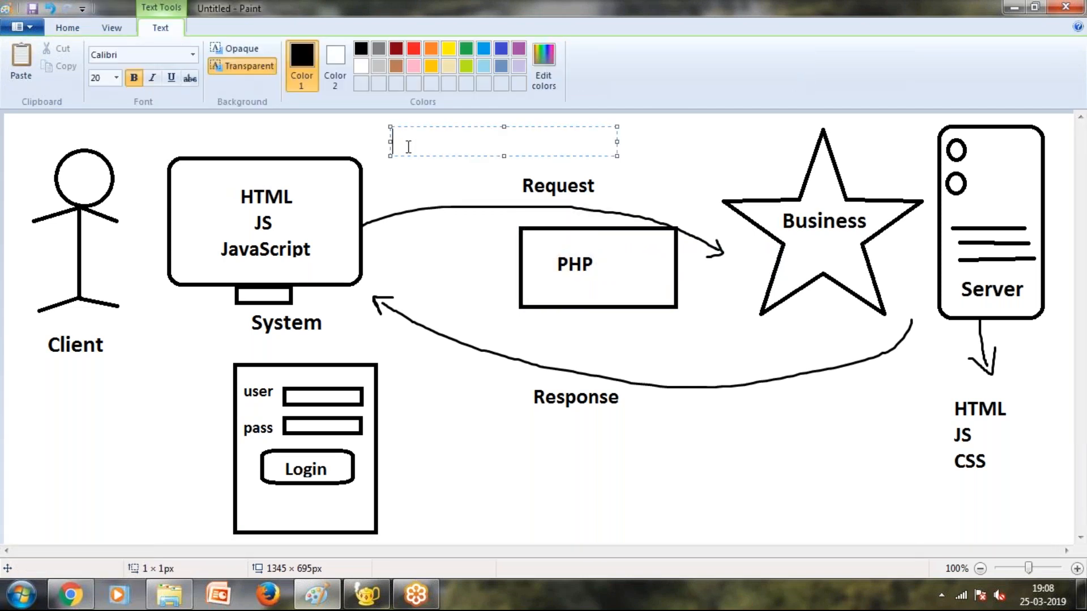
text(Hyper Te)
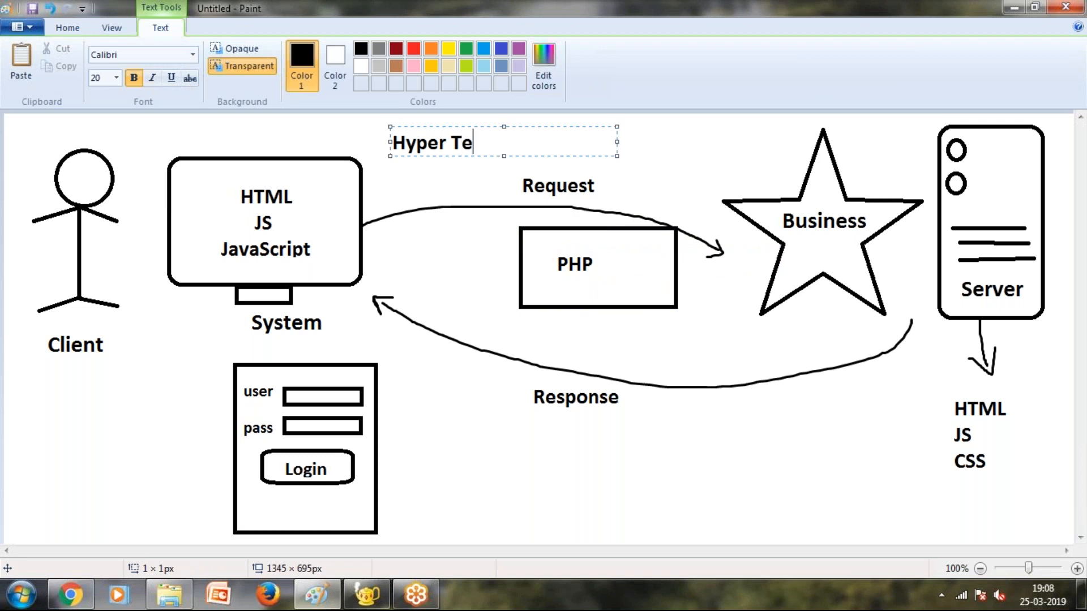
key(BackSpace)
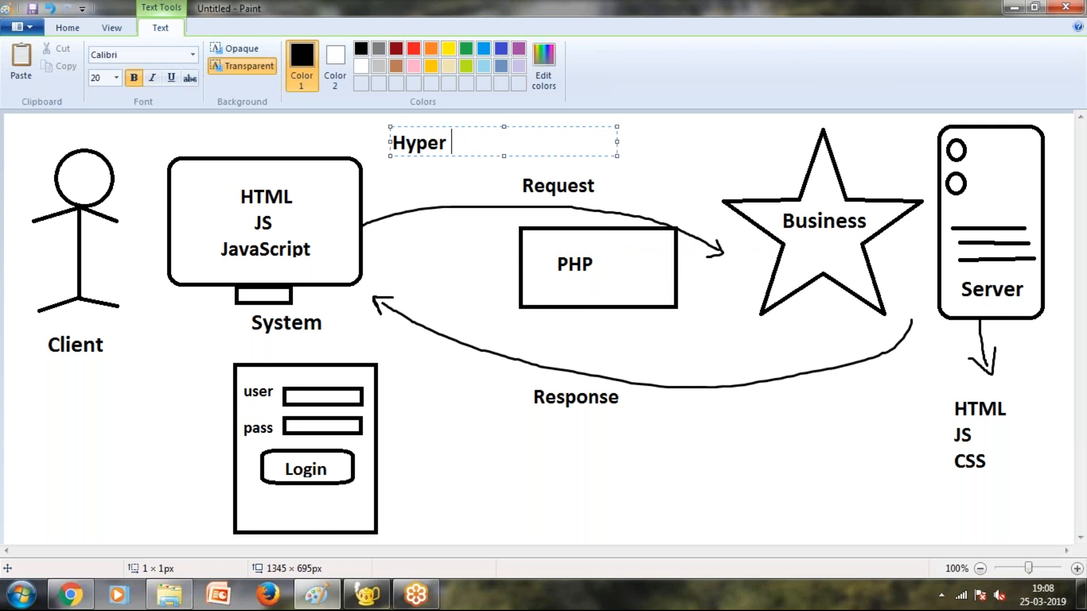
text(text Pre)
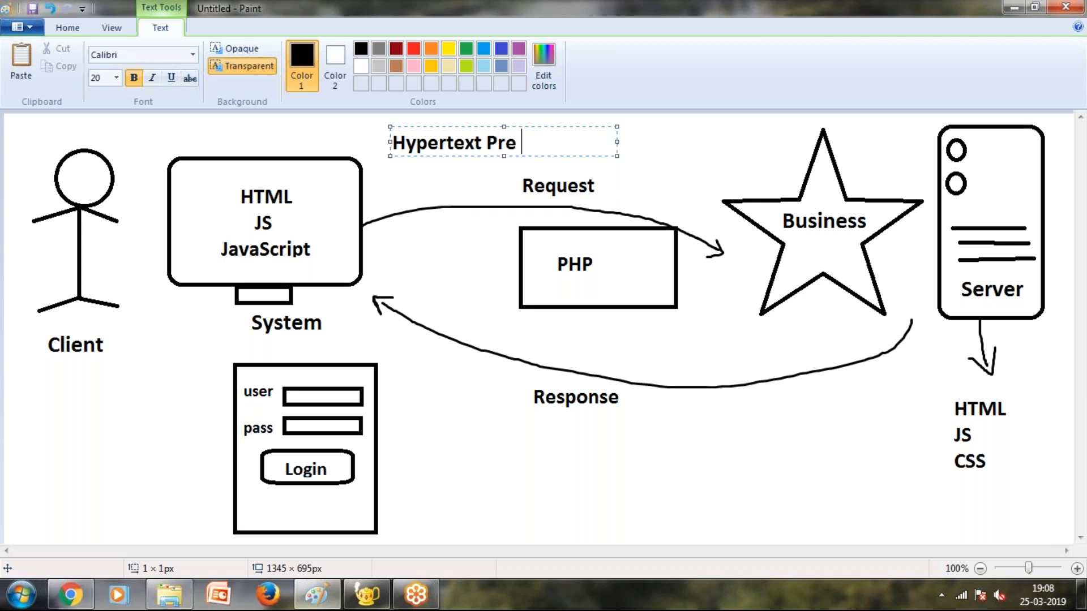
Finish the heading Hypertext Pre Processor and return to brush drawing.
text(Processo)
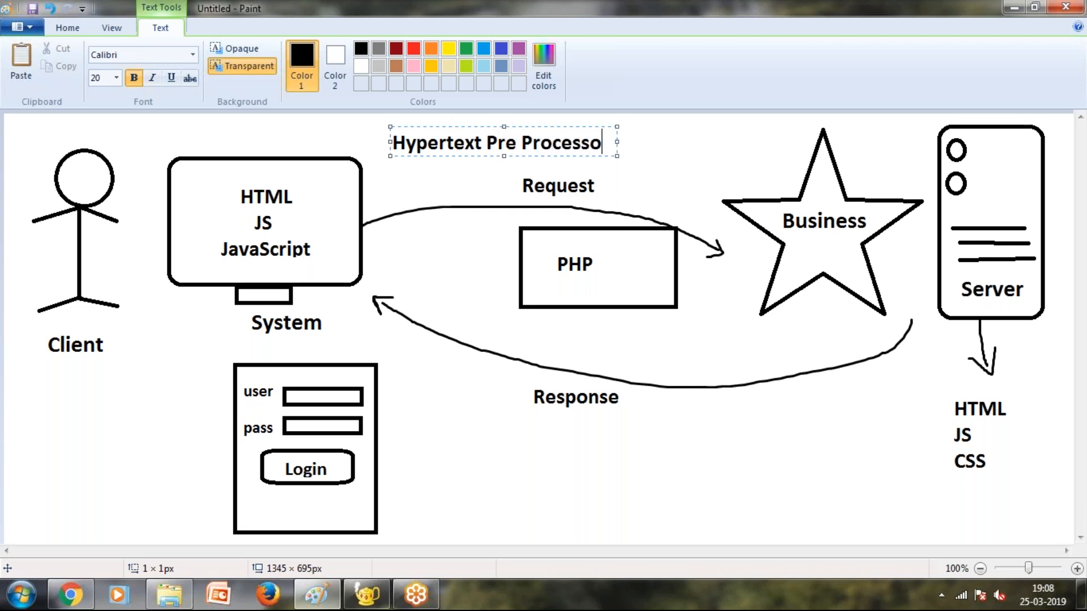
click(630, 154)
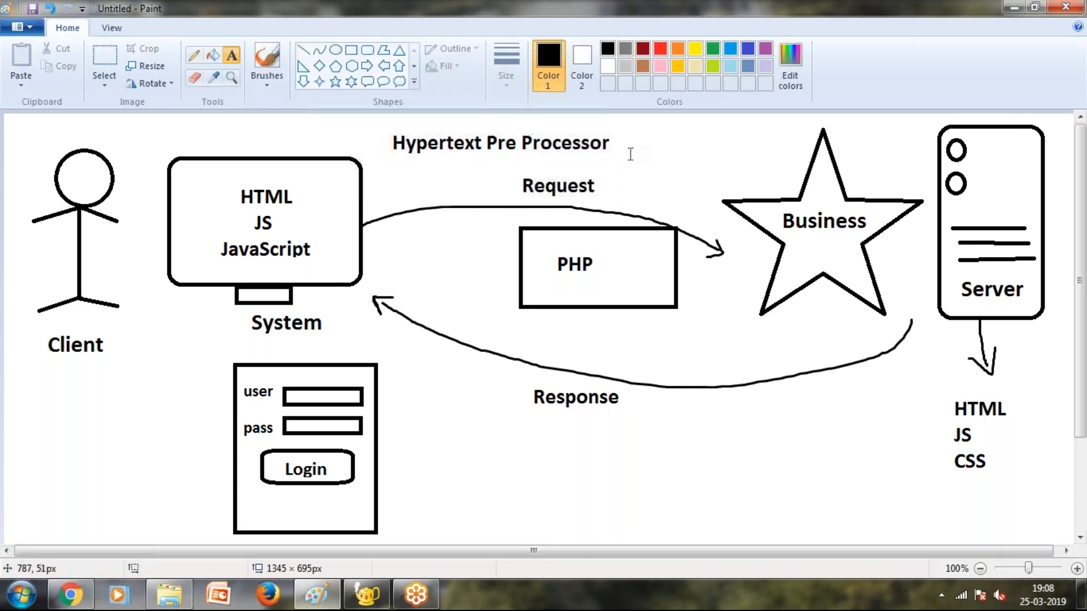
mouse_move(796, 258)
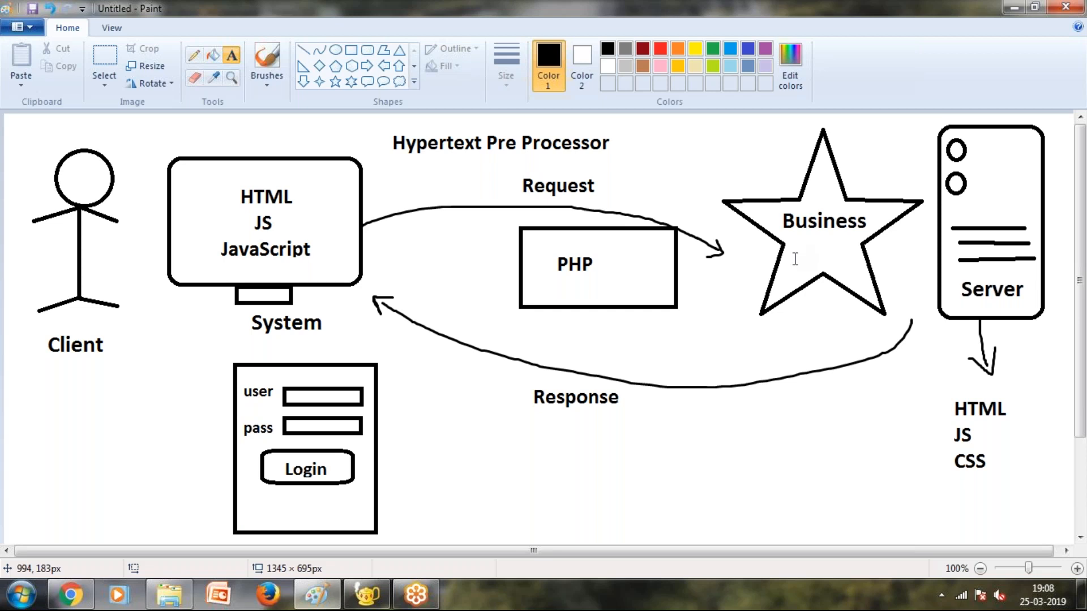
click(267, 56)
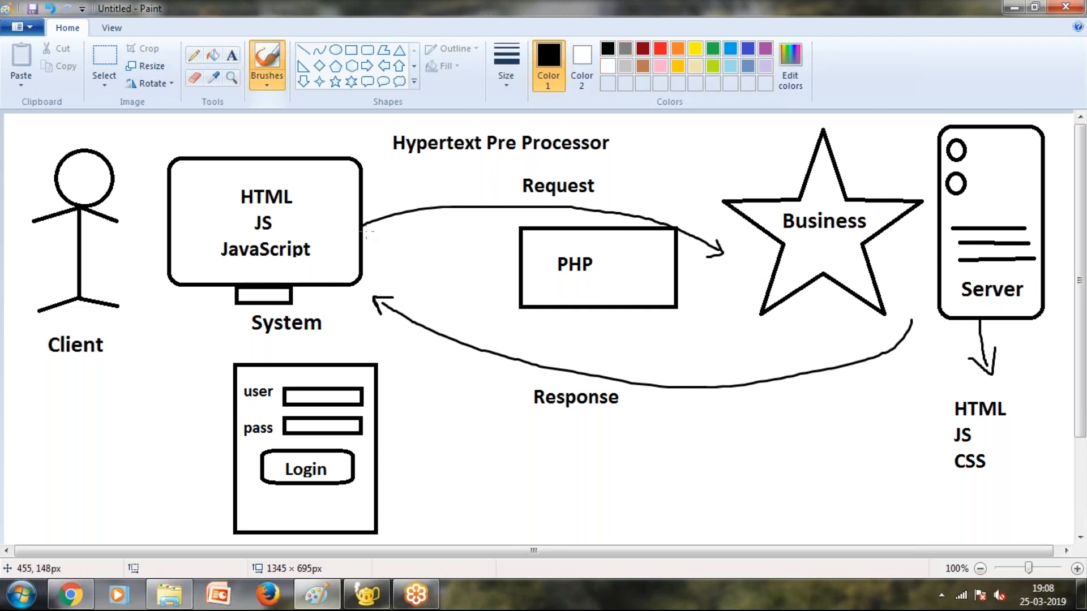
drag(363, 238, 476, 267)
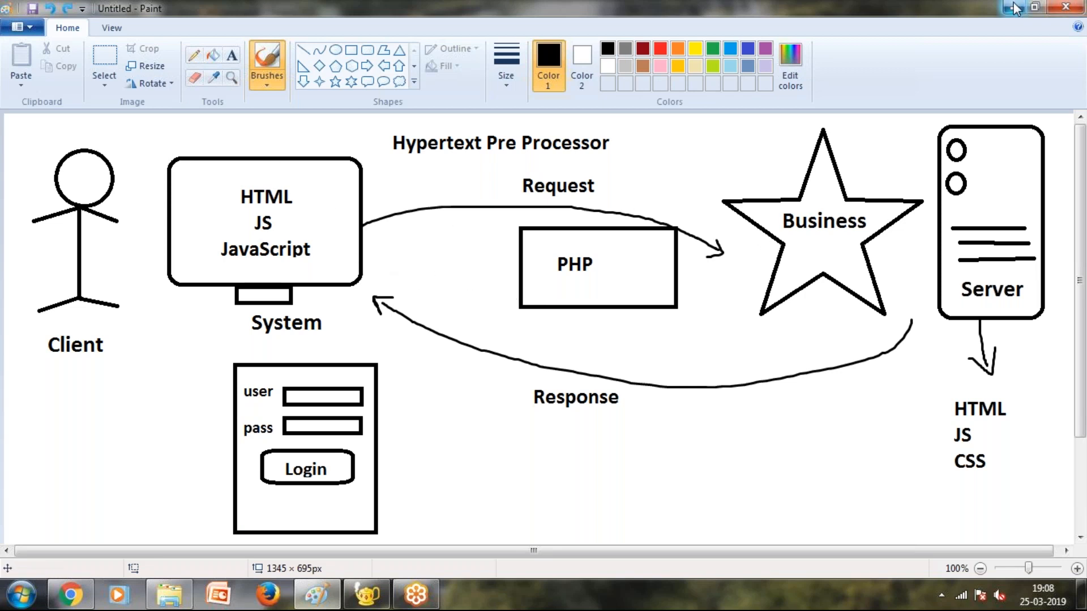
mouse_move(1011, 7)
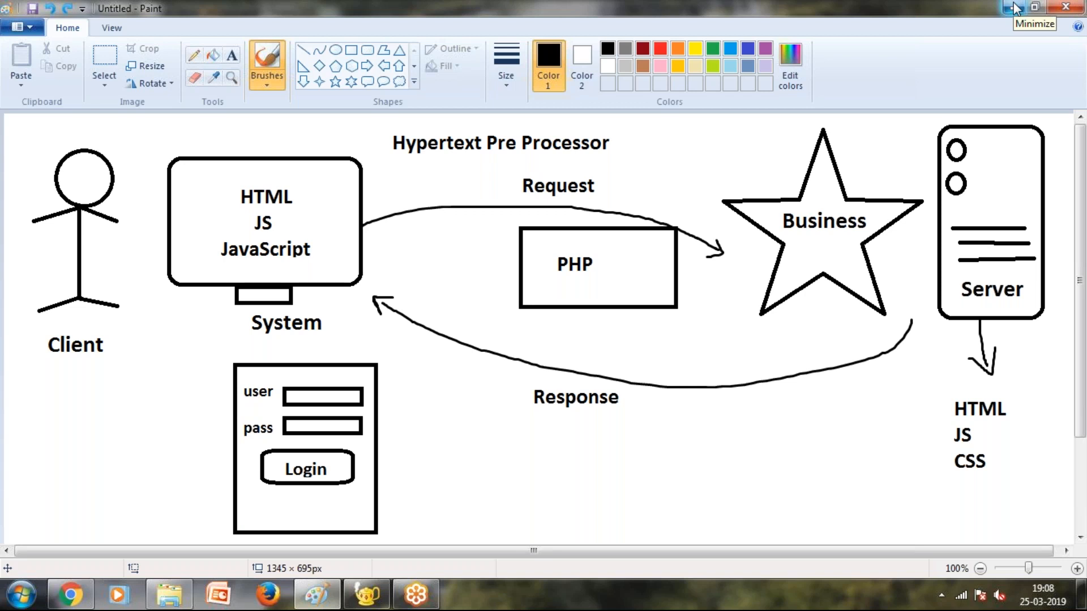
mouse_move(957, 11)
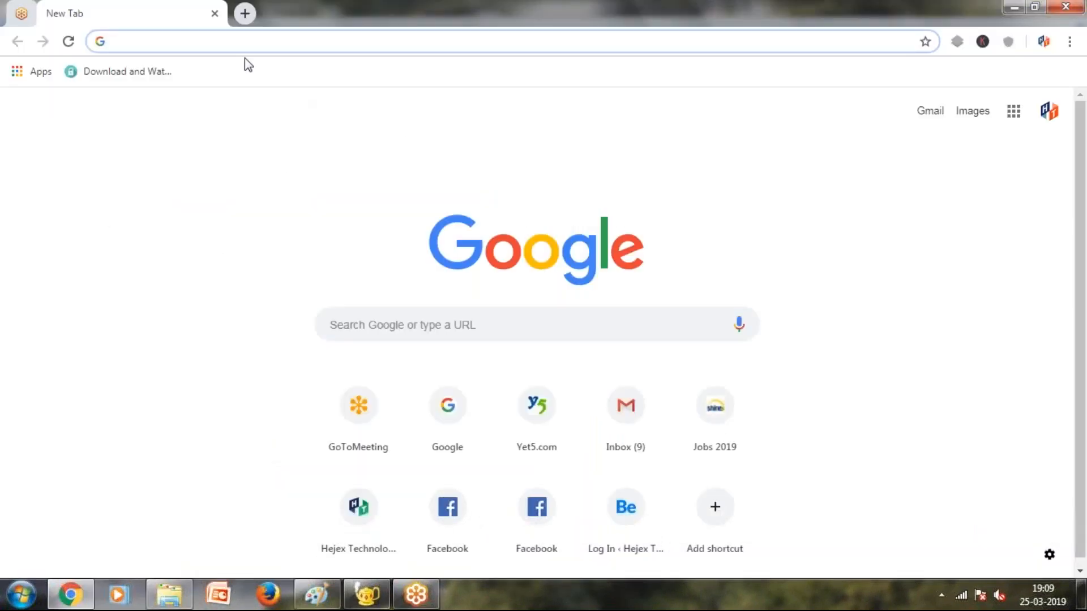
Go to Google, search 'download xampp' and follow the Download XAMPP result.
text(google)
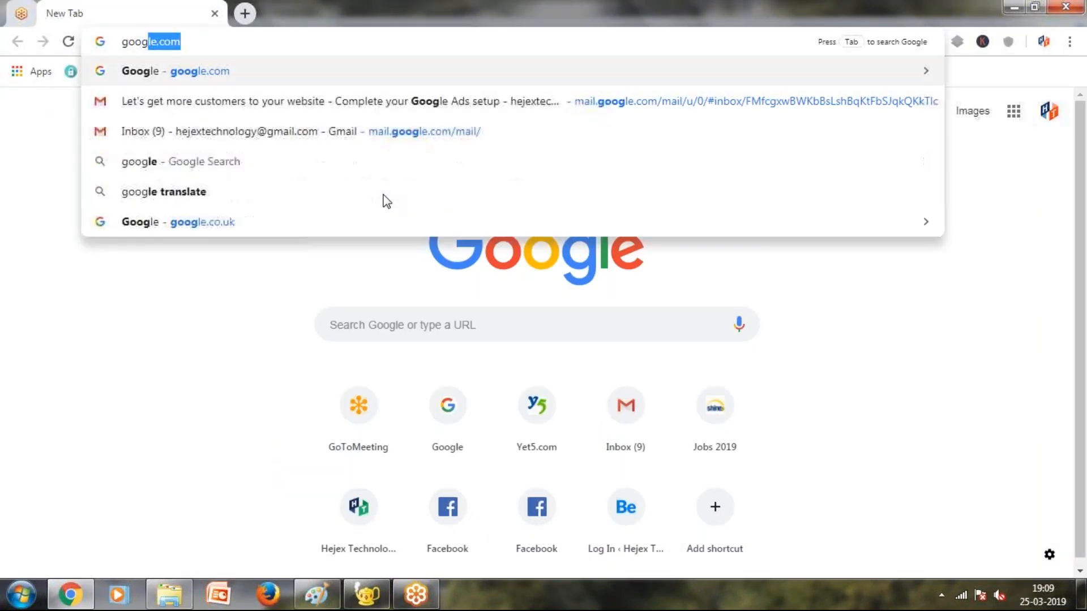
key(Enter)
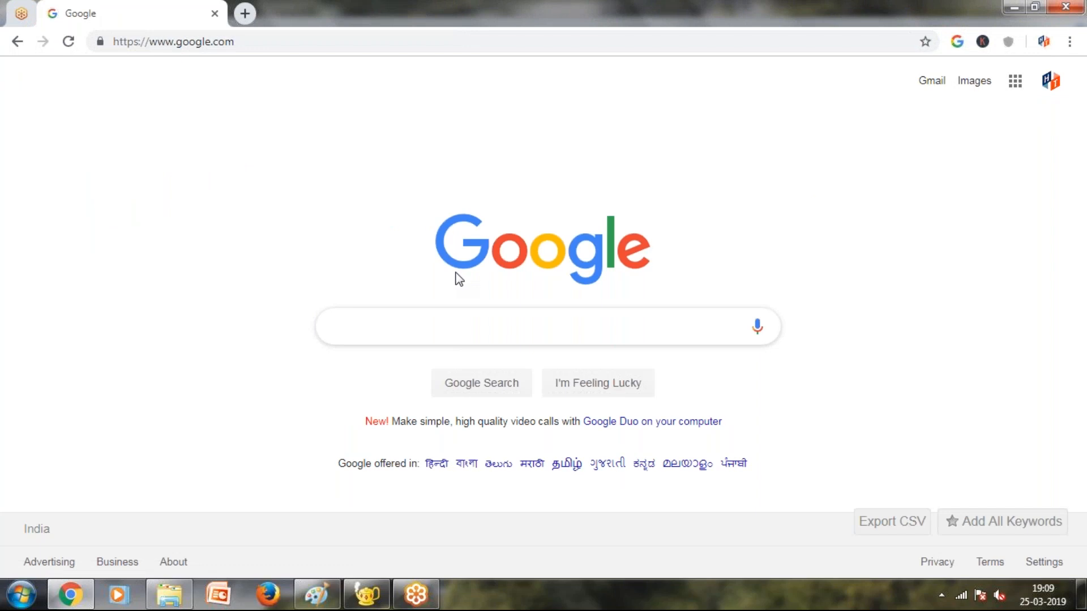
mouse_move(464, 294)
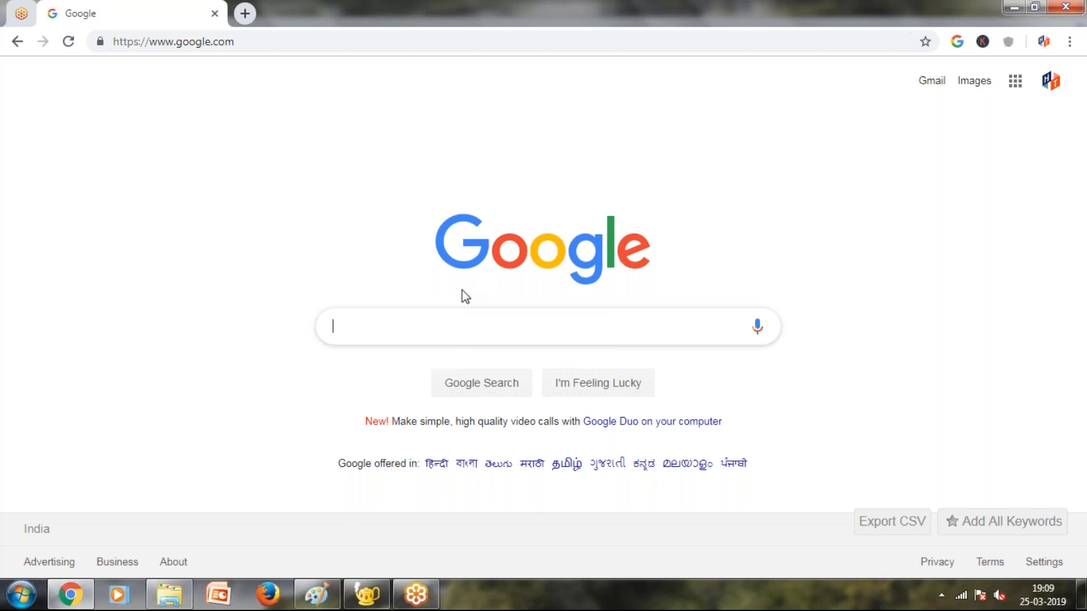
click(541, 333)
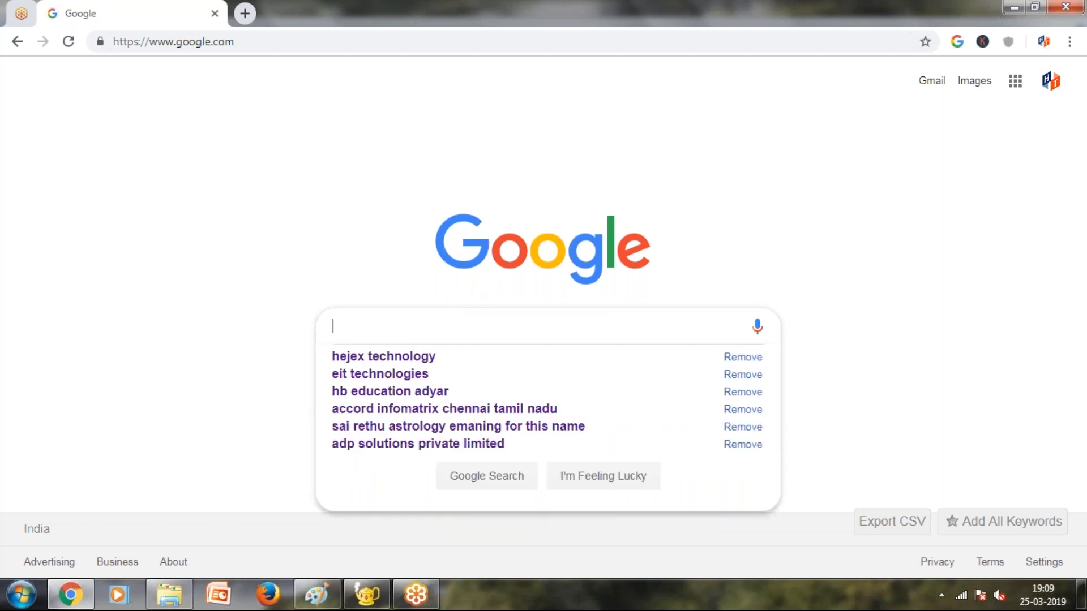
text(goo)
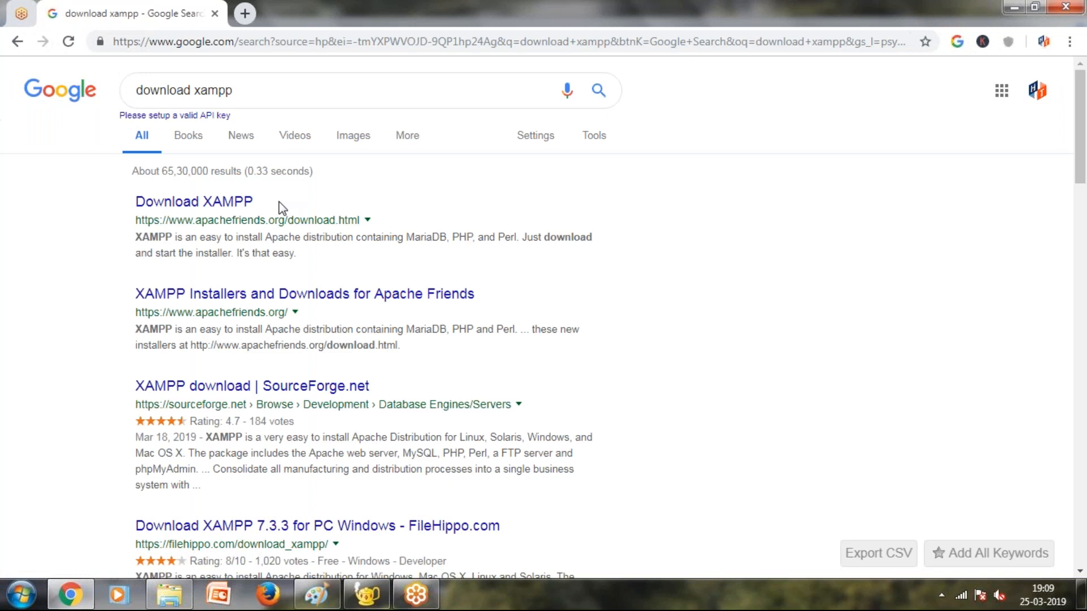
click(193, 201)
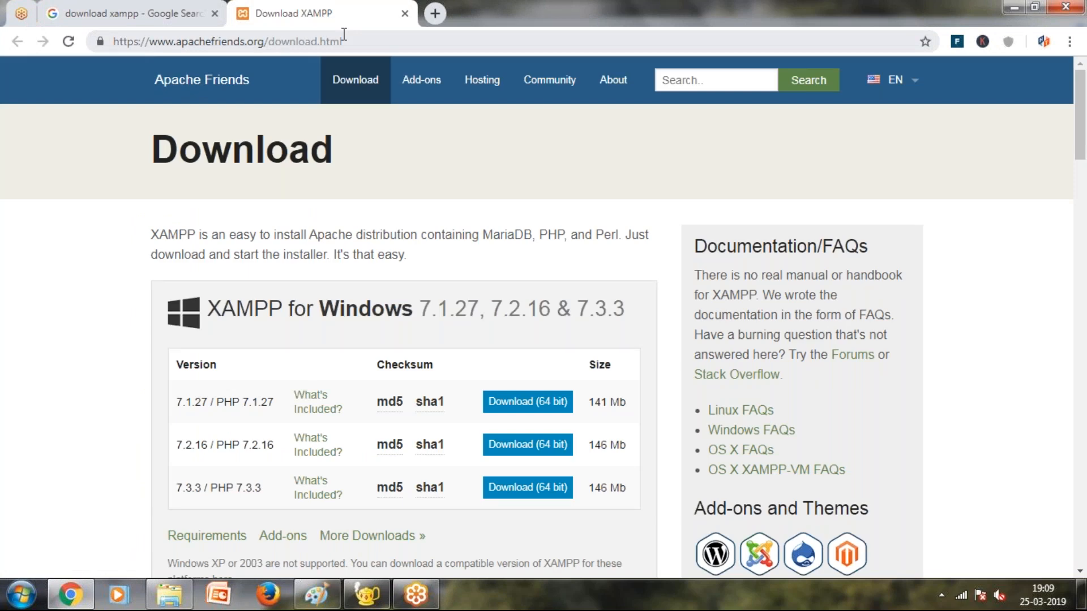
mouse_move(403, 159)
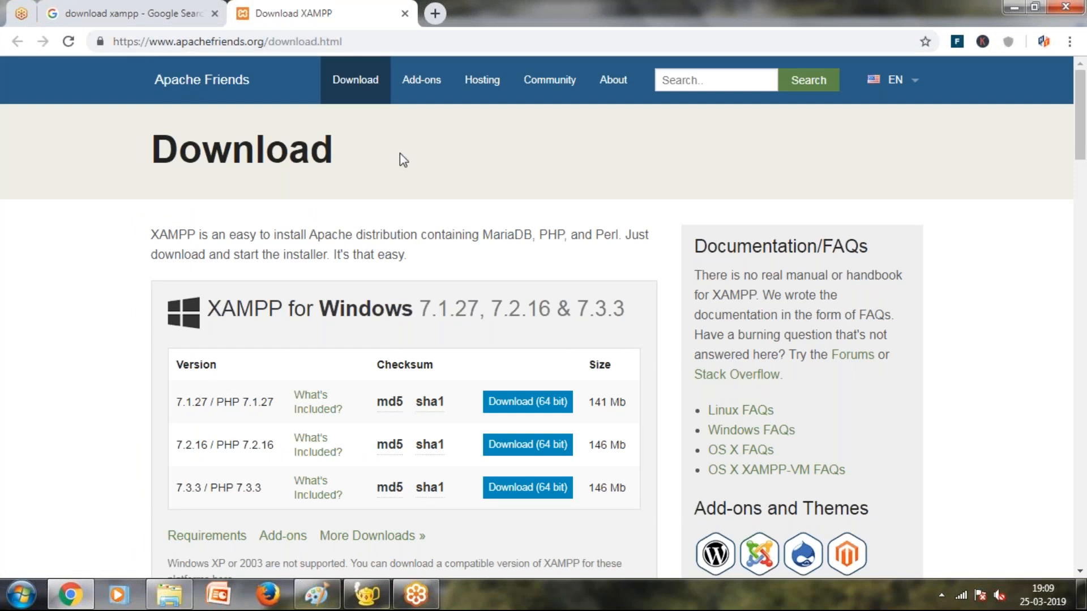
Wait for the xampp-windows-x64 installer to download and launch it.
scroll(down, 3)
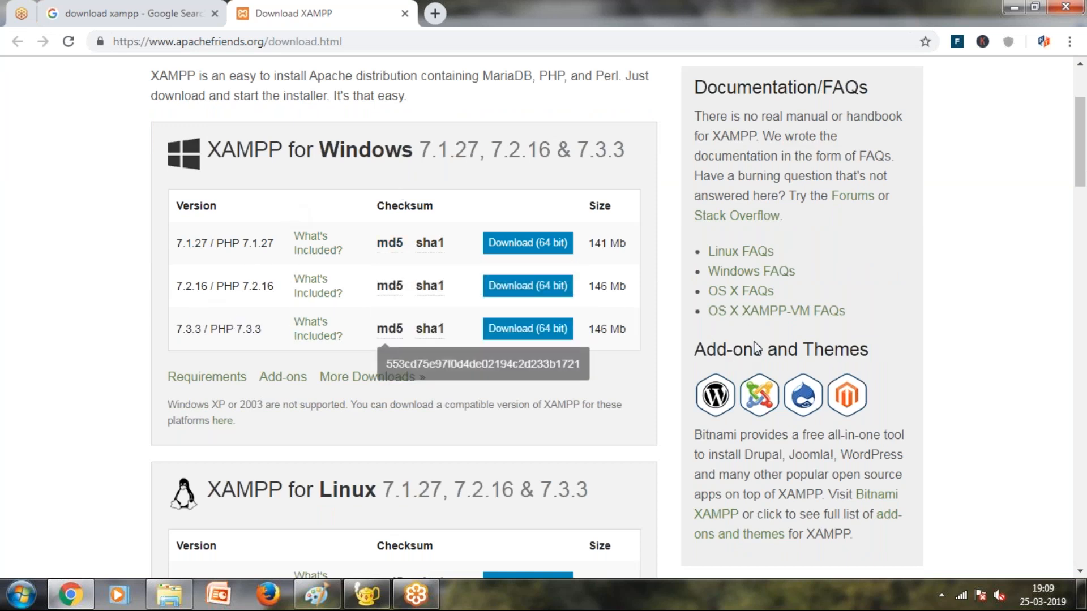
mouse_move(281, 204)
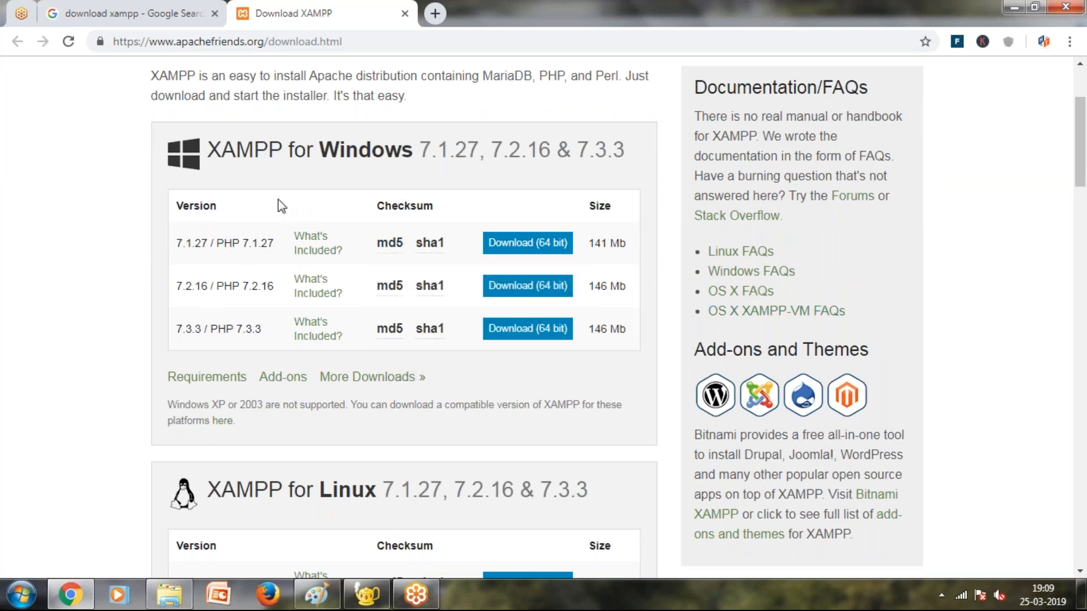
mouse_move(265, 267)
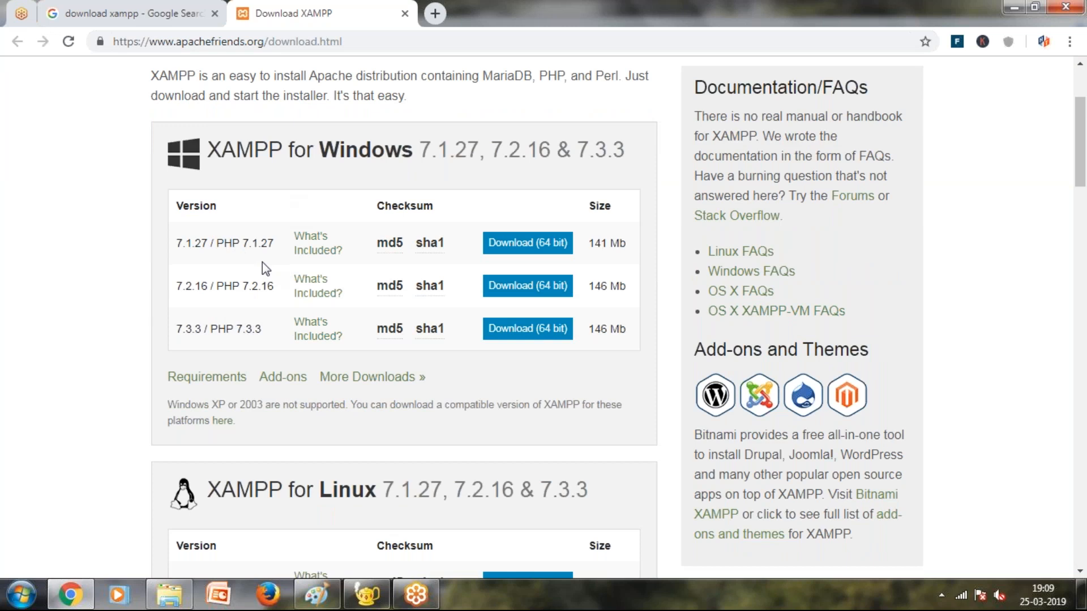
mouse_move(277, 159)
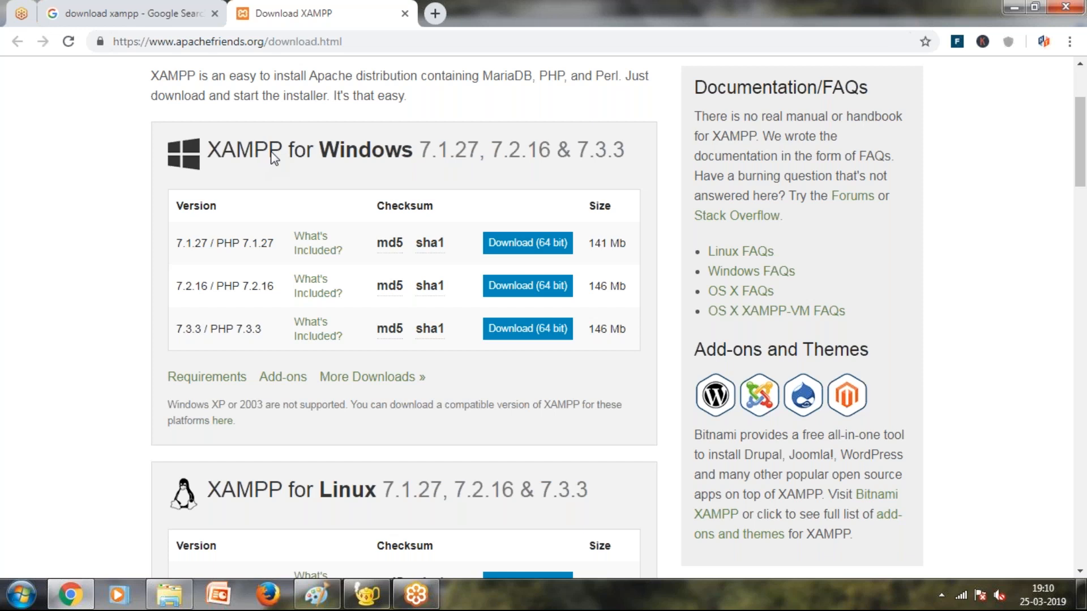
mouse_move(245, 163)
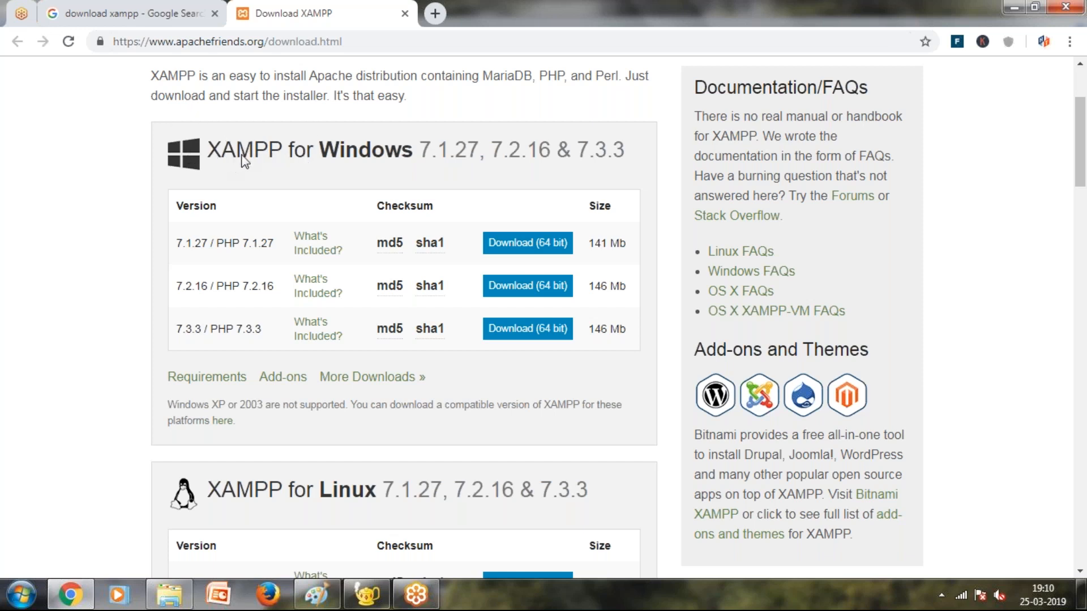
mouse_move(356, 186)
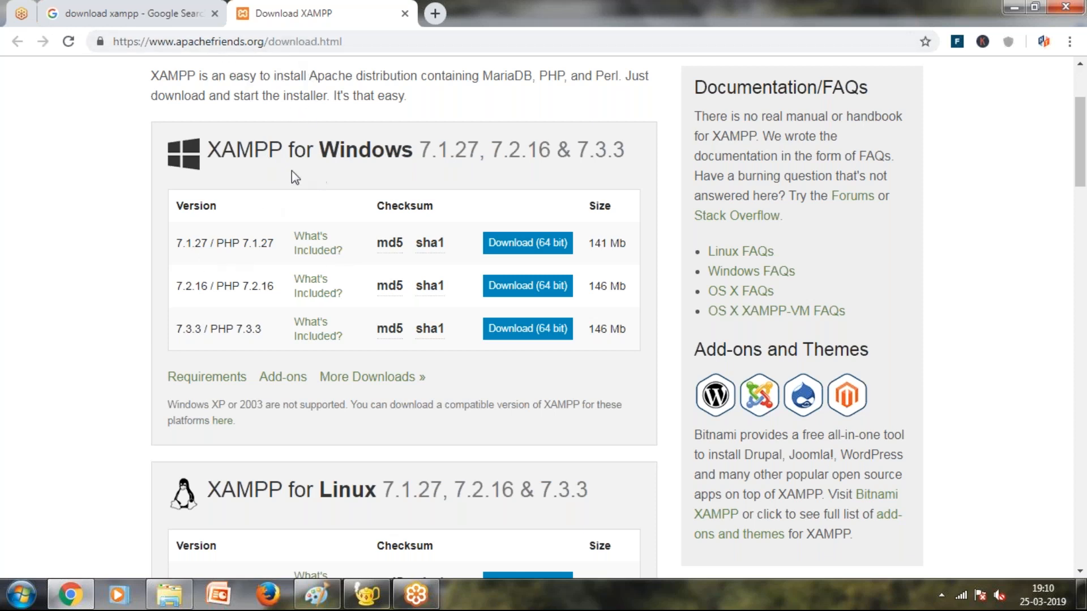
mouse_move(350, 155)
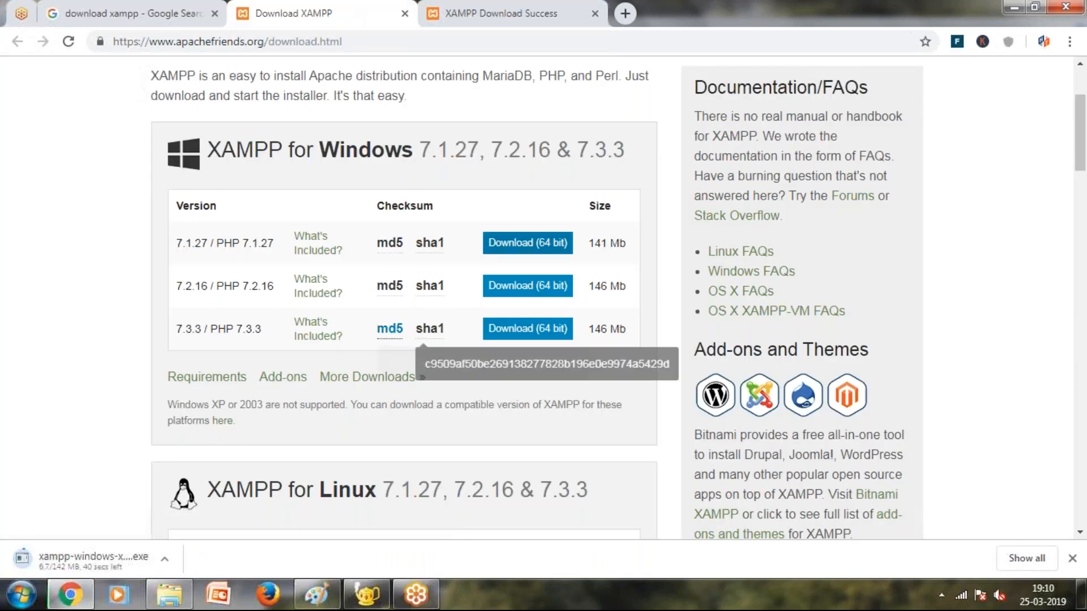
mouse_move(192, 262)
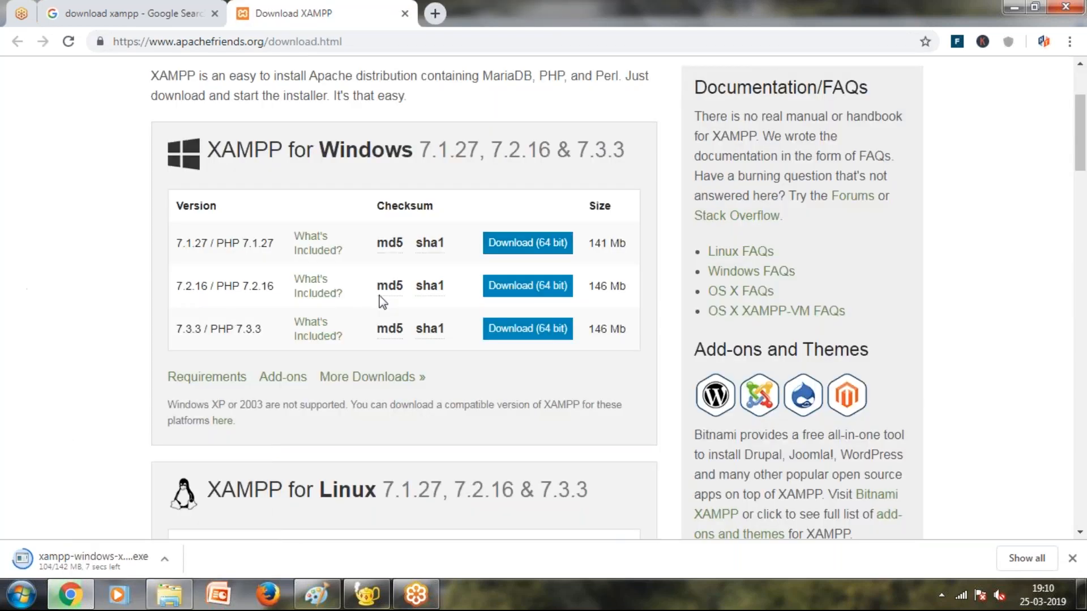
mouse_move(43, 484)
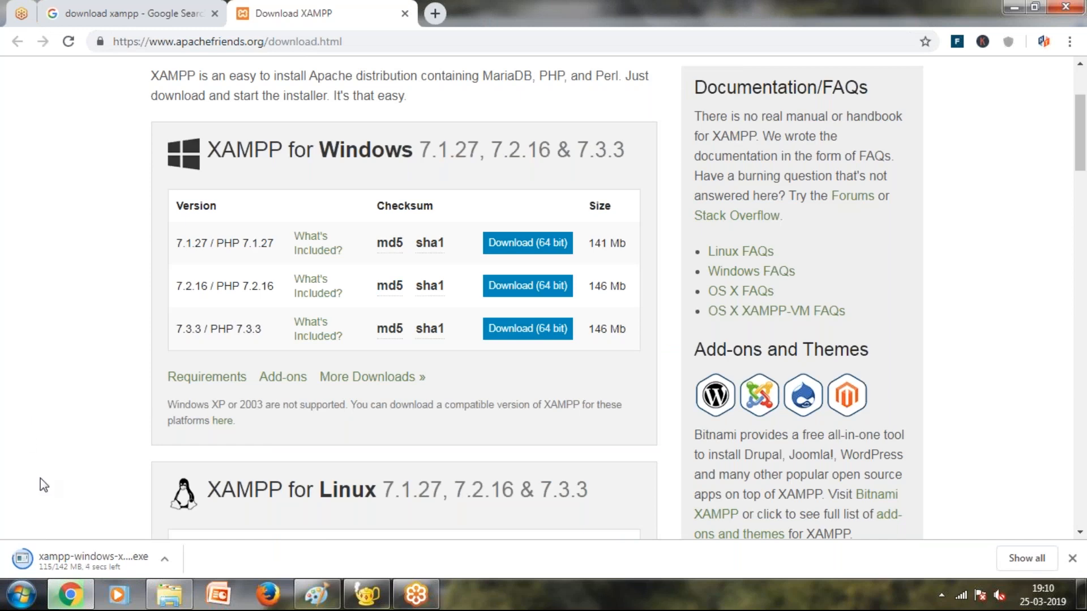
scroll(down, 3)
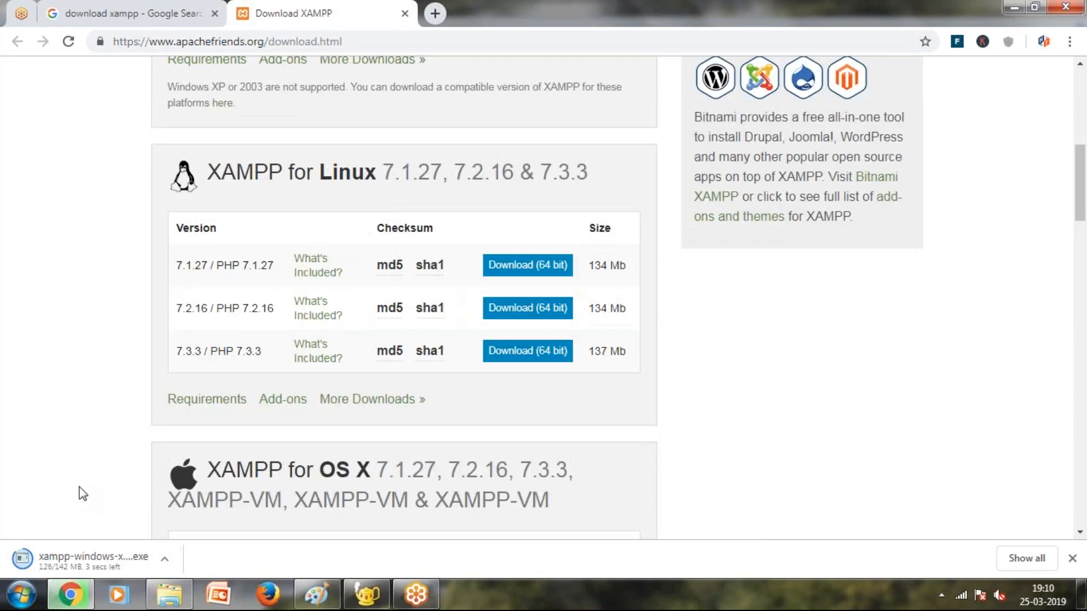
mouse_move(74, 570)
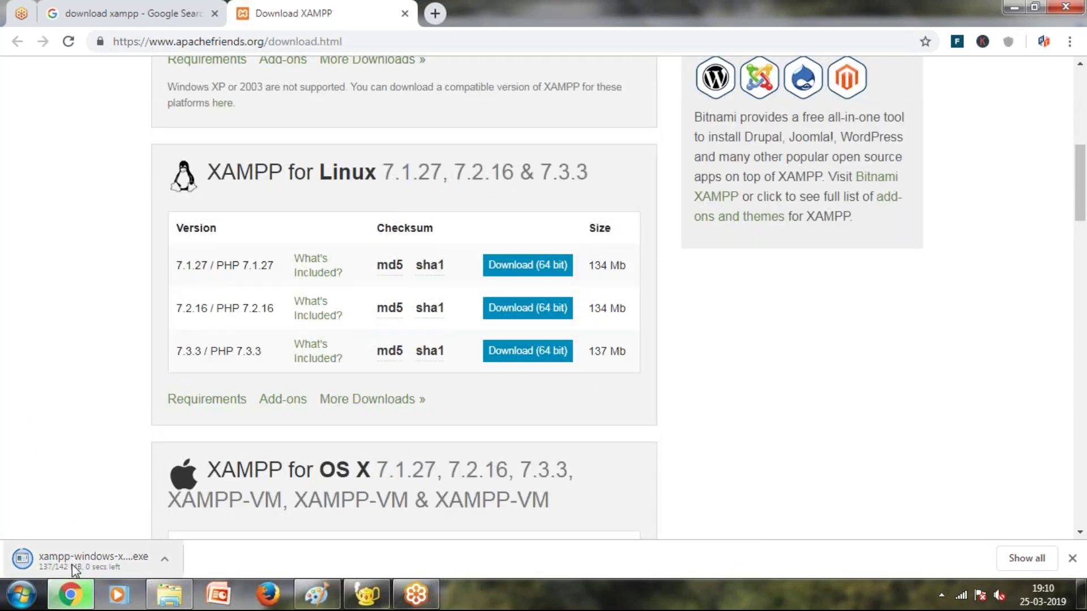
mouse_move(104, 565)
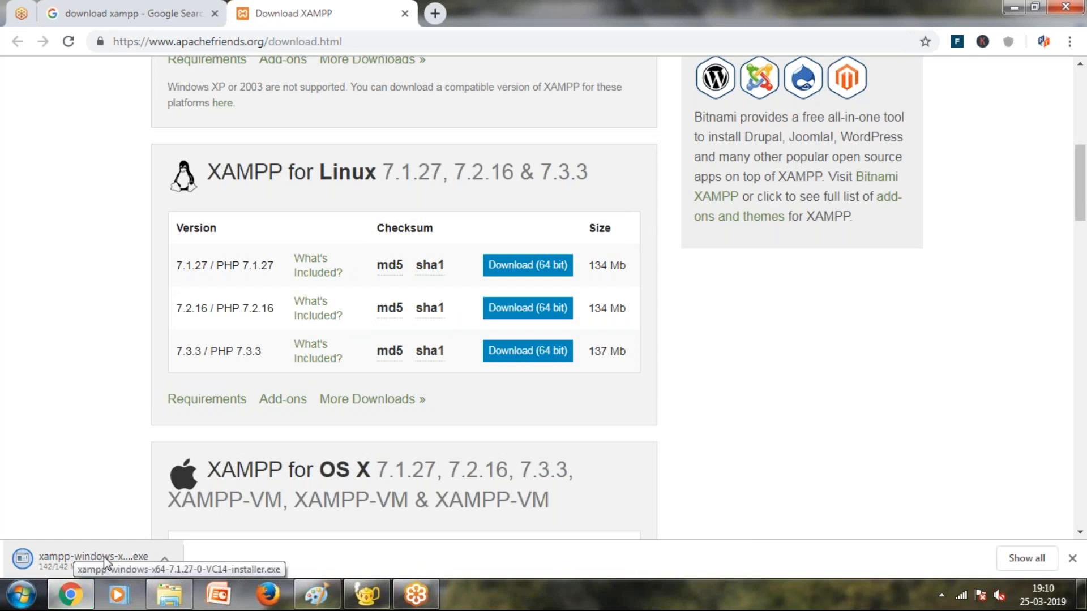
click(91, 559)
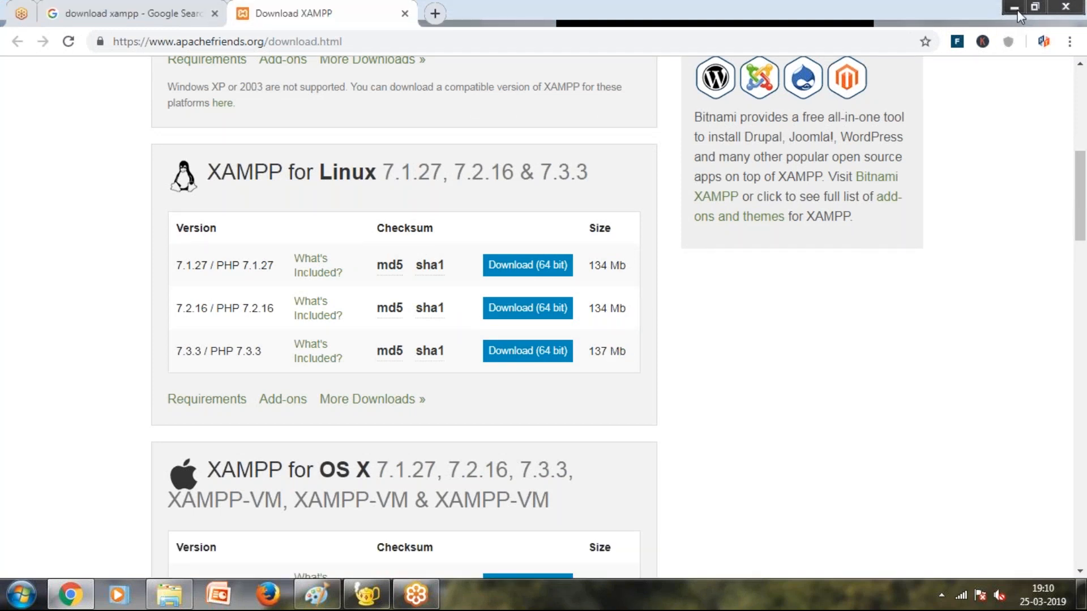
Dismiss the UAC warning, pass the welcome page and keep all components.
click(317, 595)
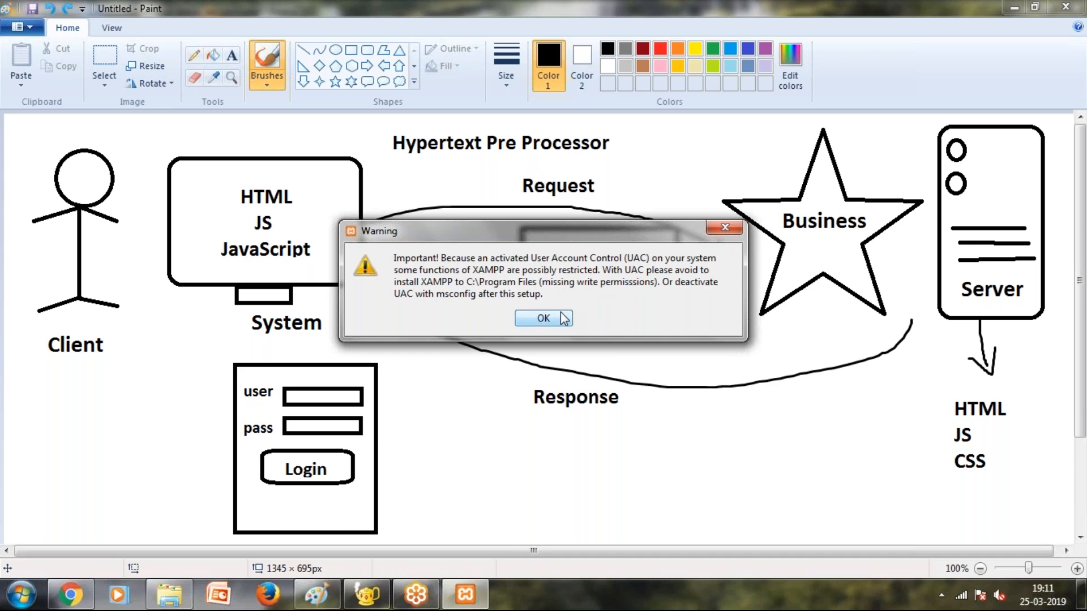
click(543, 318)
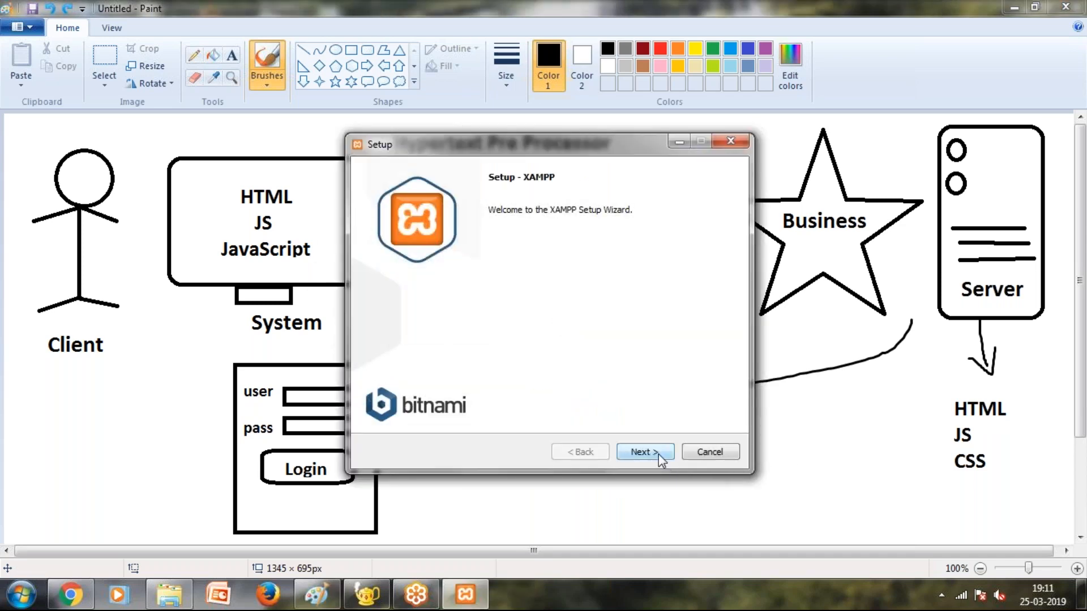
click(644, 452)
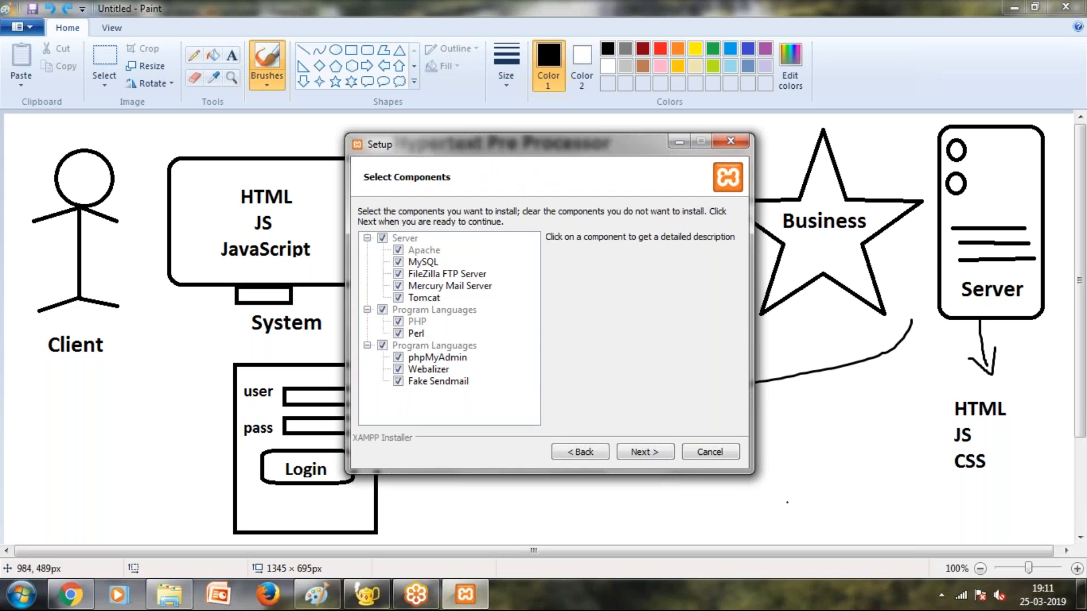
click(645, 451)
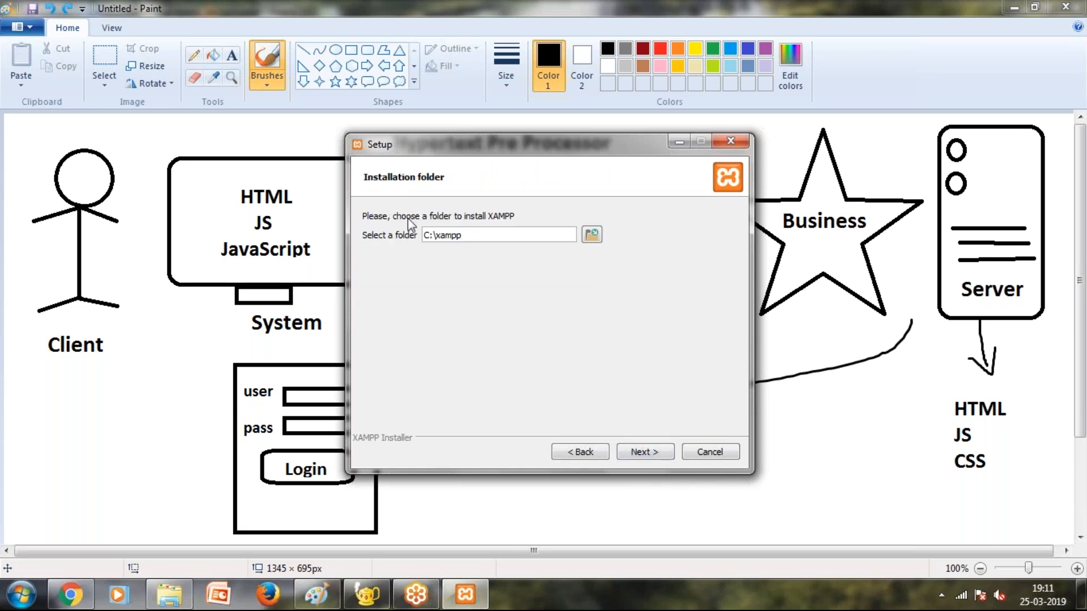
Keep C:\xampp as install folder and opt out of Bitnami information.
triple_click(498, 234)
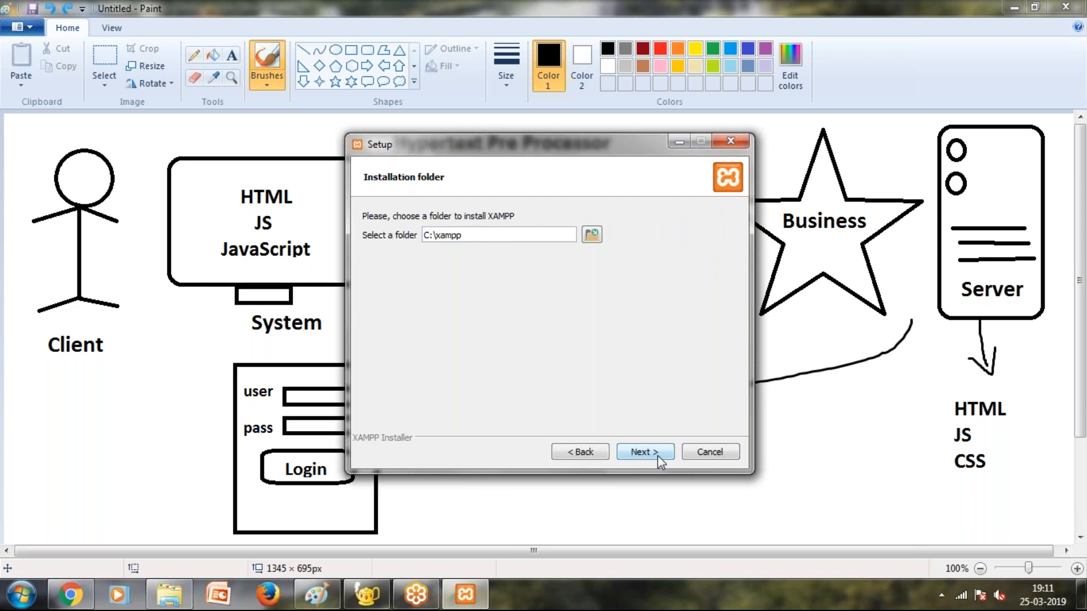
click(644, 452)
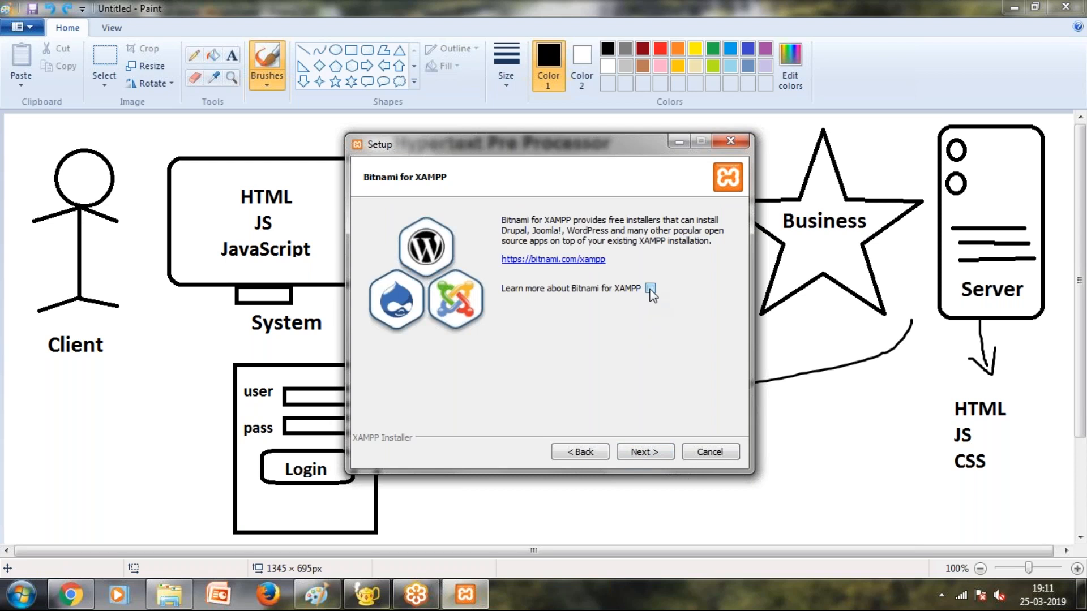
click(643, 452)
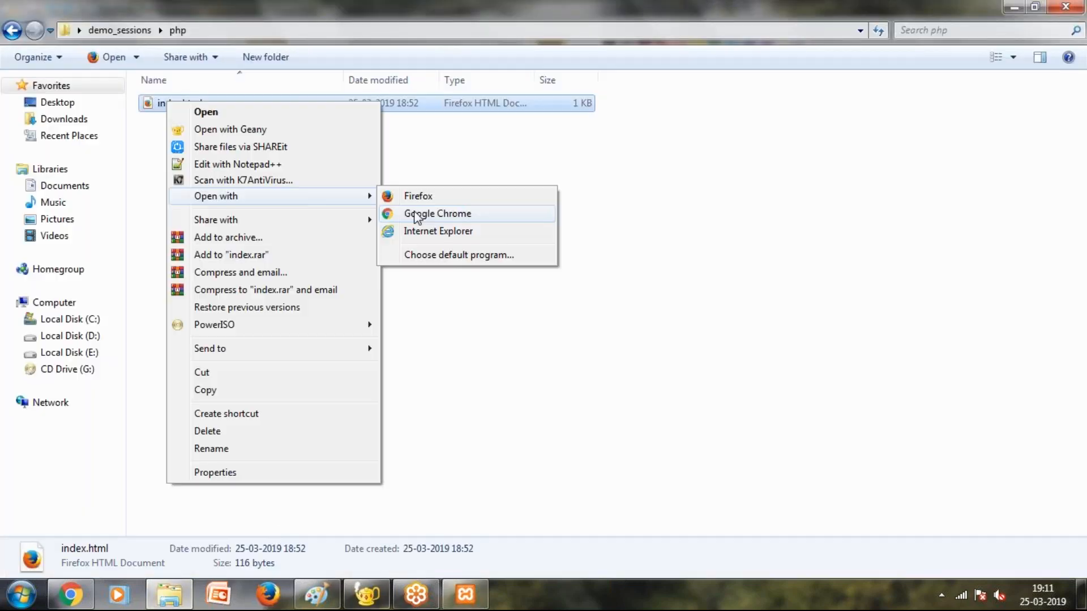
Open index.html in Google Chrome to view the PHP - Programming page.
click(437, 212)
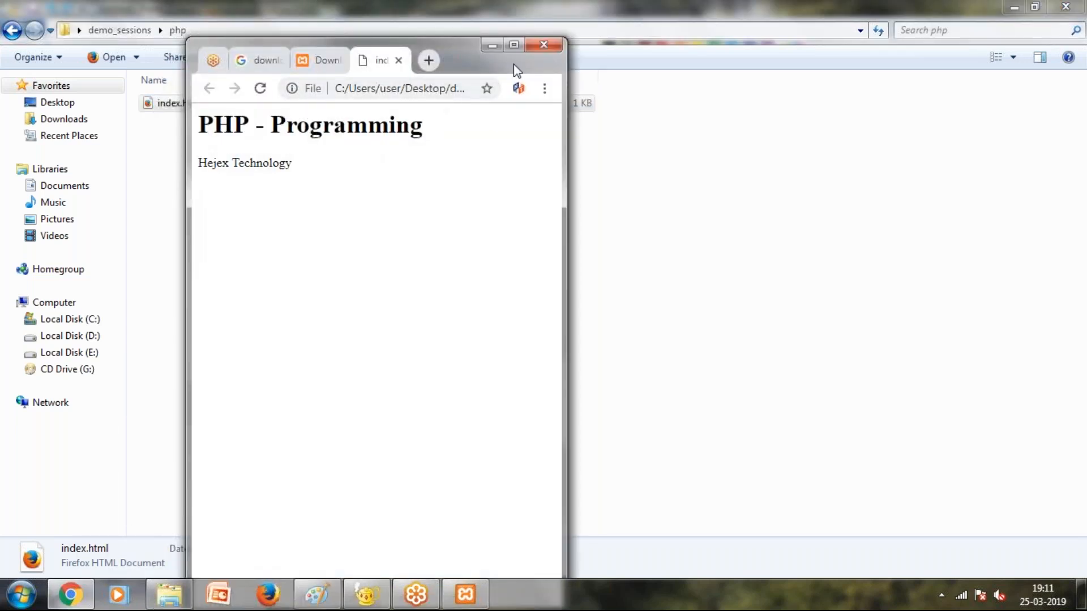
click(514, 46)
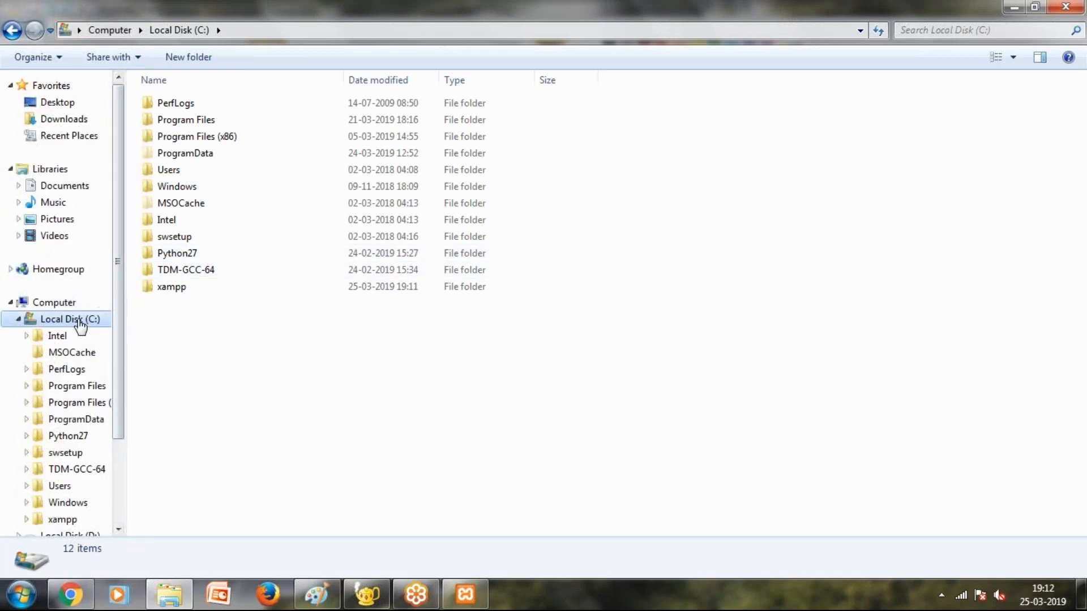
Create a php folder inside C:\xampp\htdocs and enter it.
click(171, 288)
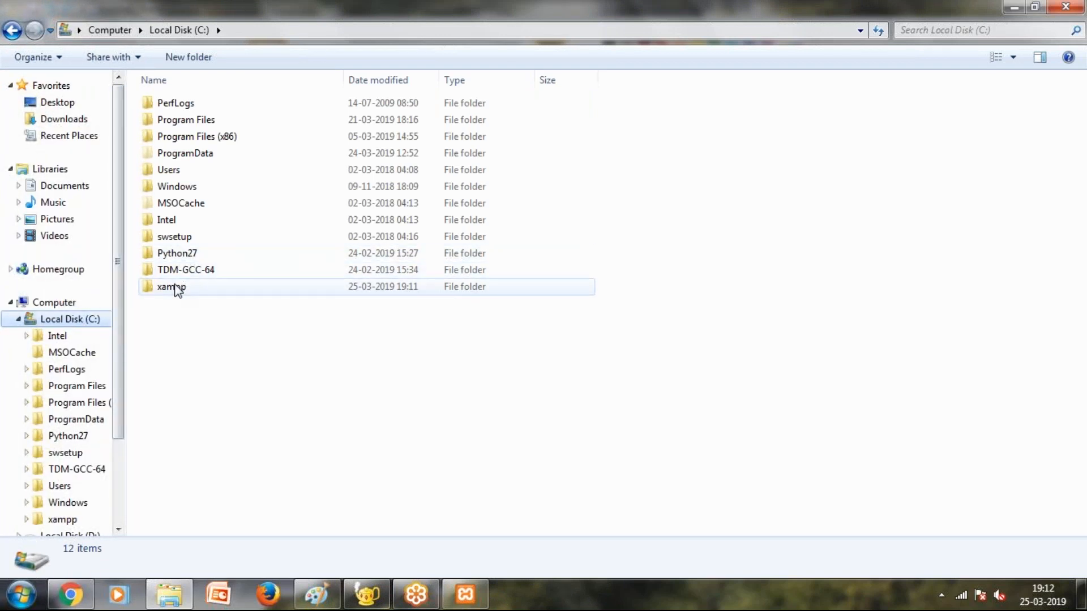
double_click(171, 287)
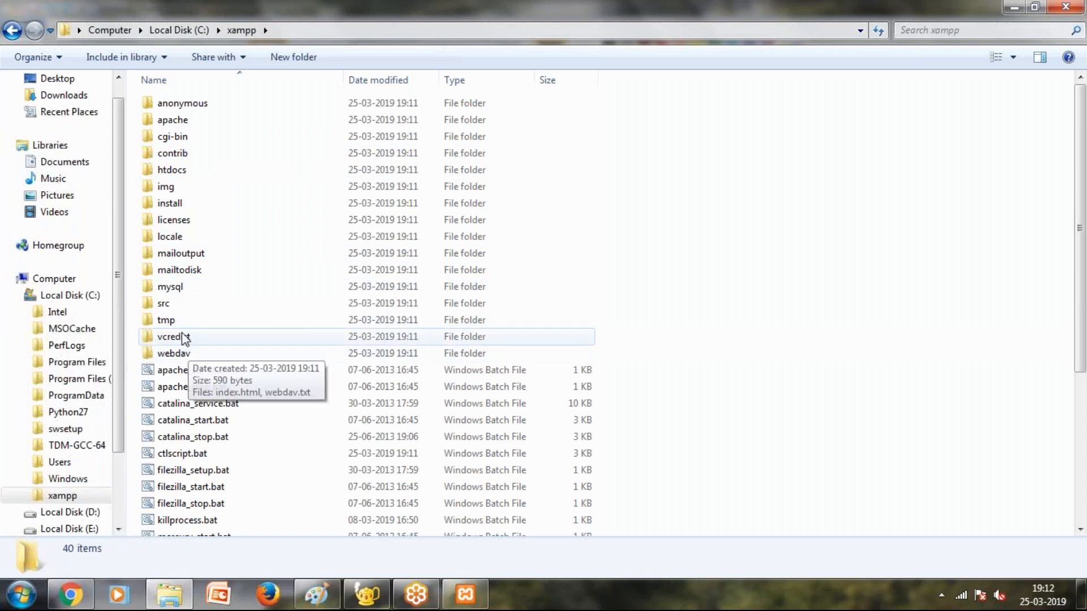
double_click(172, 170)
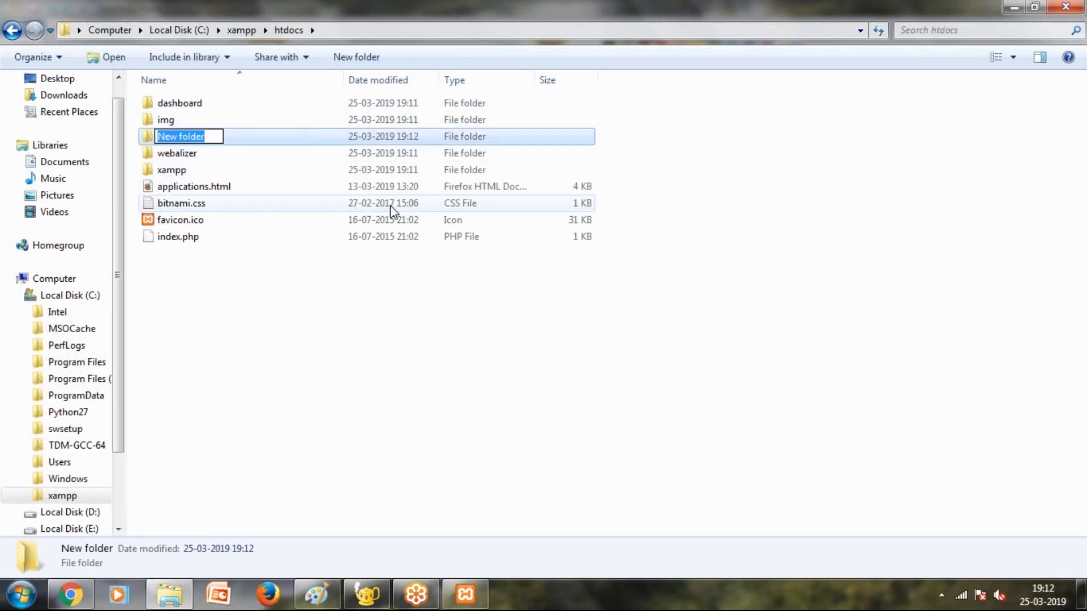
text(php)
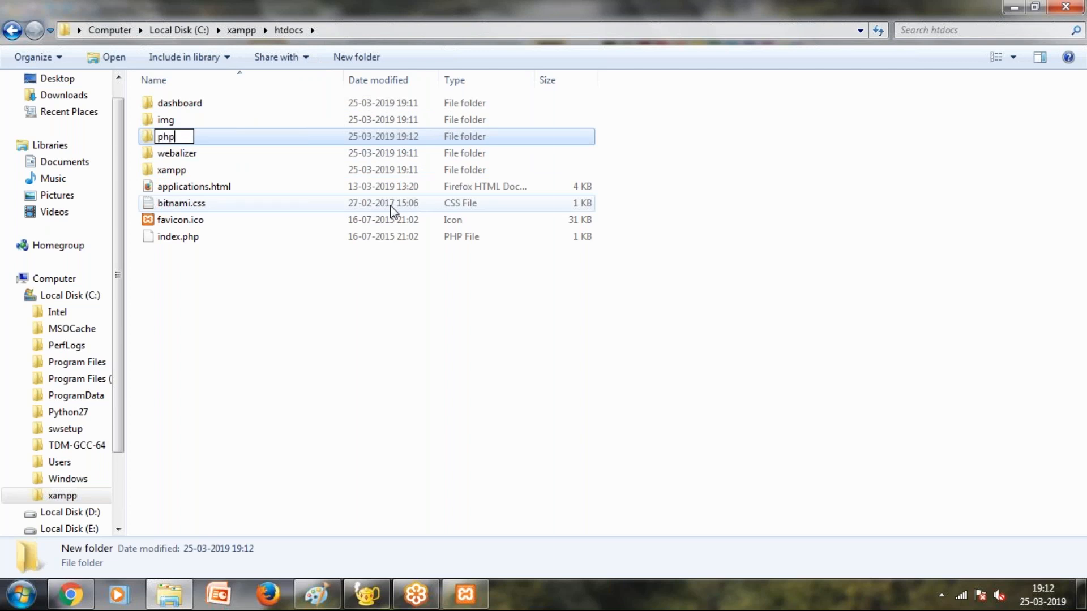
double_click(164, 136)
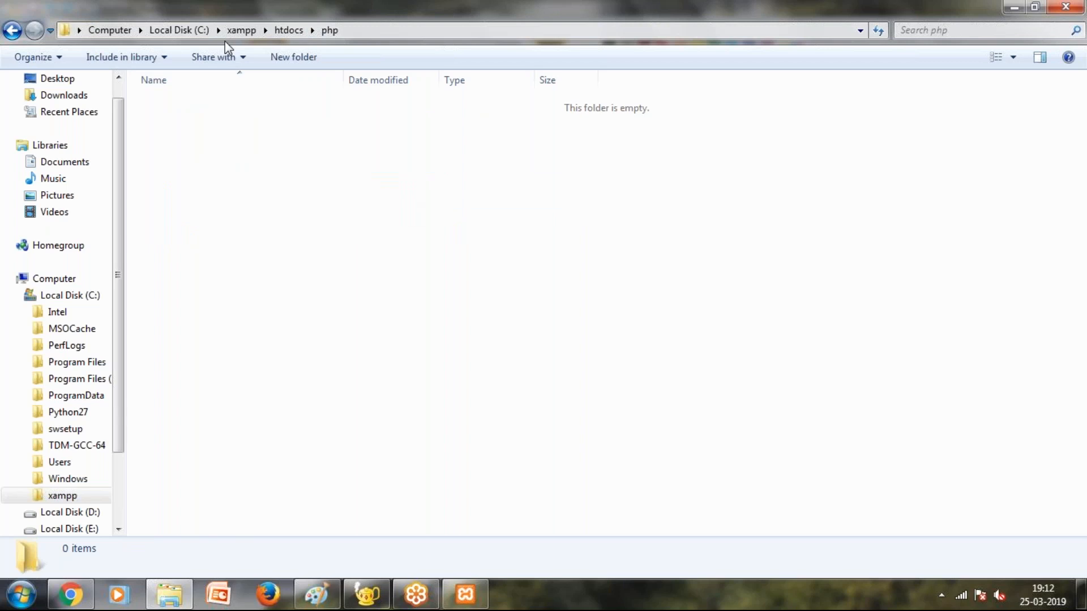
Create a new text document in php and name it index.php.
right_click(190, 134)
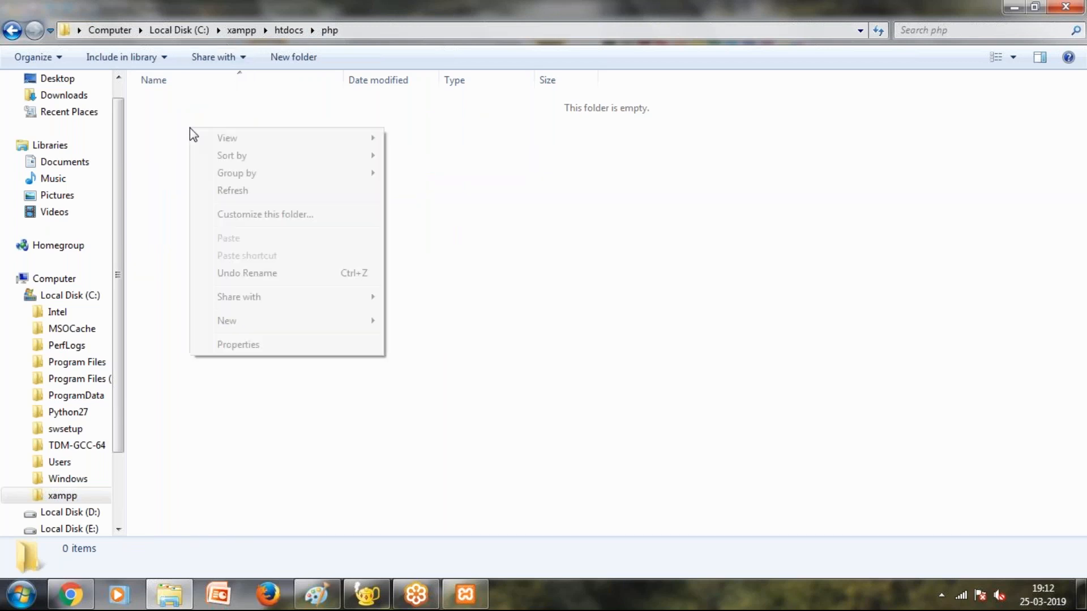
mouse_move(226, 321)
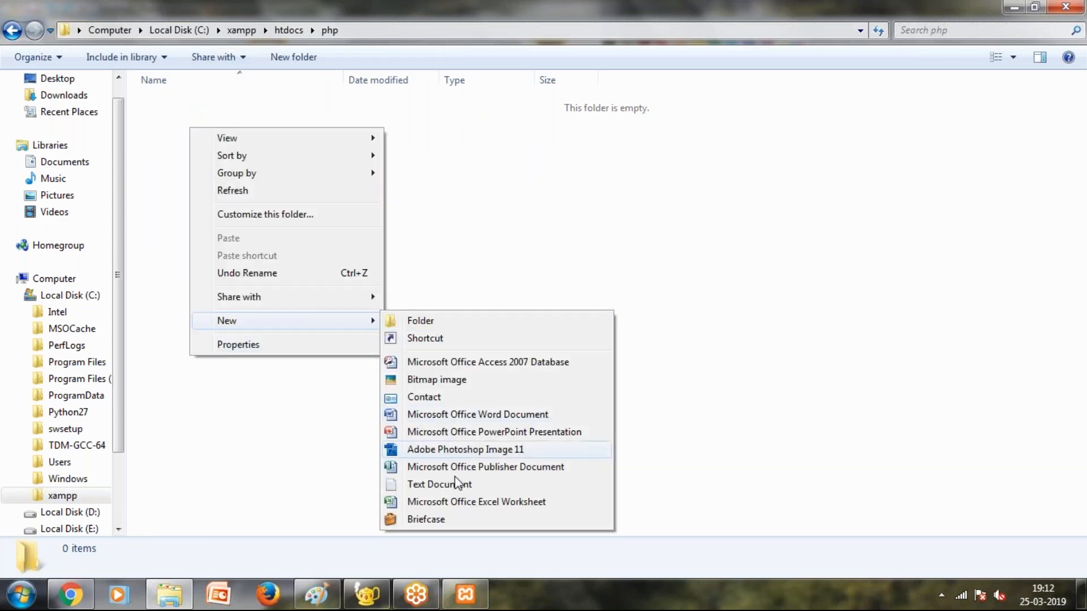
click(439, 485)
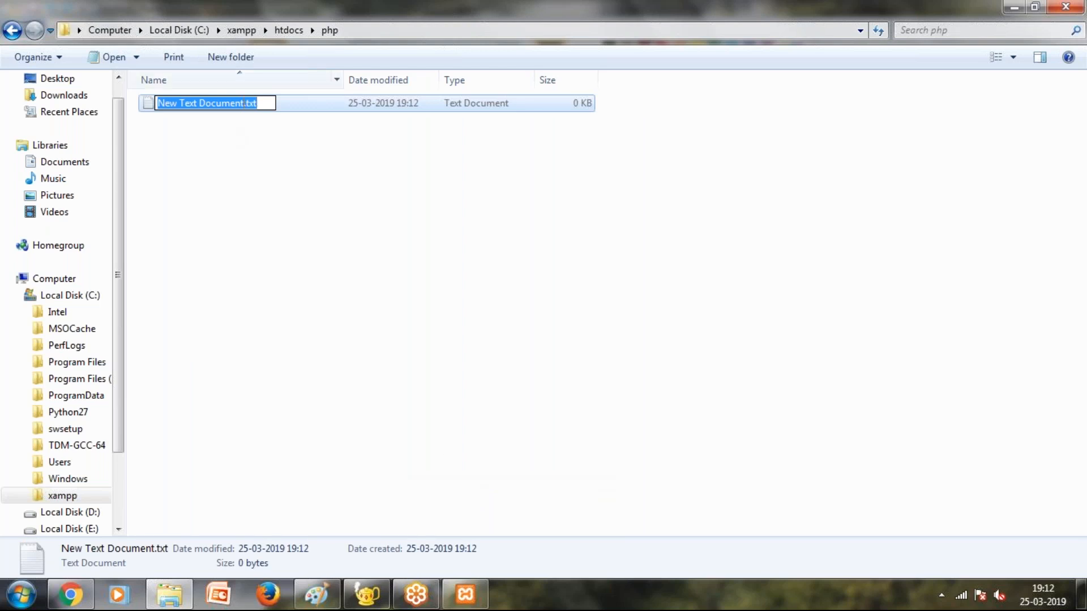
text(index.)
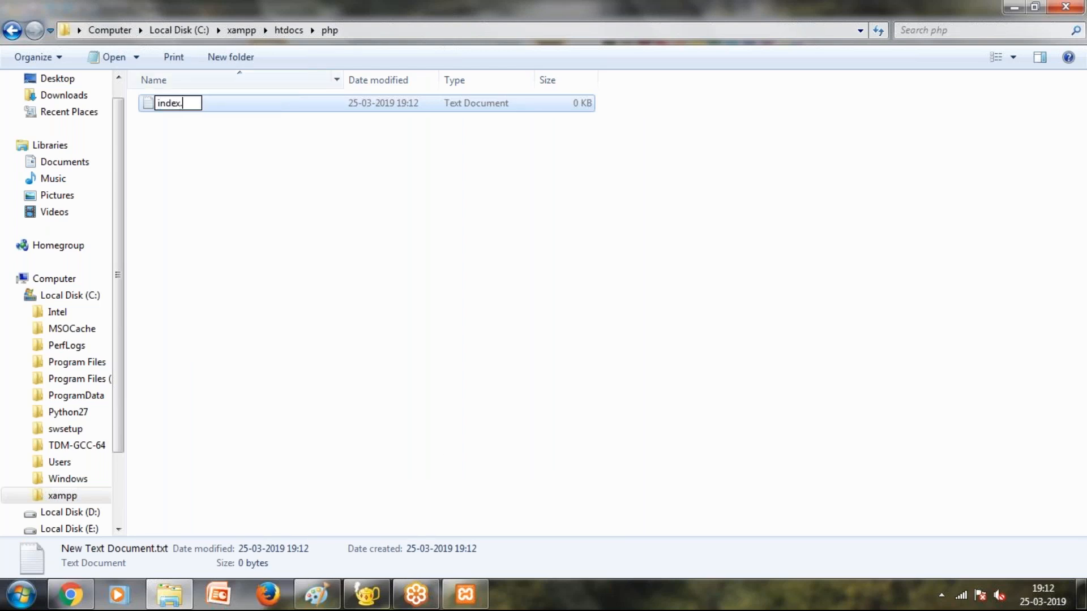
text(php)
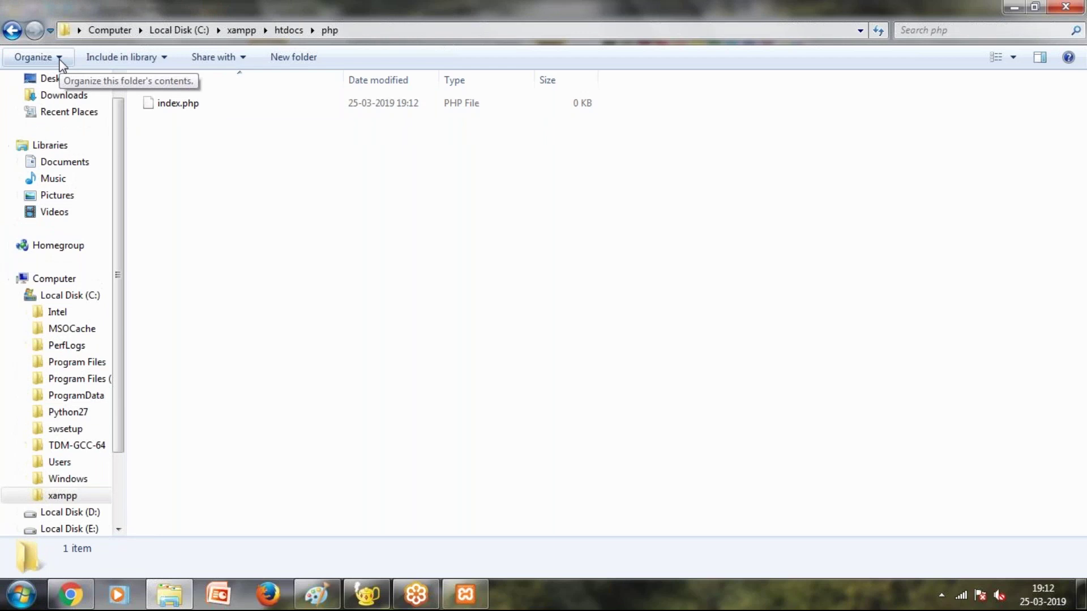
click(31, 57)
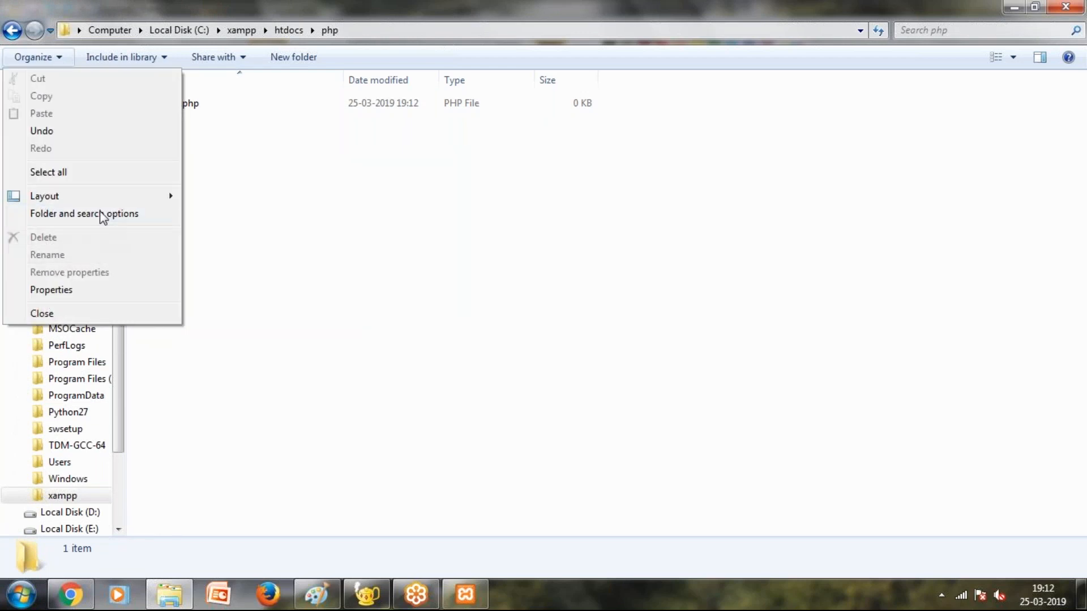
Uncheck 'Hide extensions for known file types' in Folder Options so index.php shows its extension.
click(83, 214)
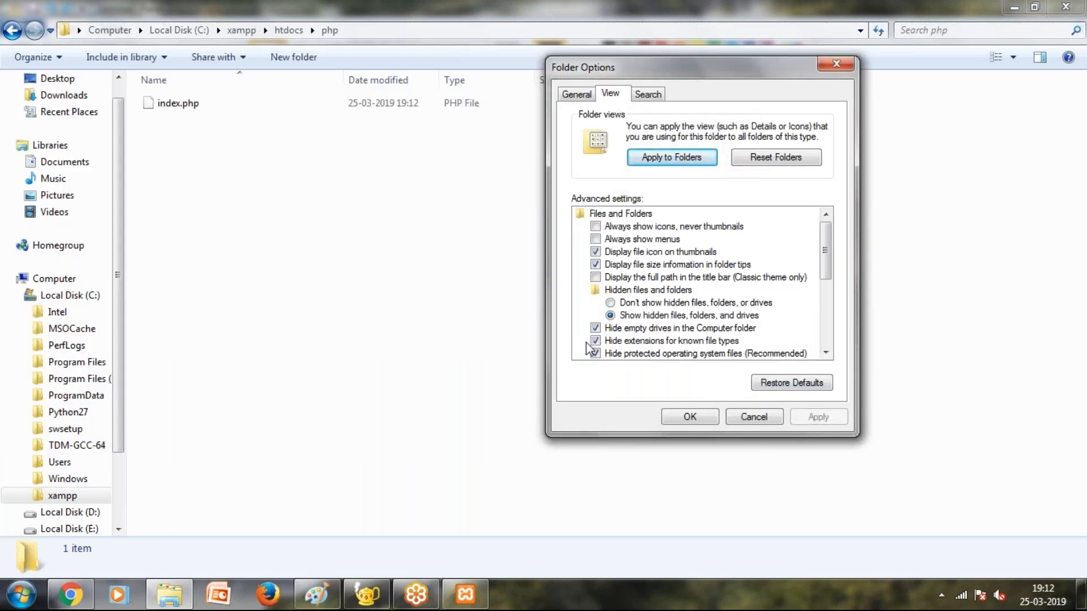
click(595, 341)
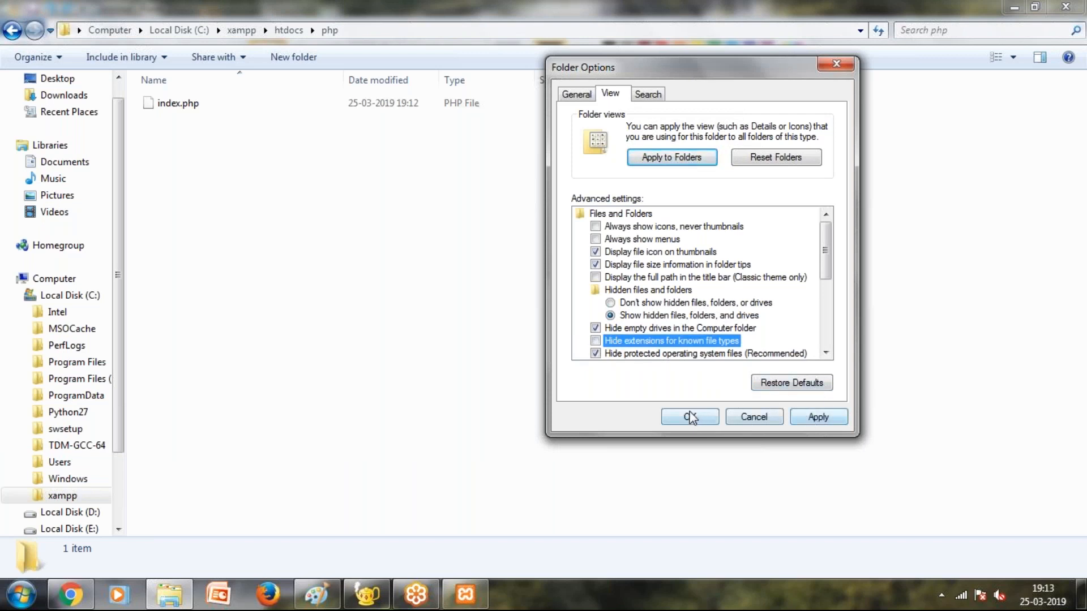
click(689, 417)
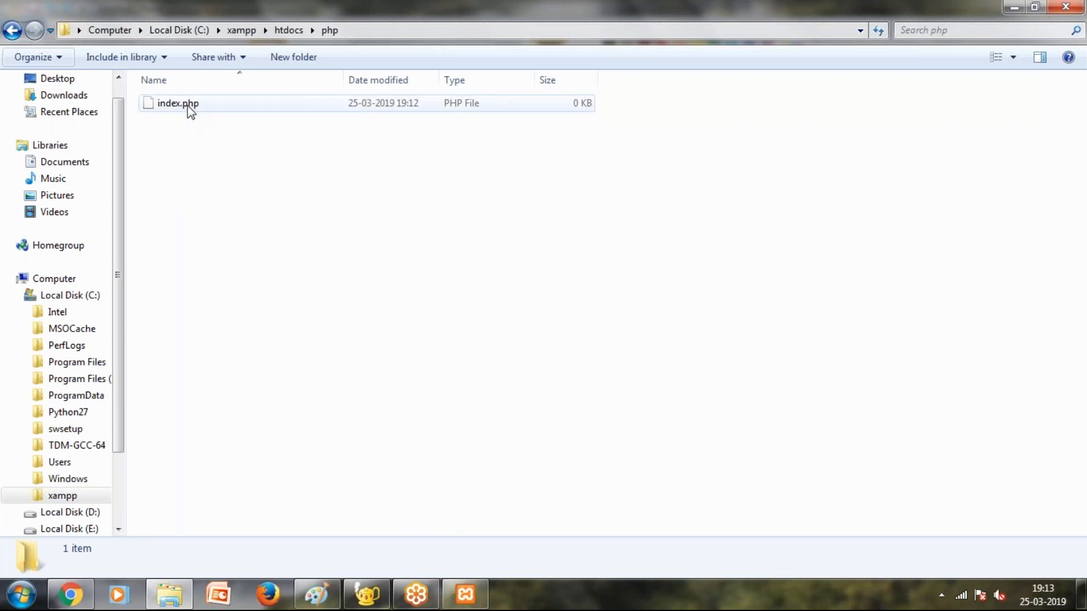
right_click(179, 103)
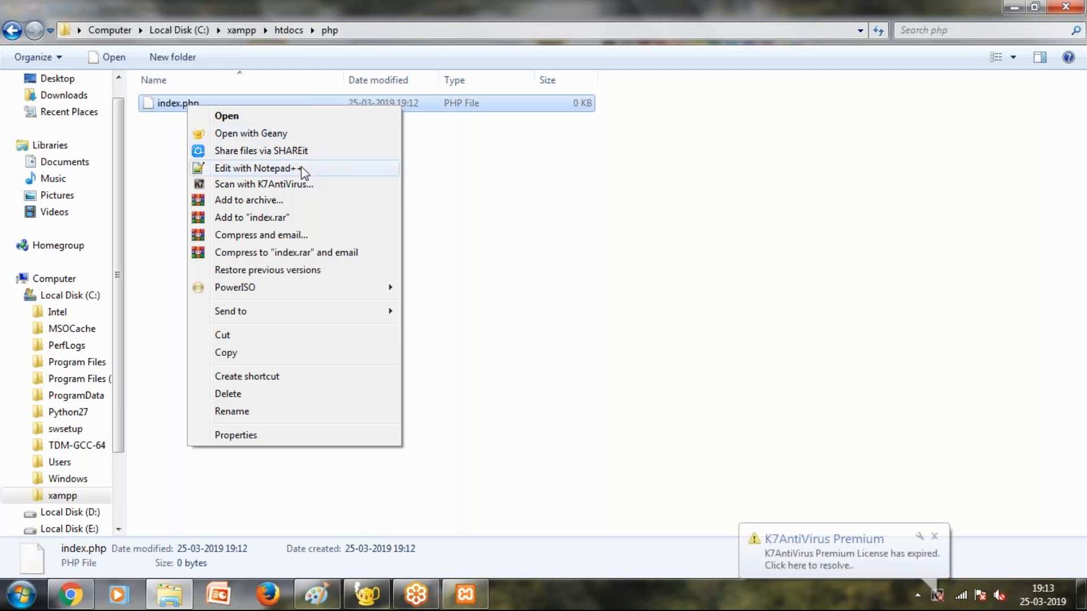
mouse_move(299, 169)
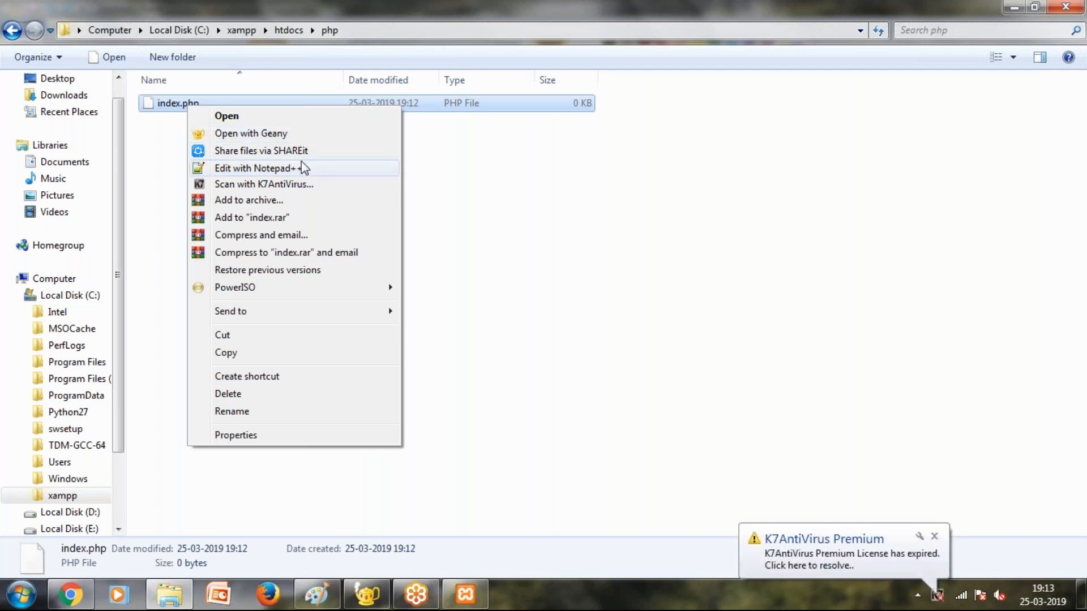
mouse_move(300, 170)
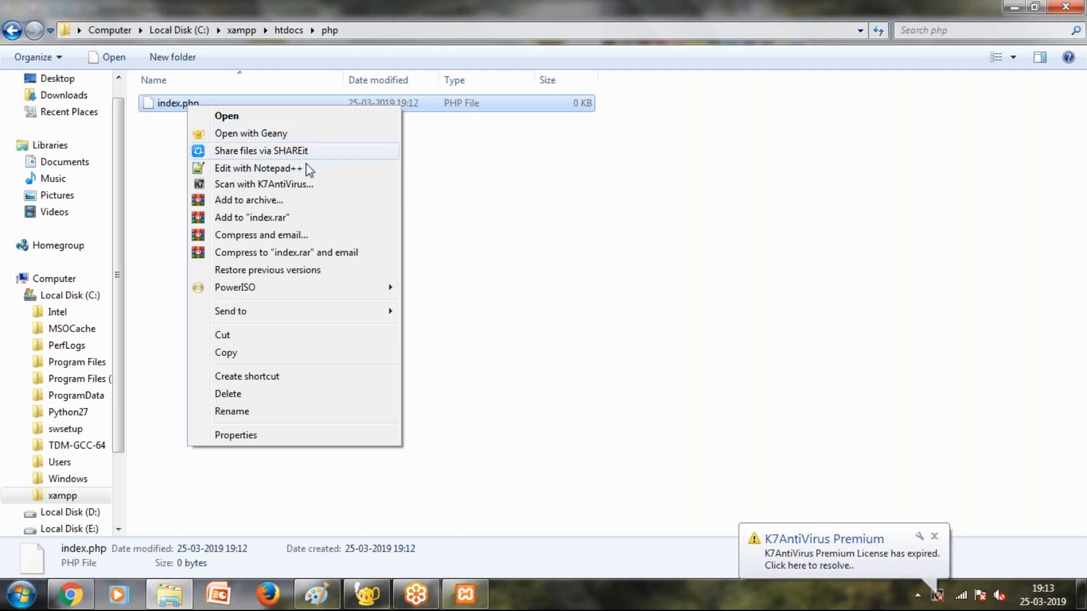
Open the empty index.php from the php folder in Notepad++.
click(263, 170)
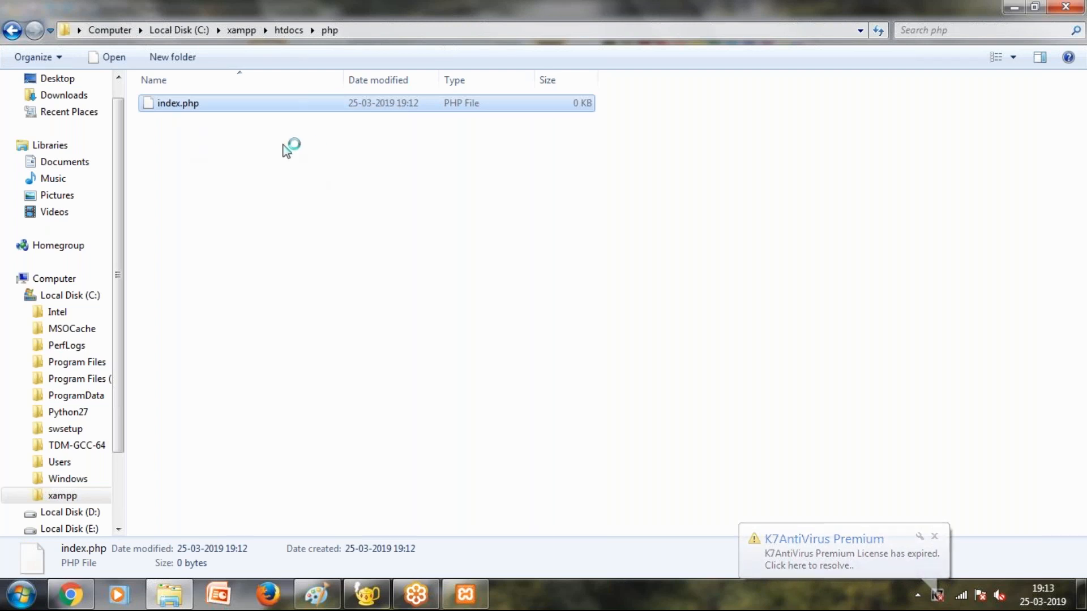
double_click(179, 103)
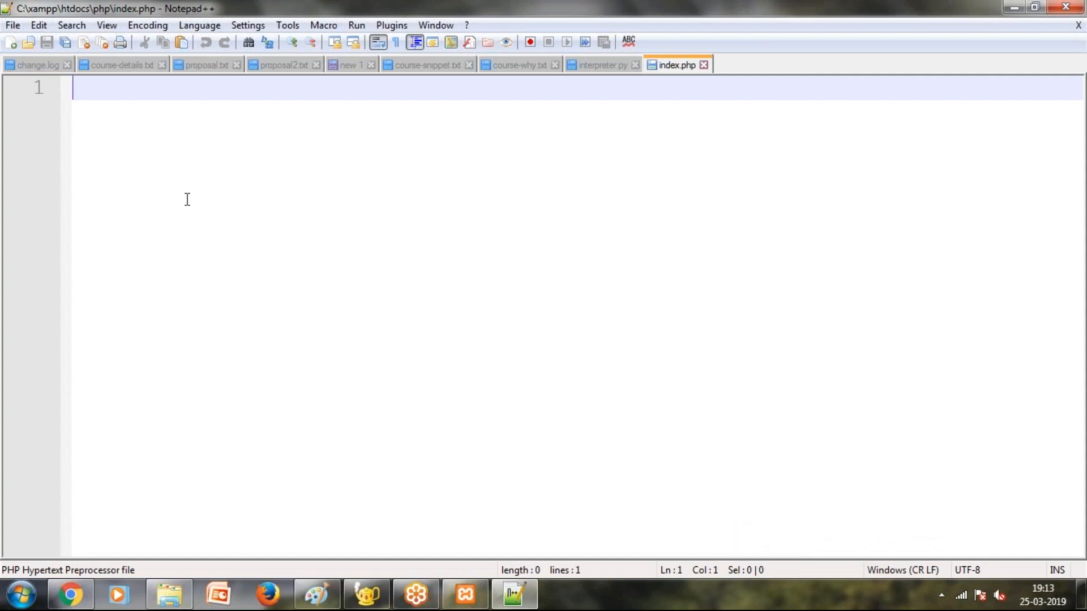
Write <?php with echo "Hello World"; in index.php and save it.
text(<?)
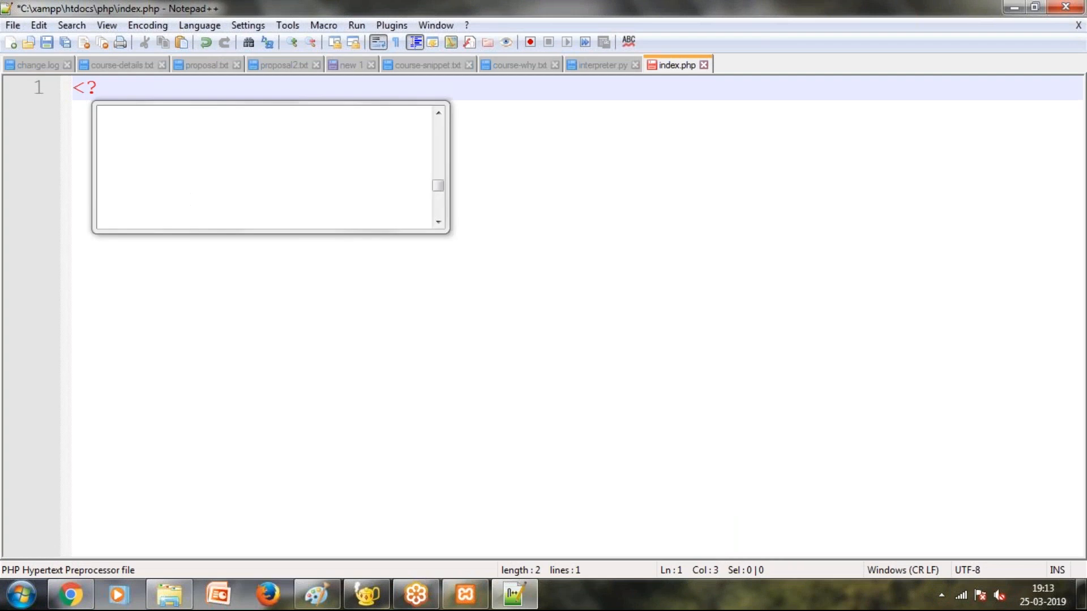
text(php)
text(?>)
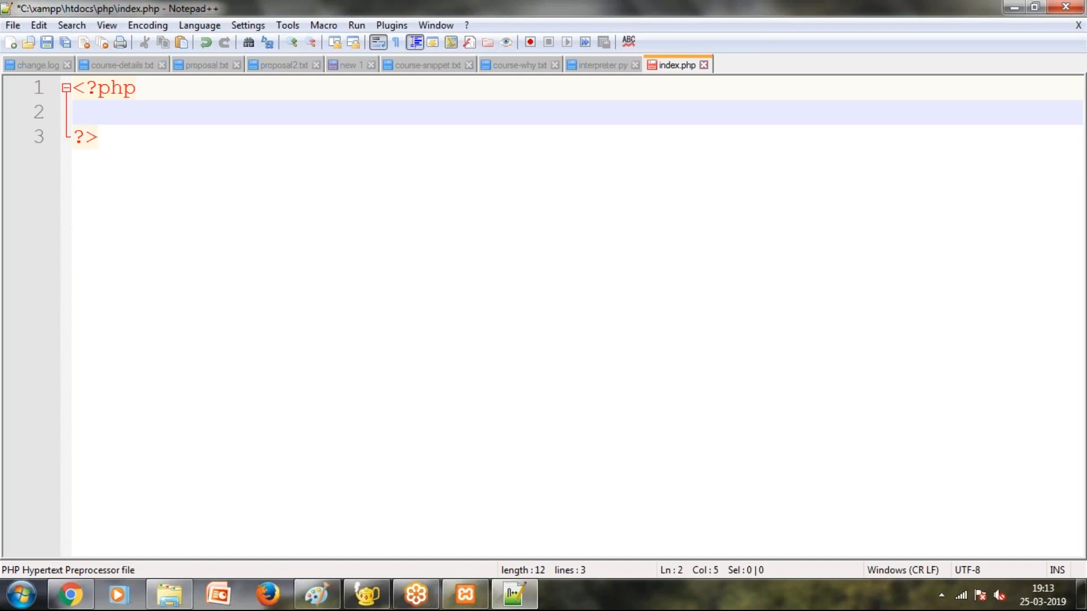
text(echo ")
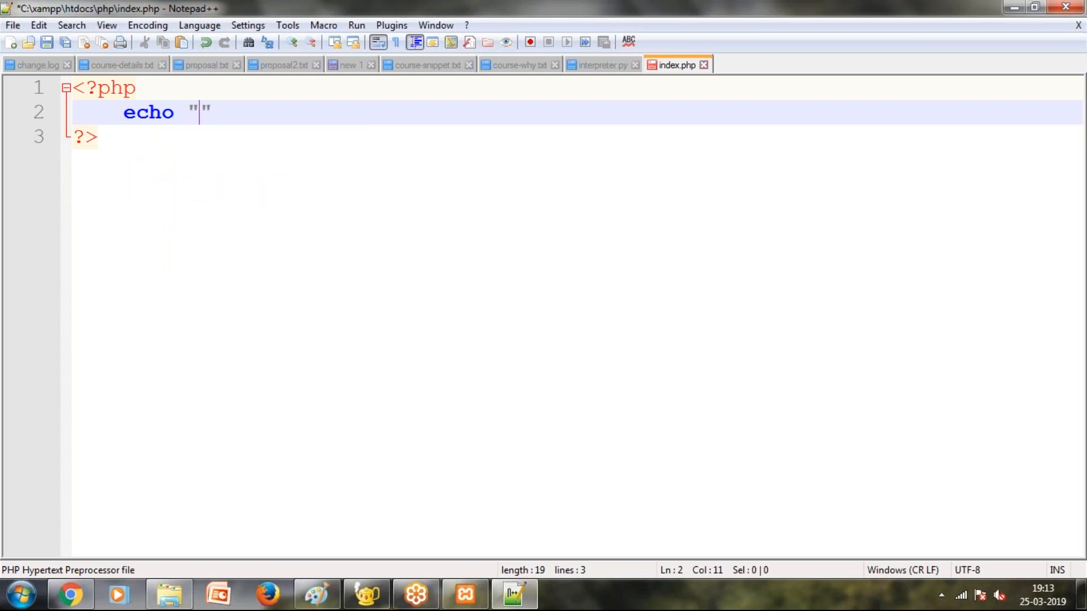
text(Hello World)
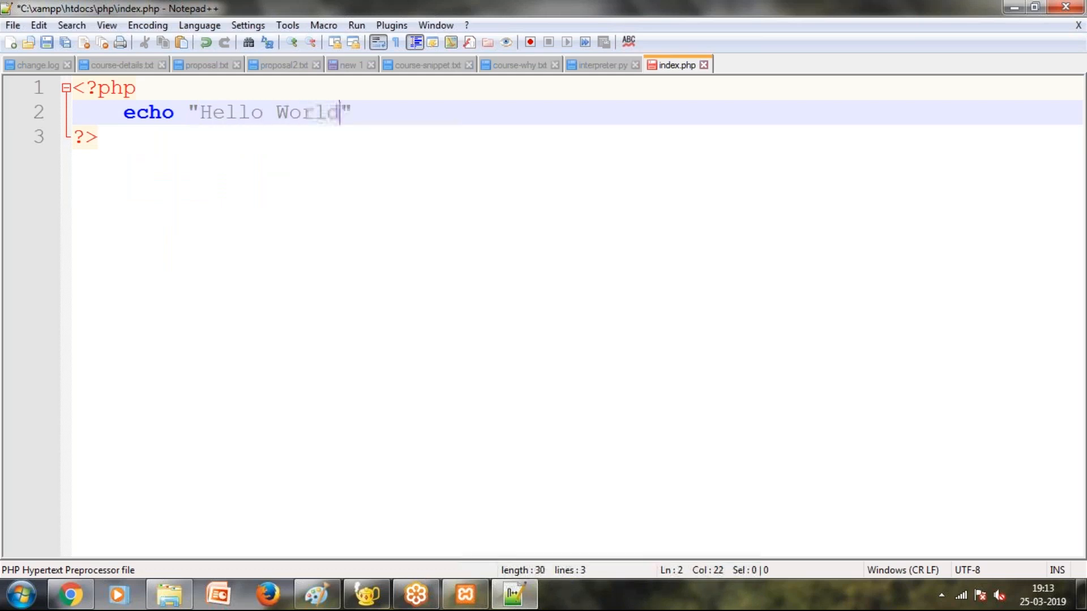
text(;)
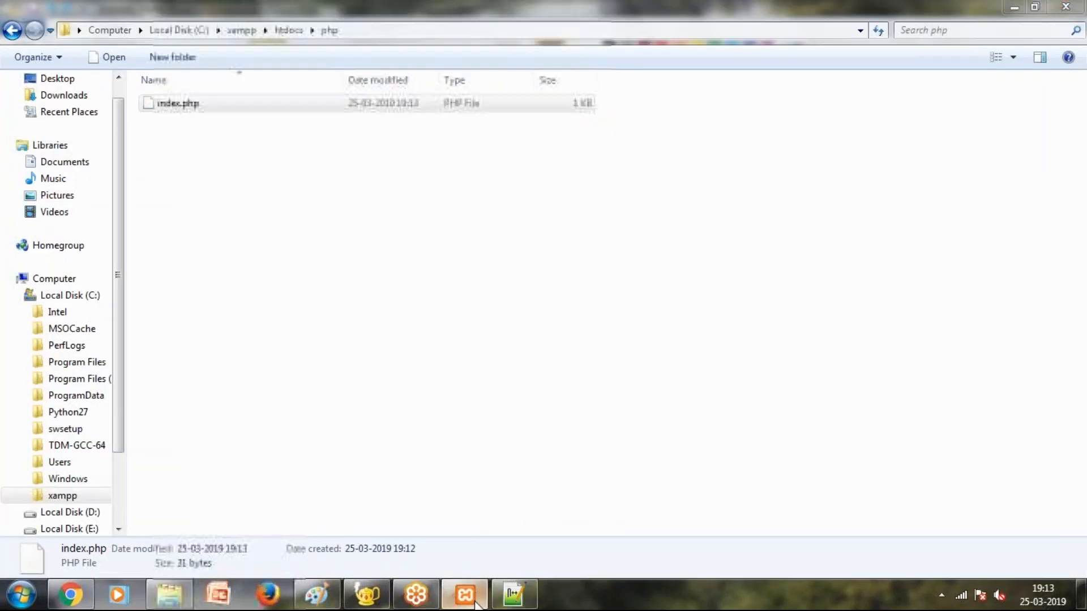
Bring the XAMPP Setup installer back into view to check its unpacking progress.
click(464, 595)
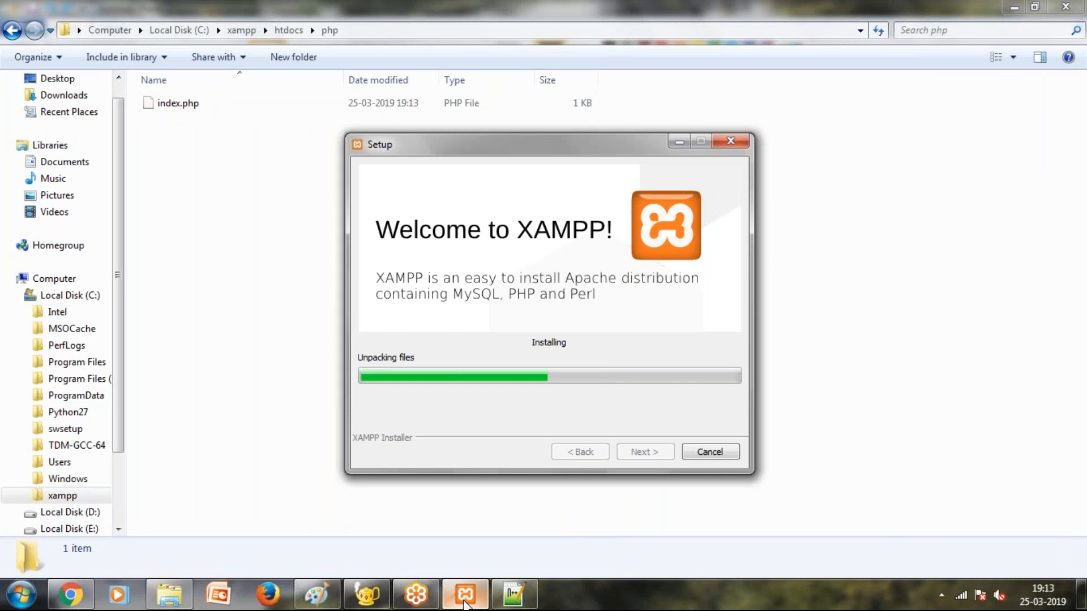
mouse_move(389, 599)
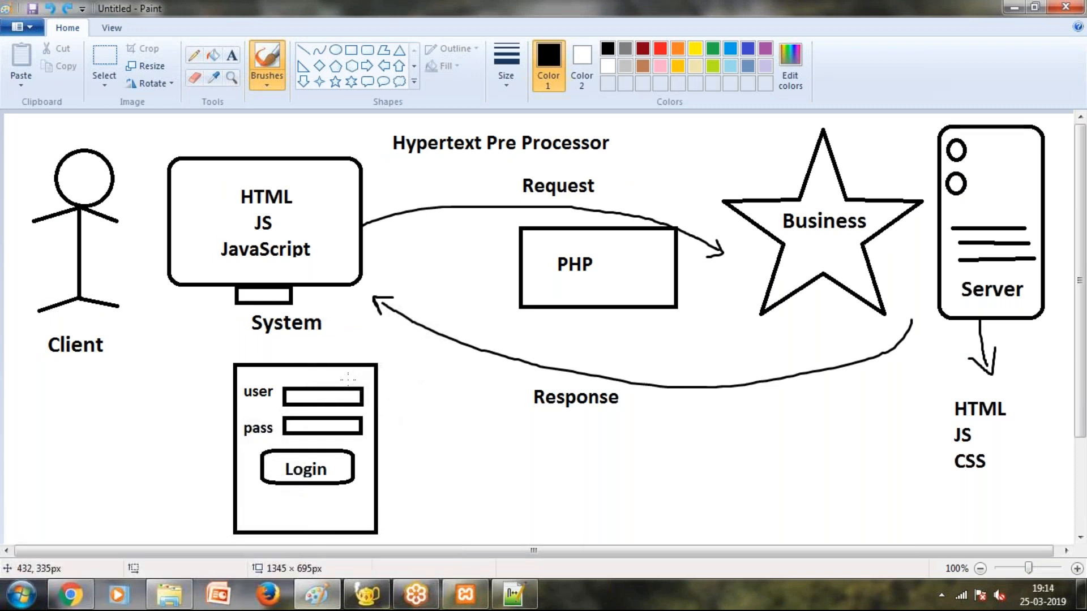
mouse_move(384, 399)
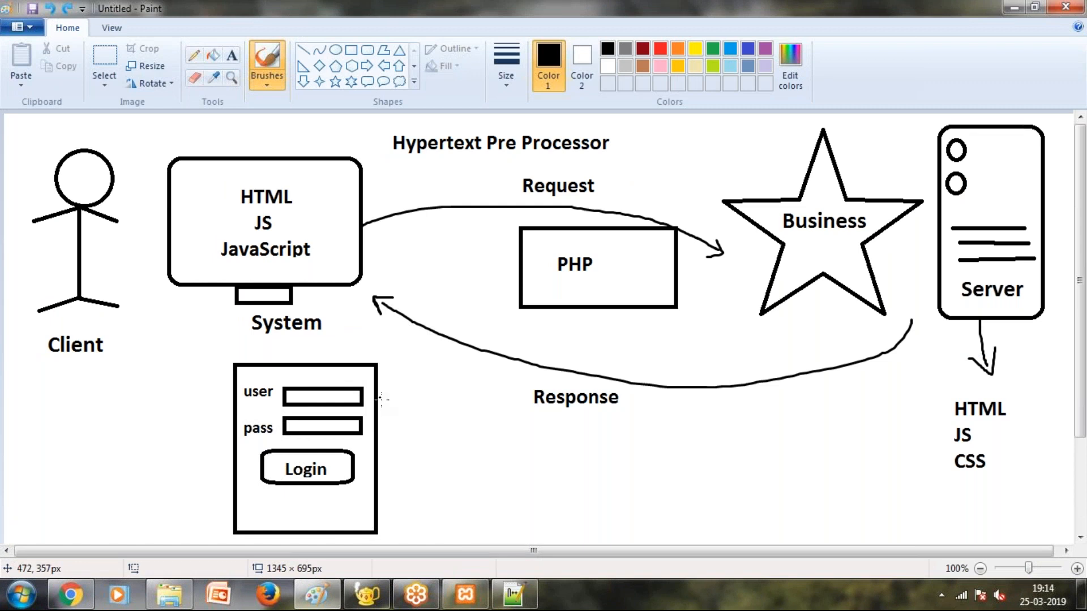
Draw curved request and response arrows between the login form and the Server, circling the Server label.
drag(907, 316, 381, 416)
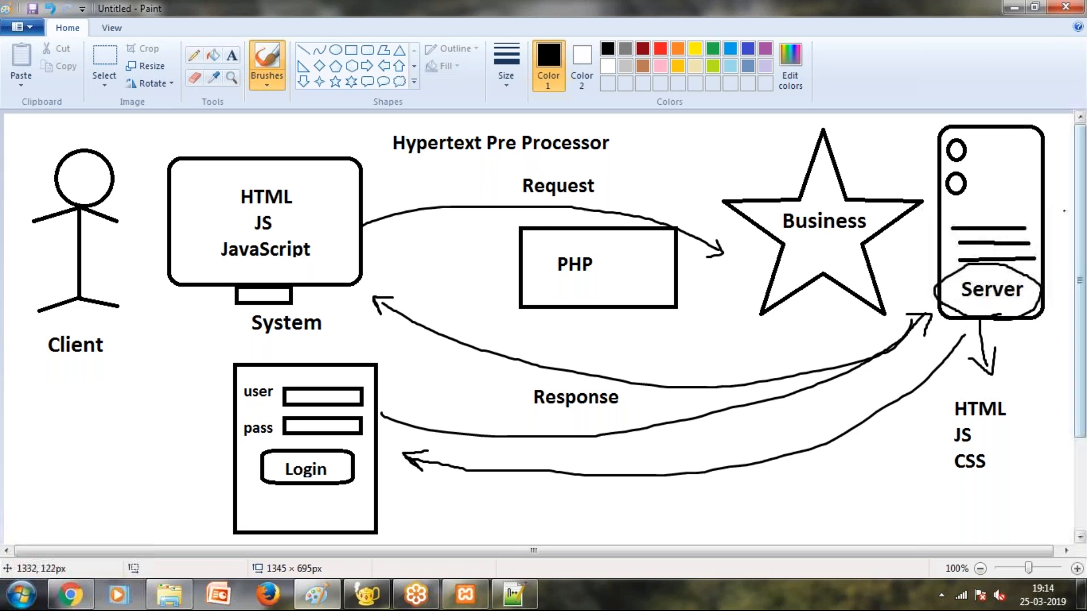
mouse_move(991, 274)
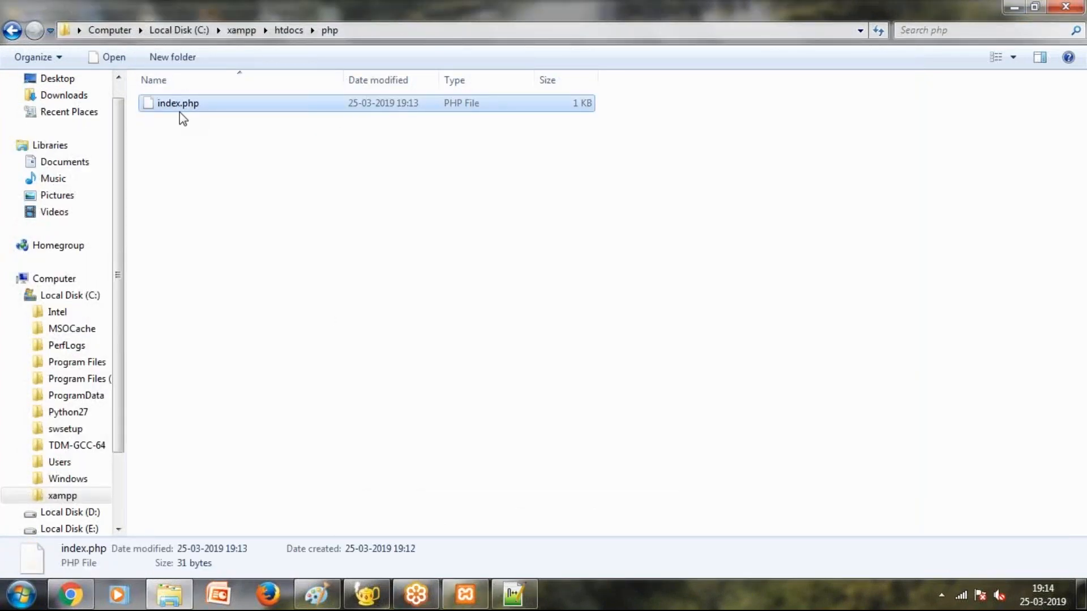
Allow httpd.exe to act as a server on port 80 in the K7 AntiVirus prompt in Chrome.
click(69, 588)
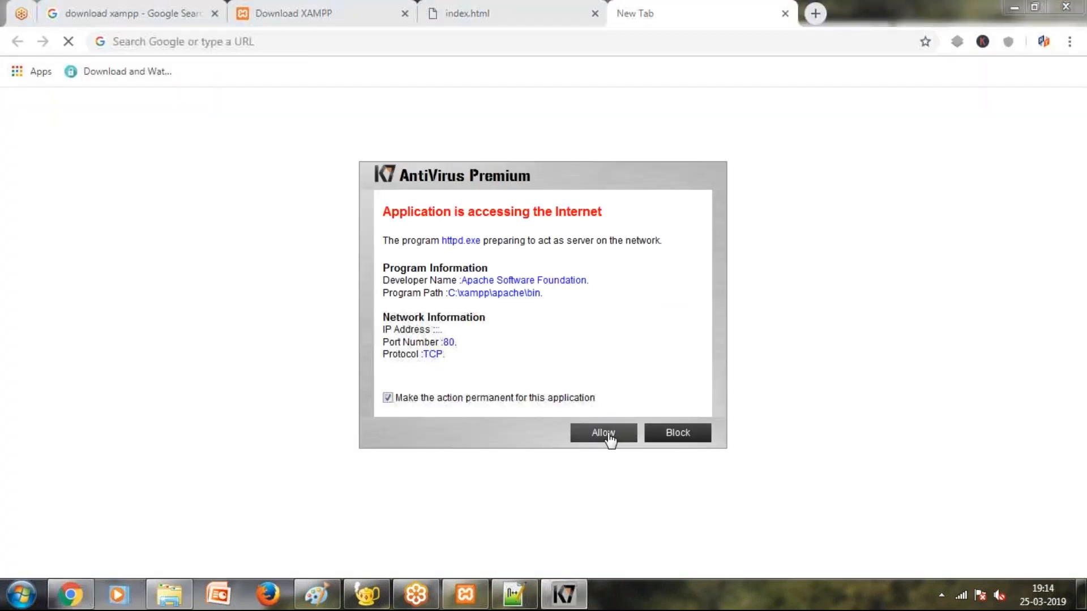
click(603, 432)
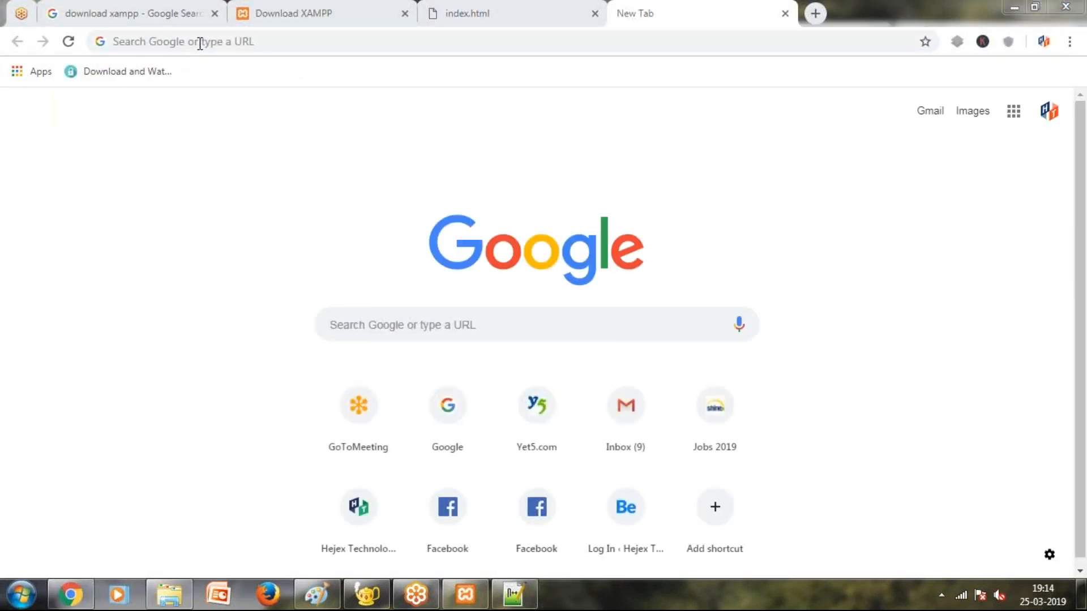
click(199, 41)
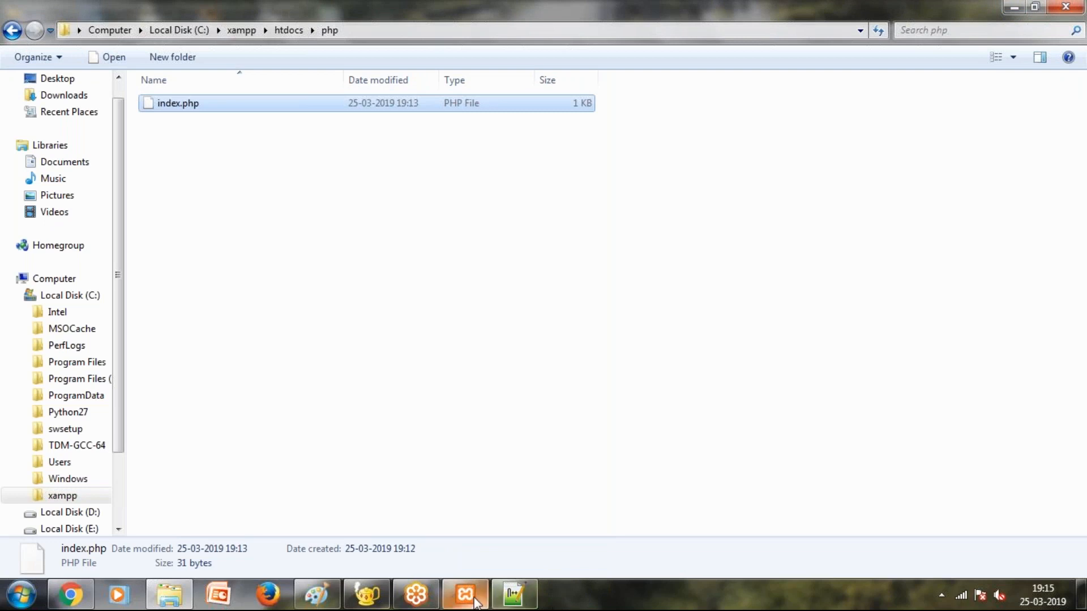
Bring XAMPP Setup back up, now creating the uninstaller at 75%, and nudge its window left.
click(466, 593)
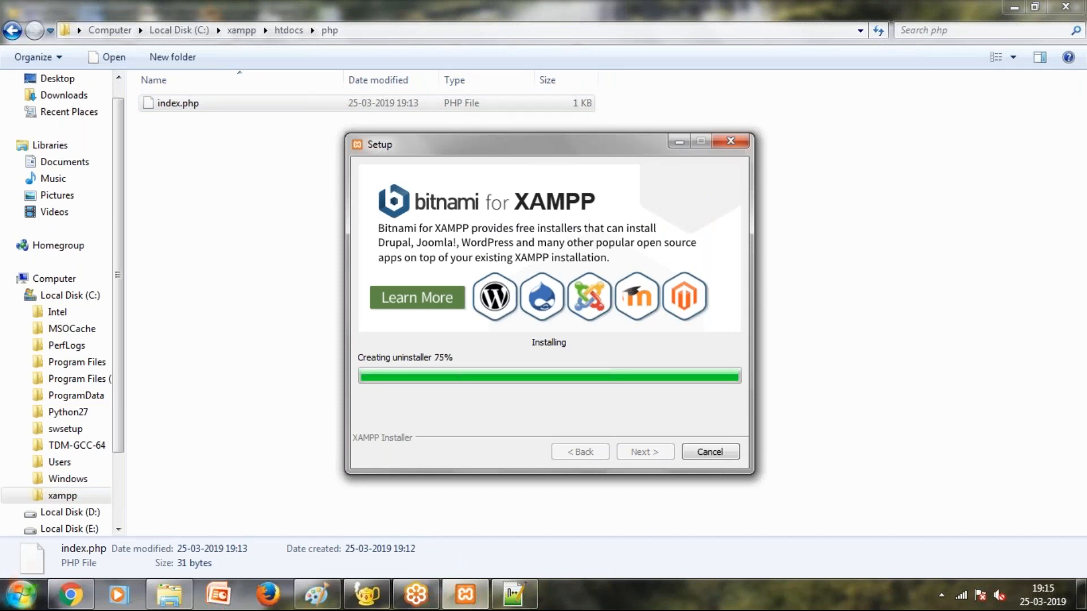
mouse_move(151, 562)
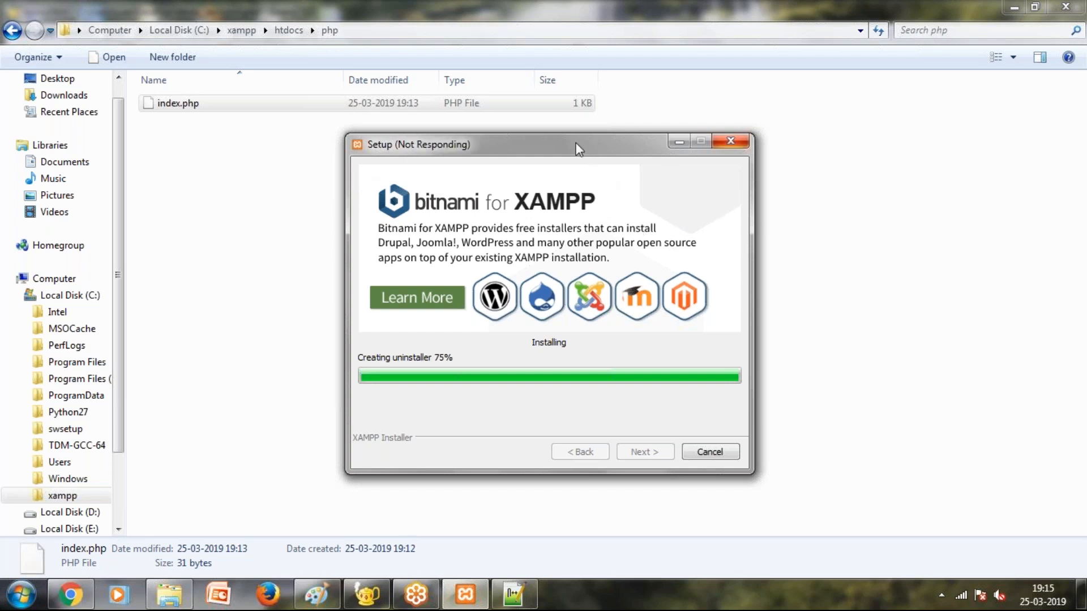
mouse_move(597, 153)
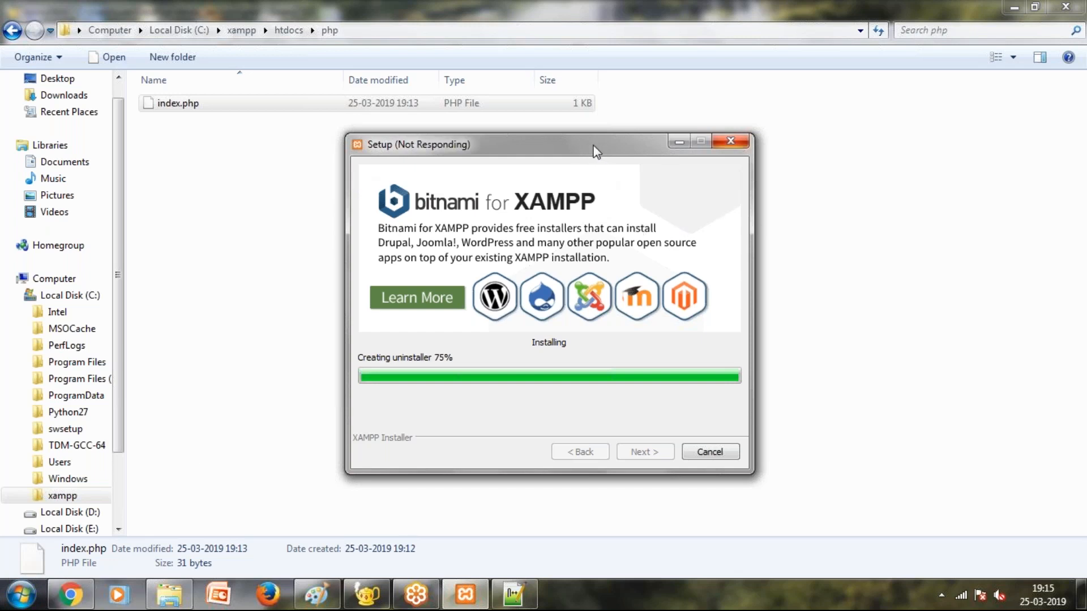
drag(597, 143, 552, 125)
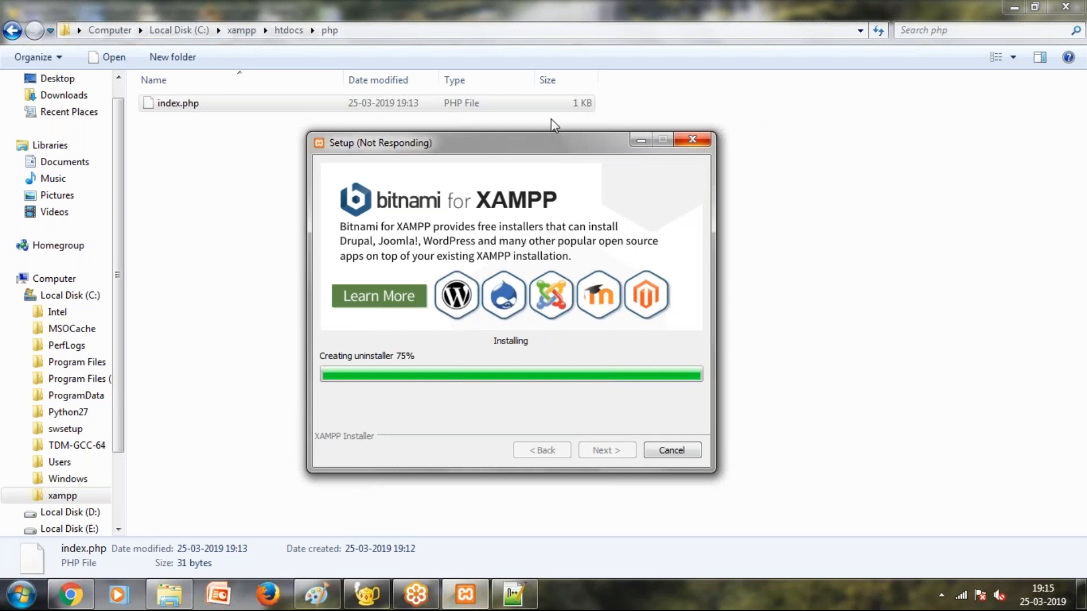
Start choosing another program from disk to open index.php with.
right_click(177, 103)
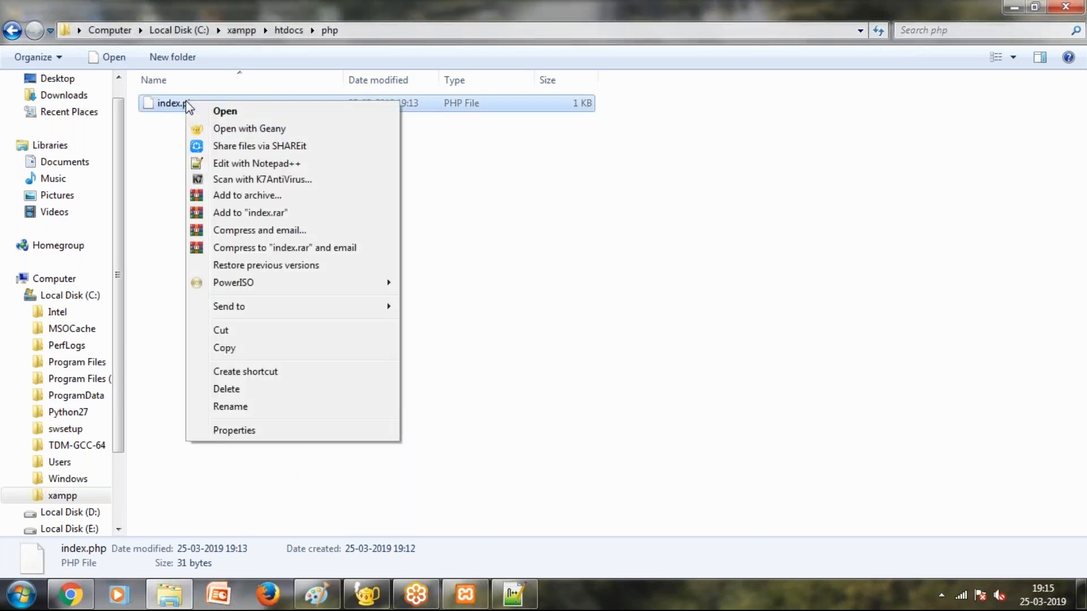
mouse_move(226, 116)
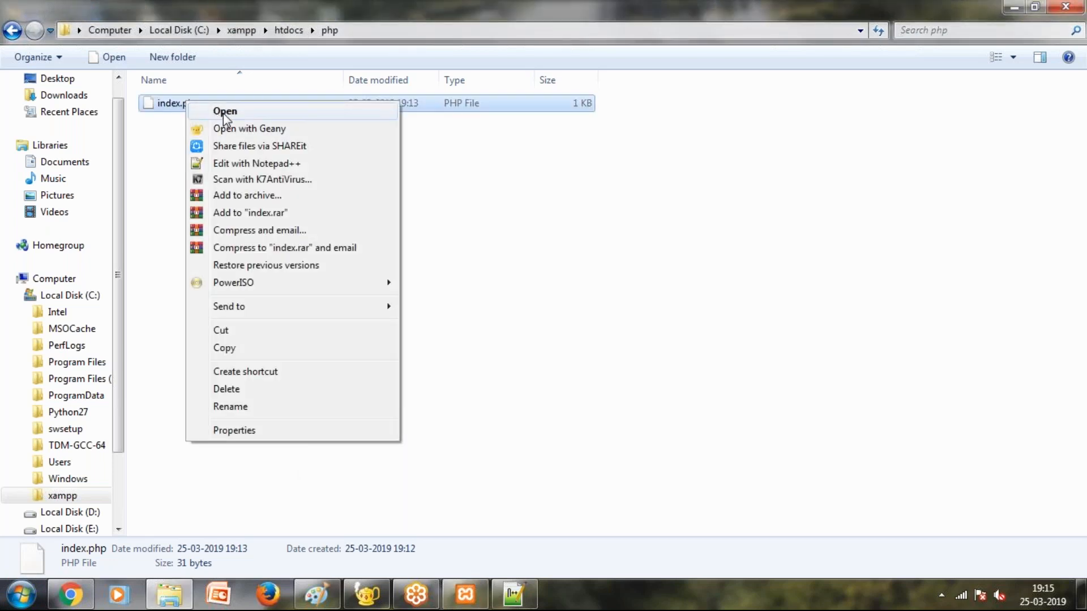
click(224, 111)
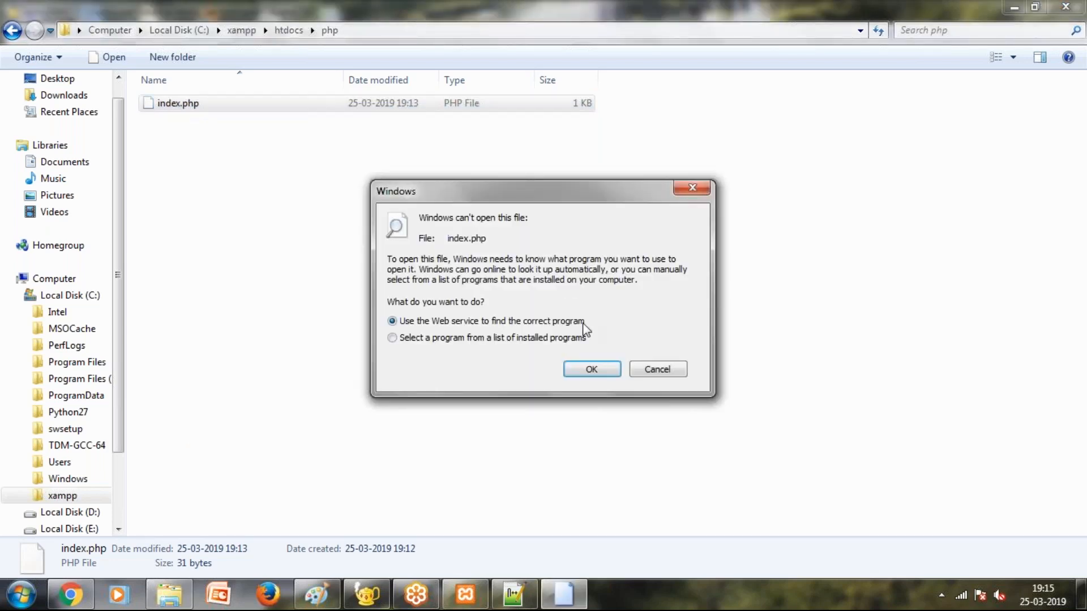
click(590, 368)
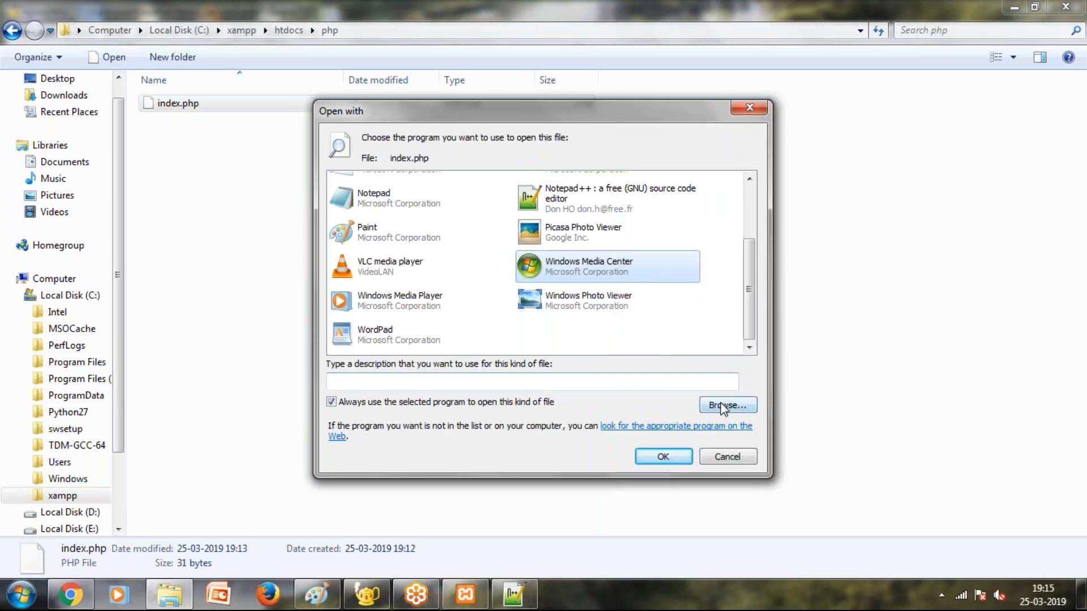
click(727, 405)
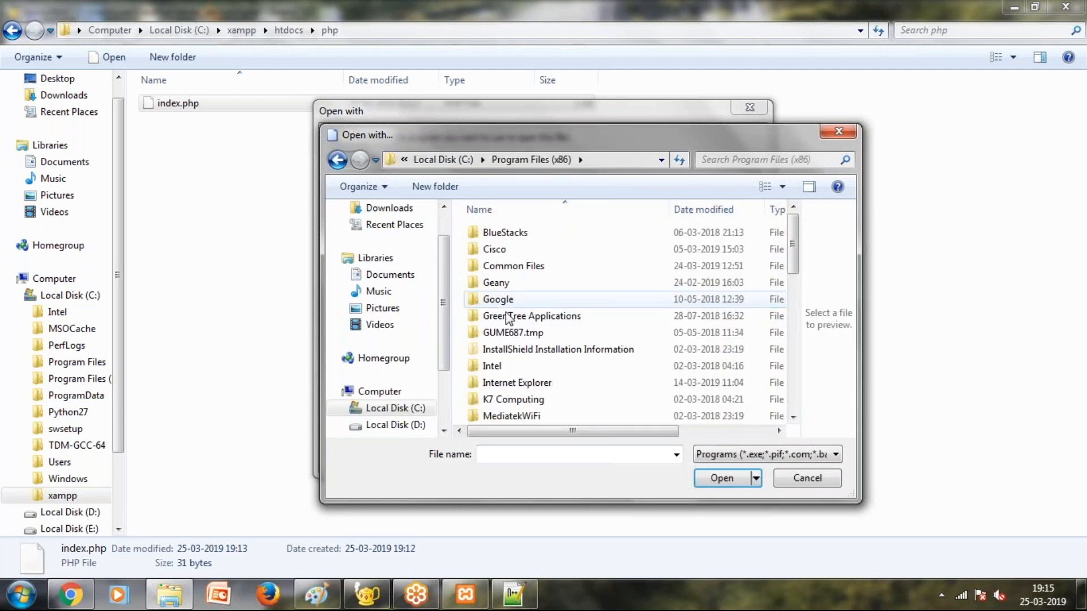
Pick chrome.exe from Program Files (x86)\Google\Chrome\Application, viewing the raw PHP source in Chrome.
double_click(496, 299)
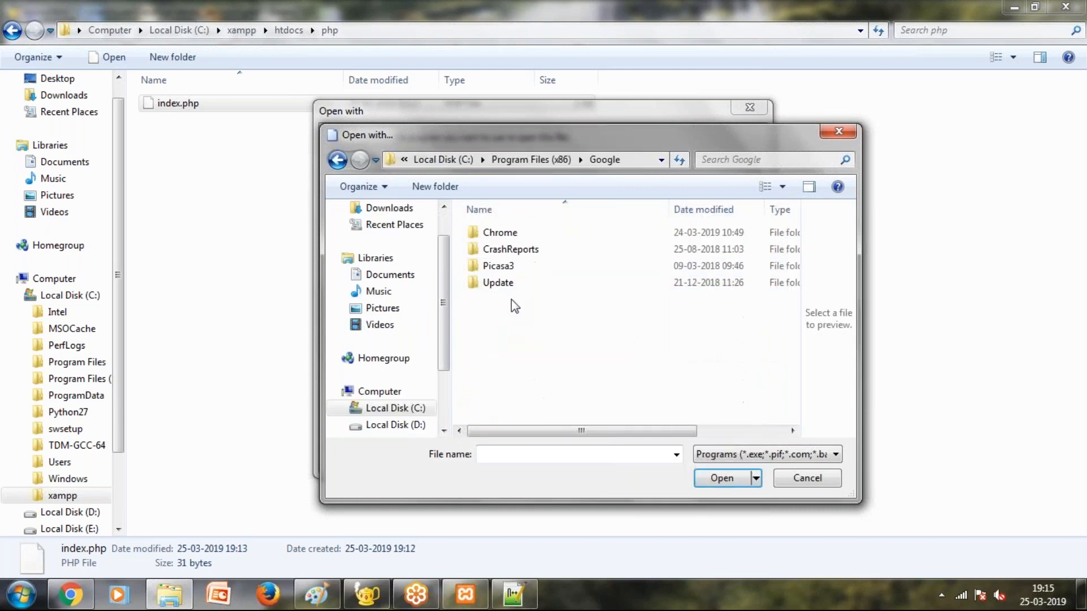
double_click(500, 232)
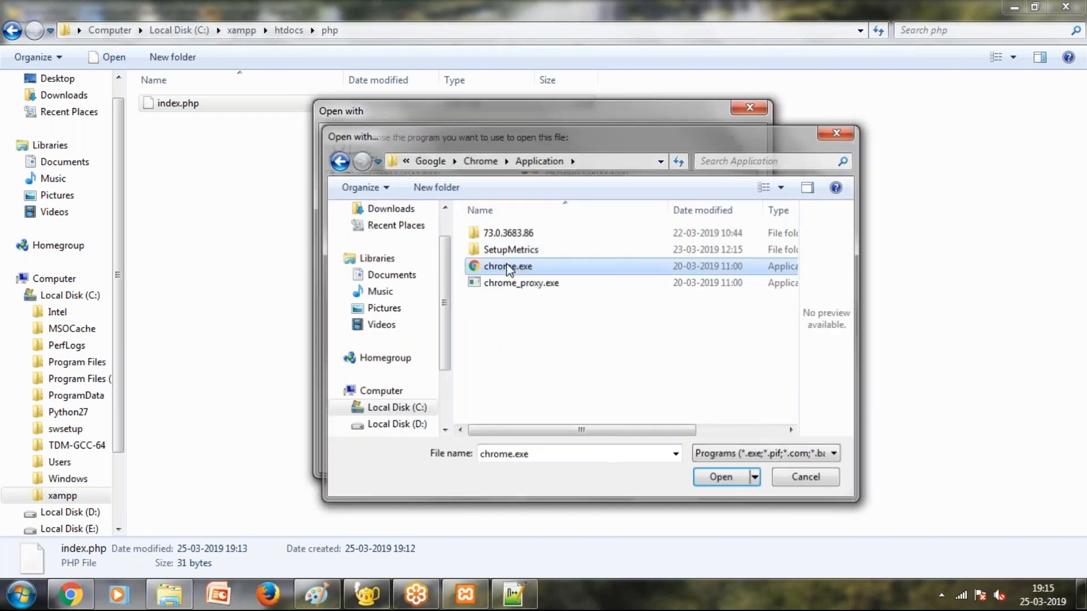
click(720, 477)
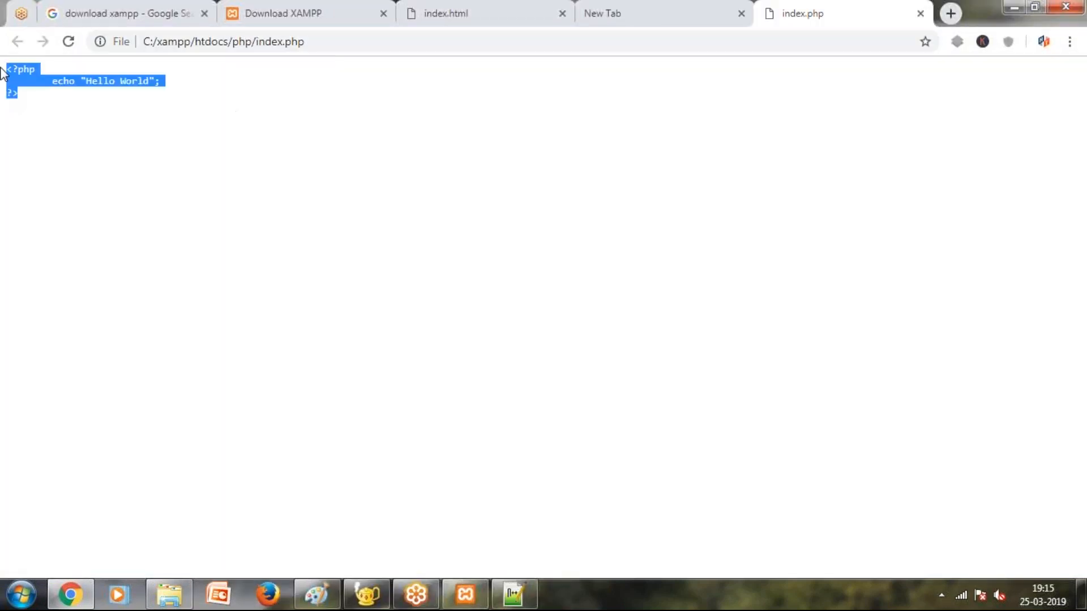
mouse_move(496, 66)
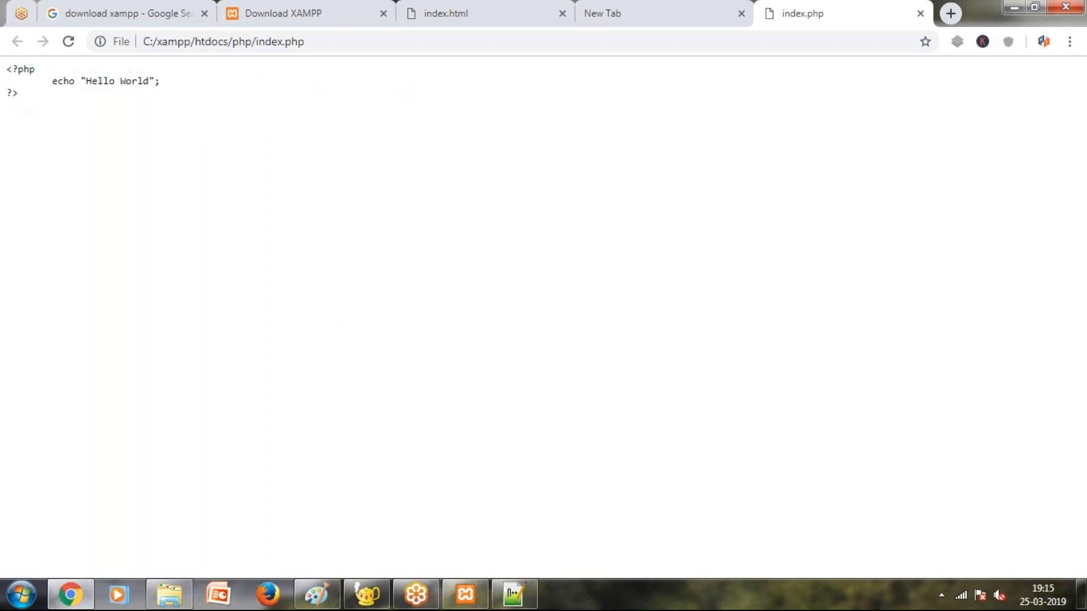
click(918, 13)
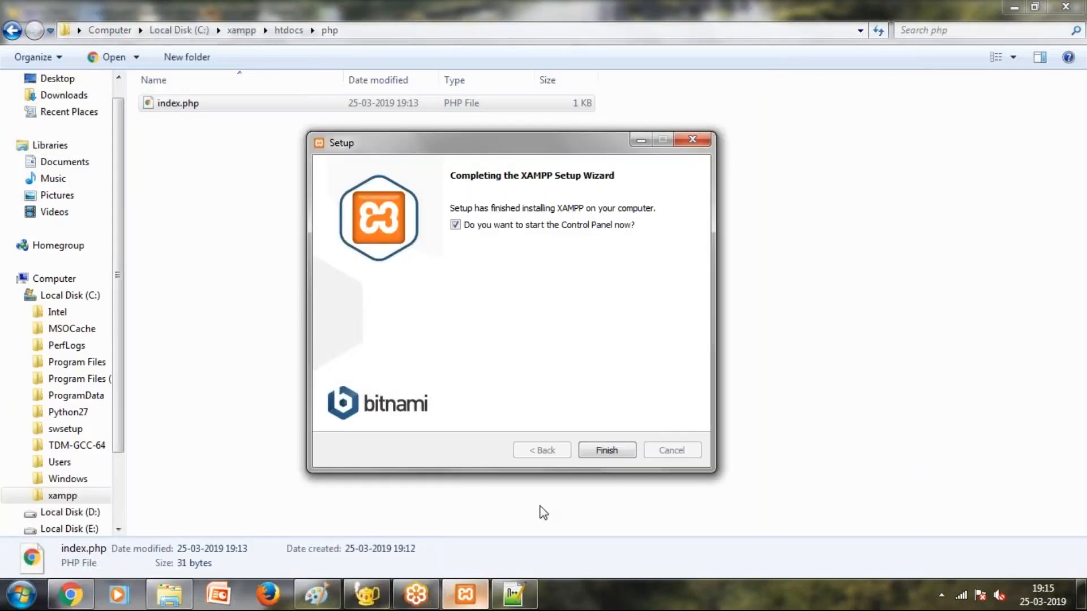
Finish the XAMPP install in English, bring up Control Panel v3.2.3 and start Apache.
click(606, 450)
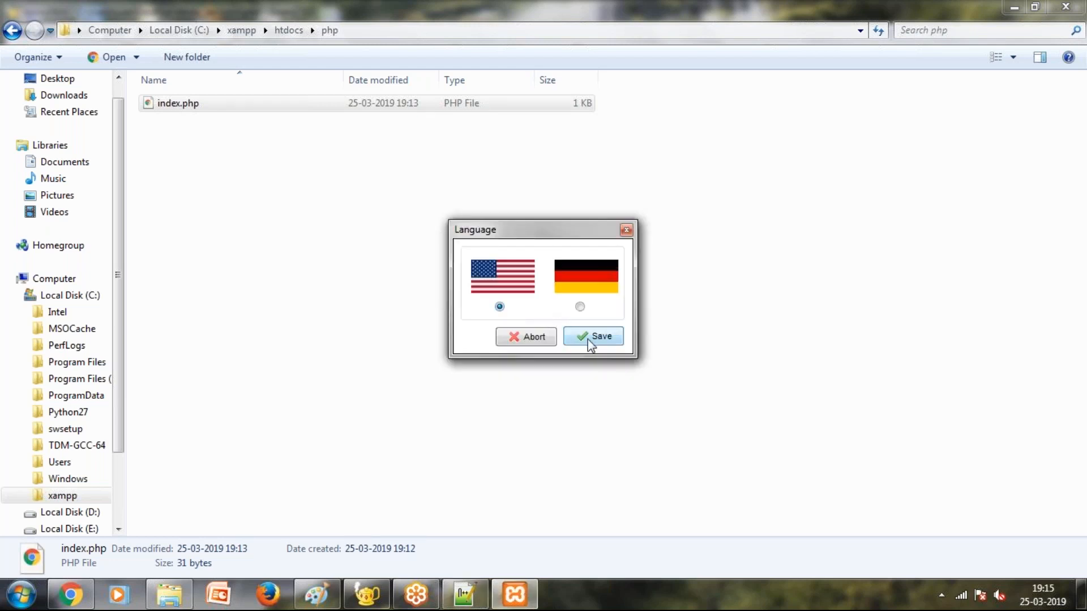
click(599, 335)
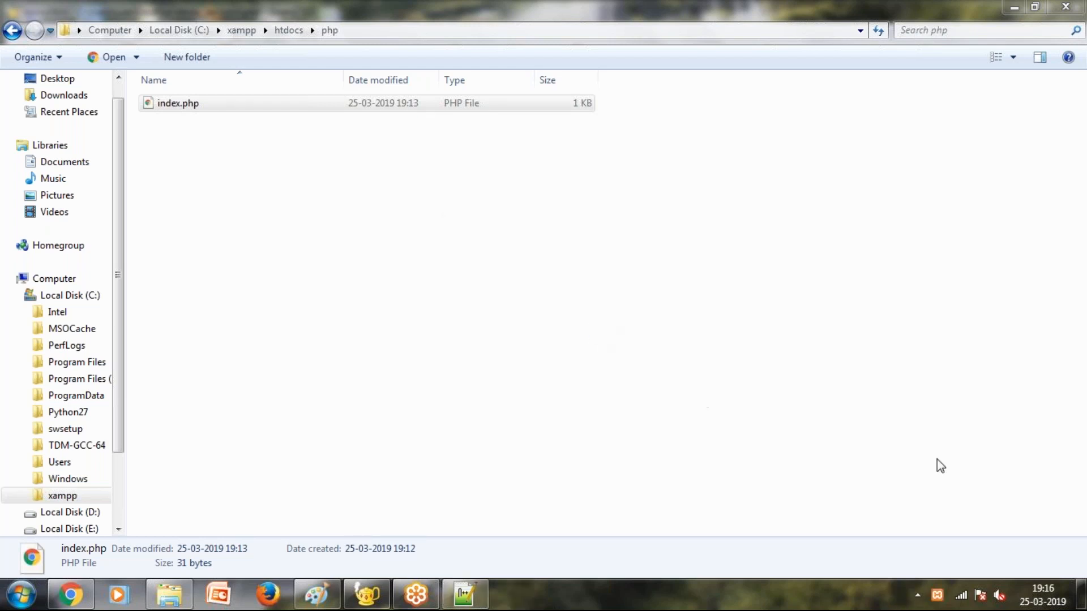
mouse_move(954, 568)
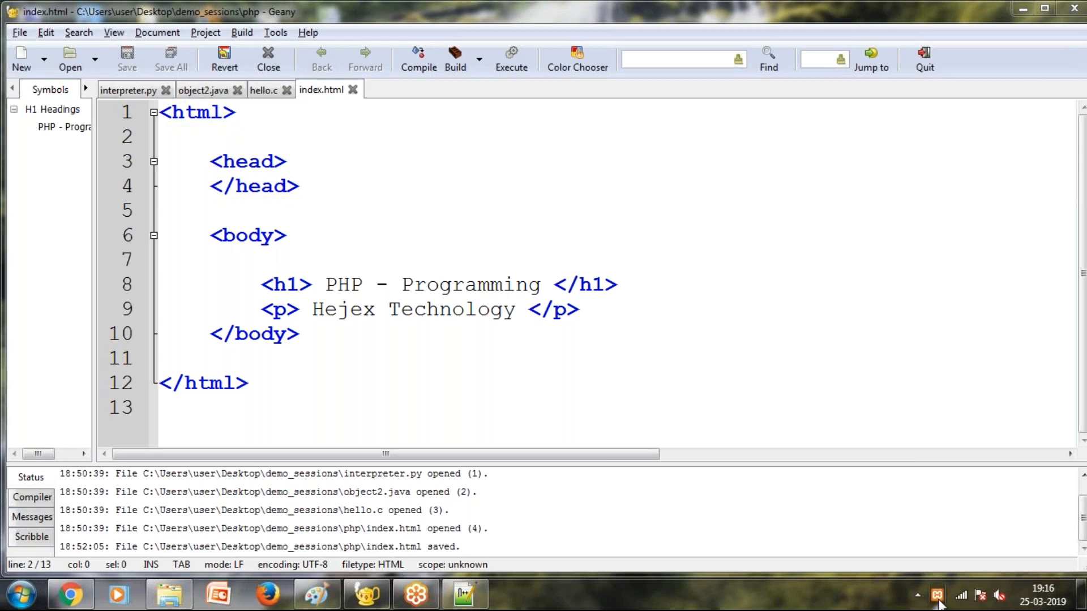
click(935, 593)
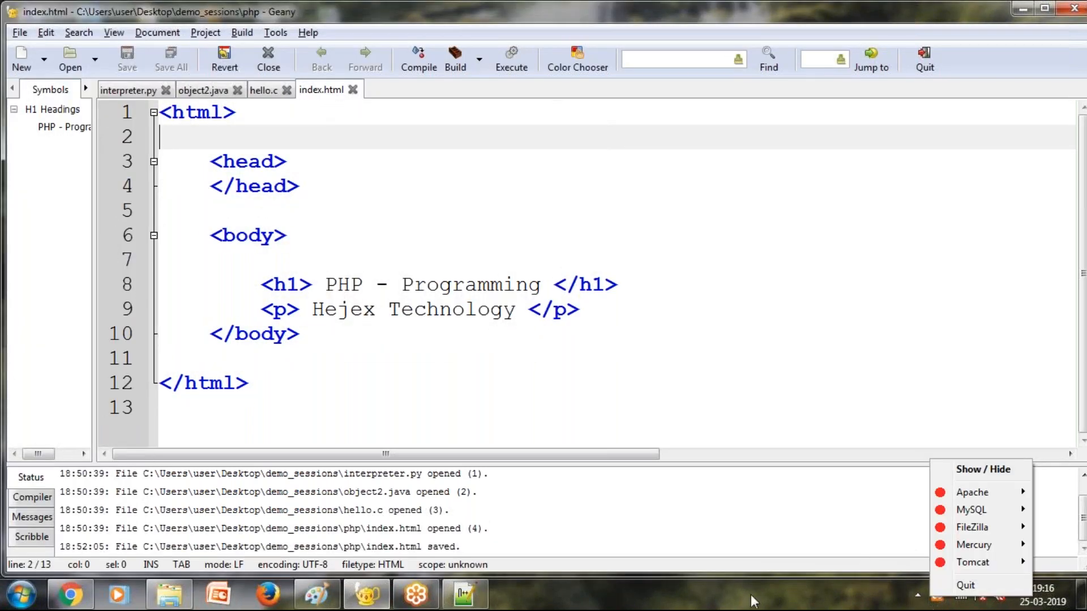
mouse_move(980, 480)
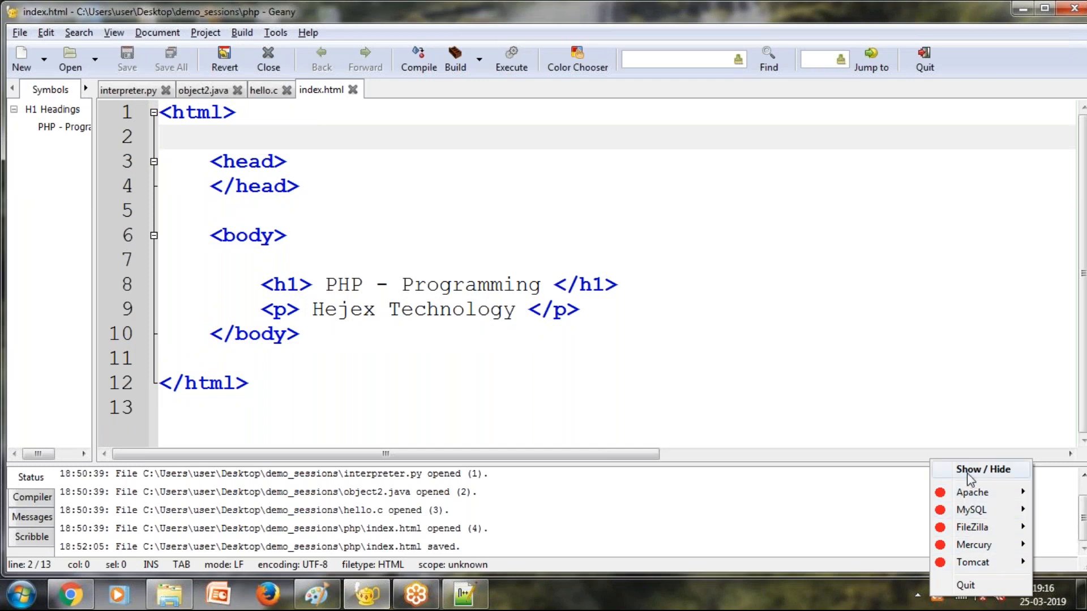
click(982, 468)
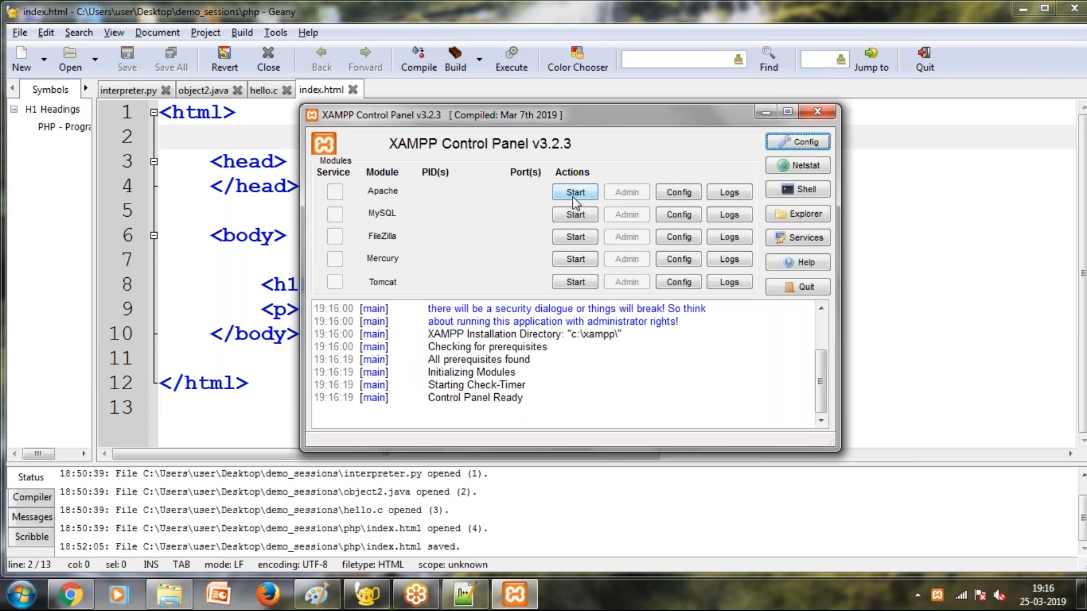
click(574, 192)
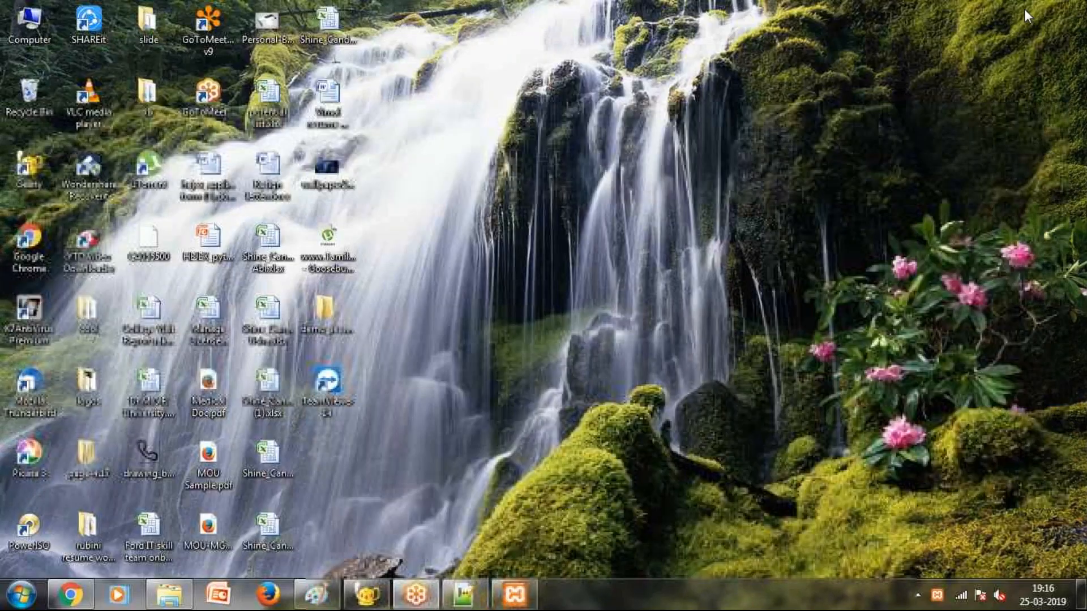
Load localhost in a new Chrome tab to show the XAMPP for Windows dashboard.
click(70, 591)
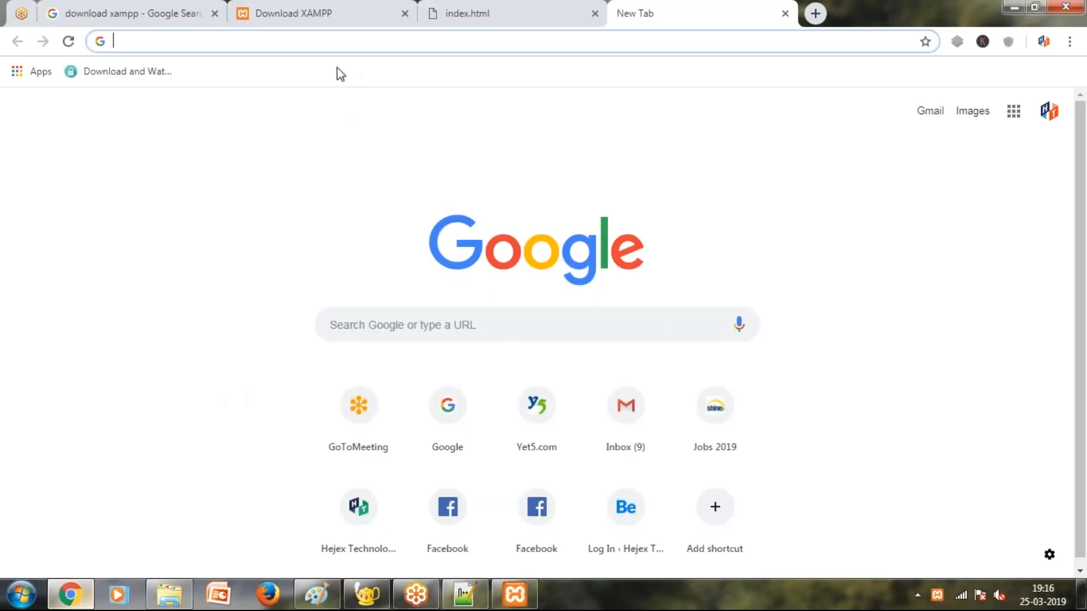
mouse_move(332, 46)
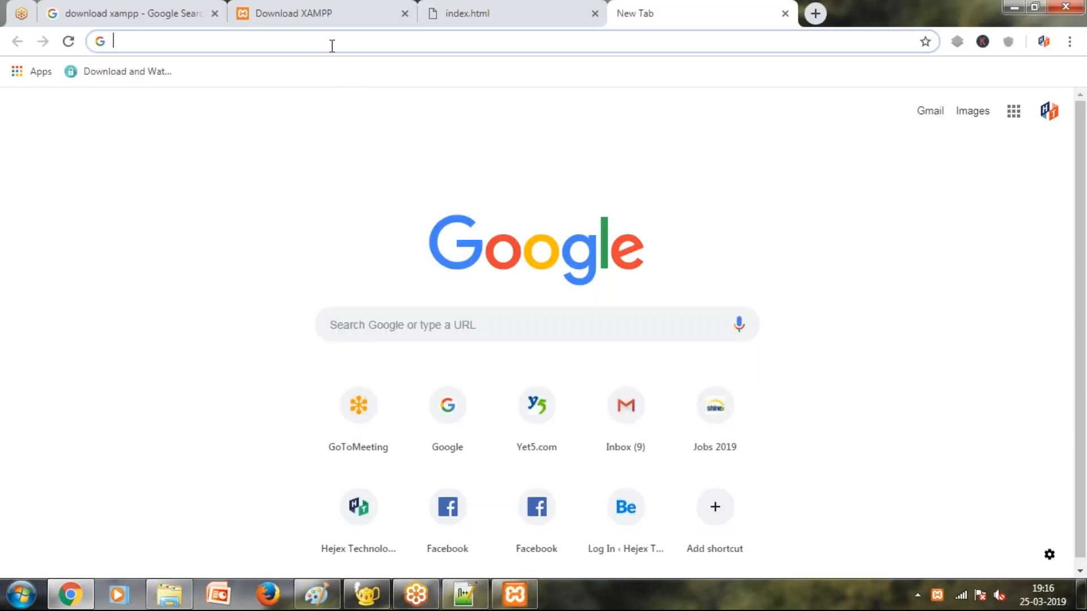
text(localh)
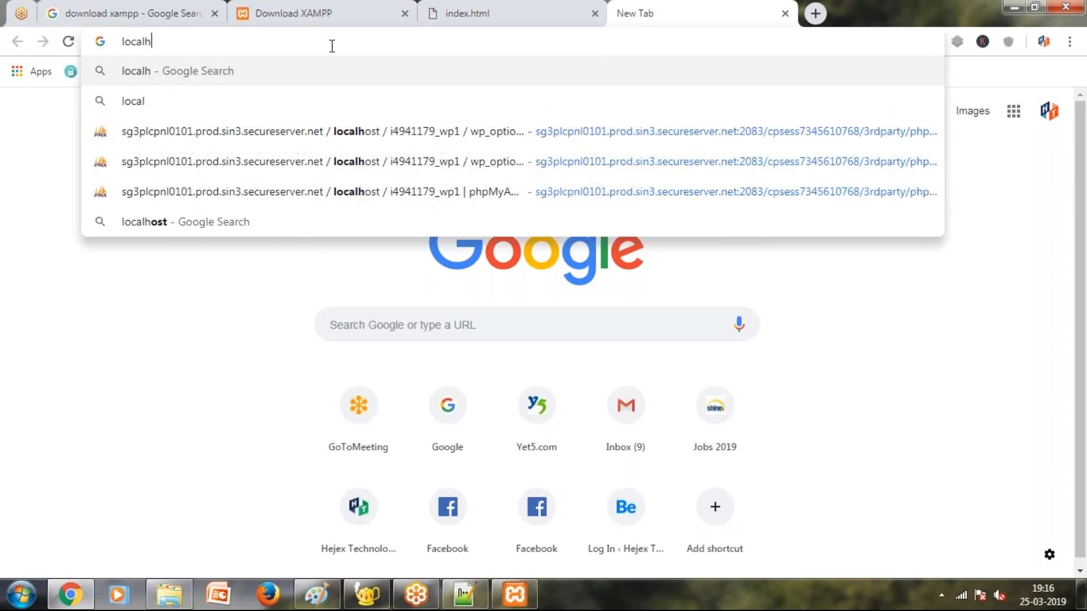
text(ost)
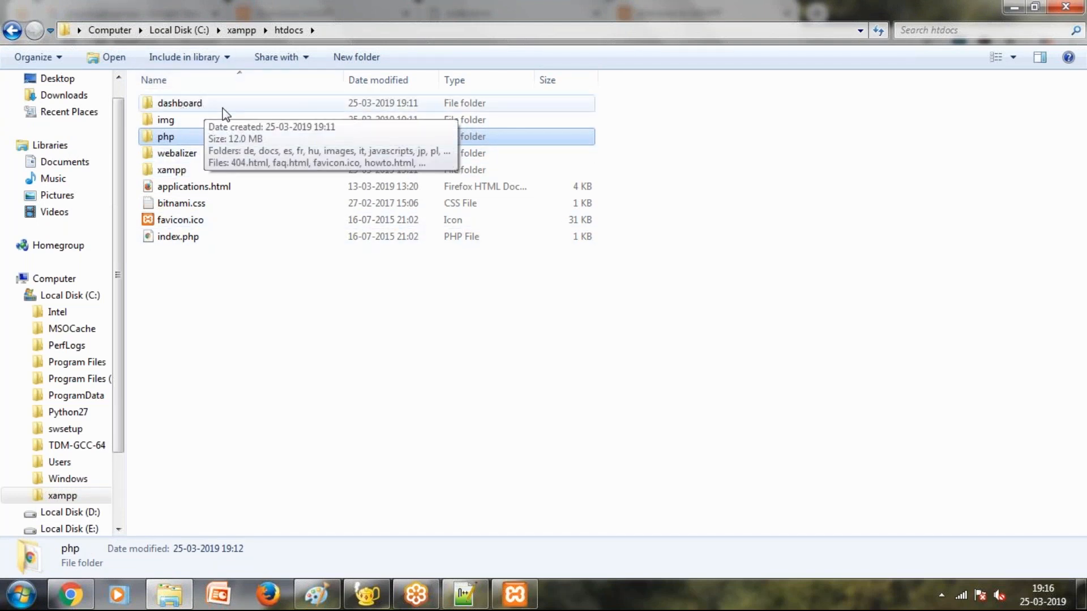
mouse_move(254, 584)
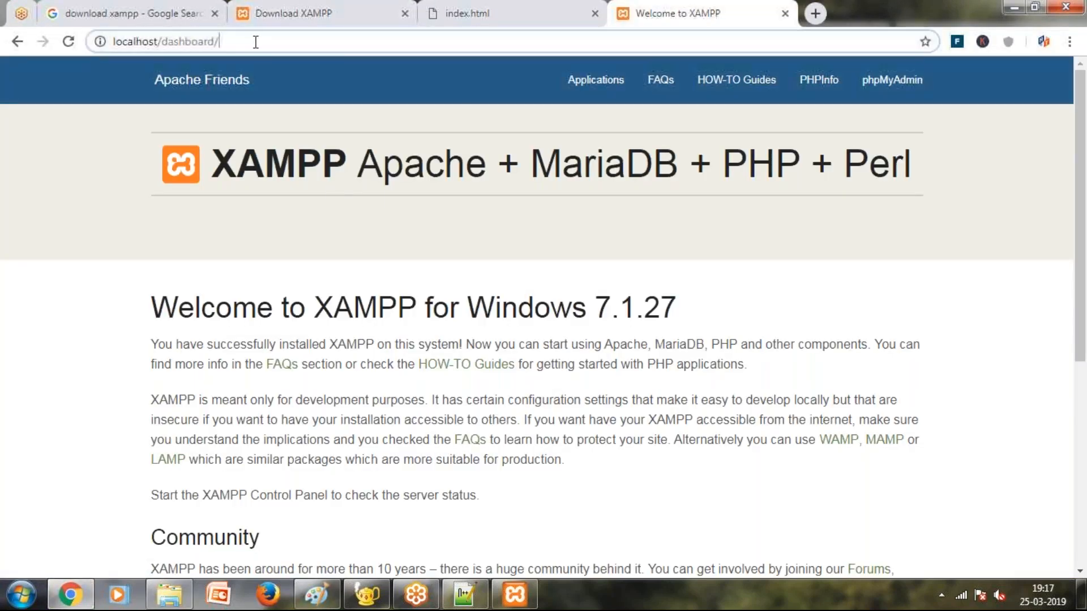
click(164, 41)
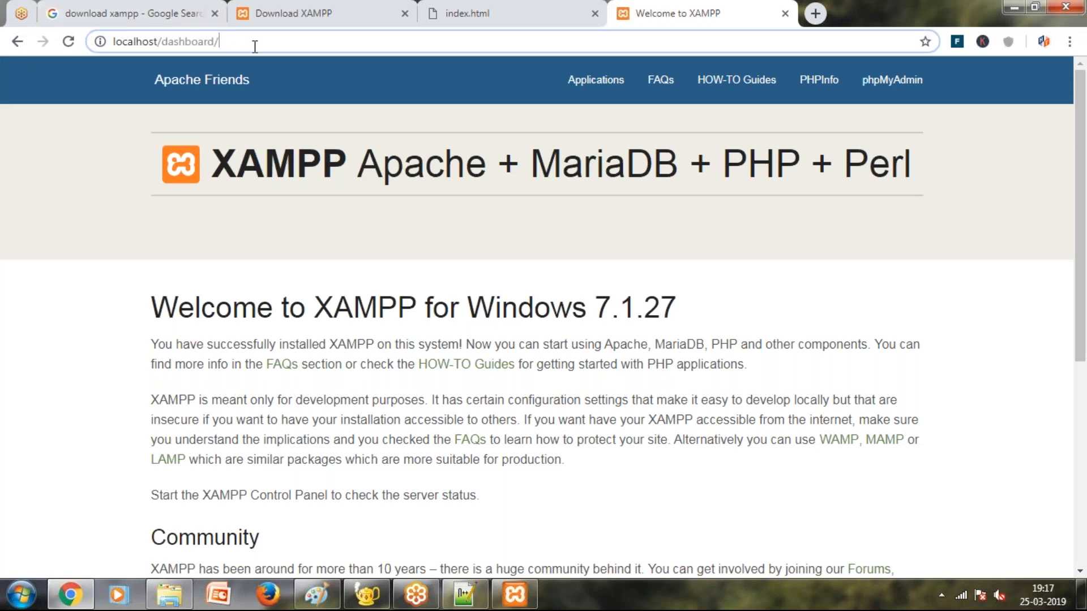
double_click(187, 41)
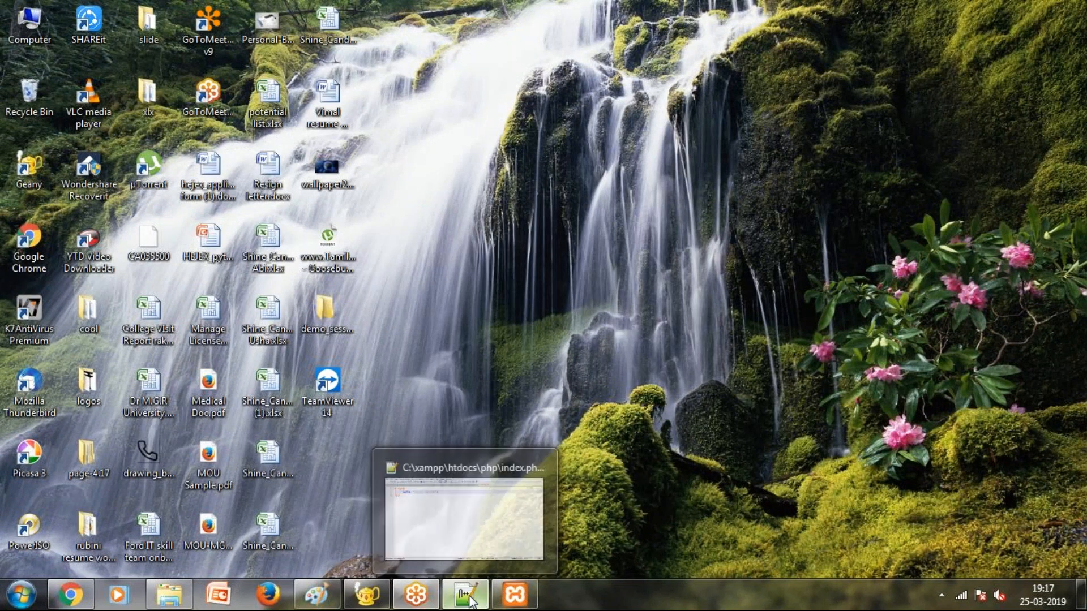
Add echo "<h1>PHP Programming</h1>"; on line 3 of index.php and save it.
click(464, 595)
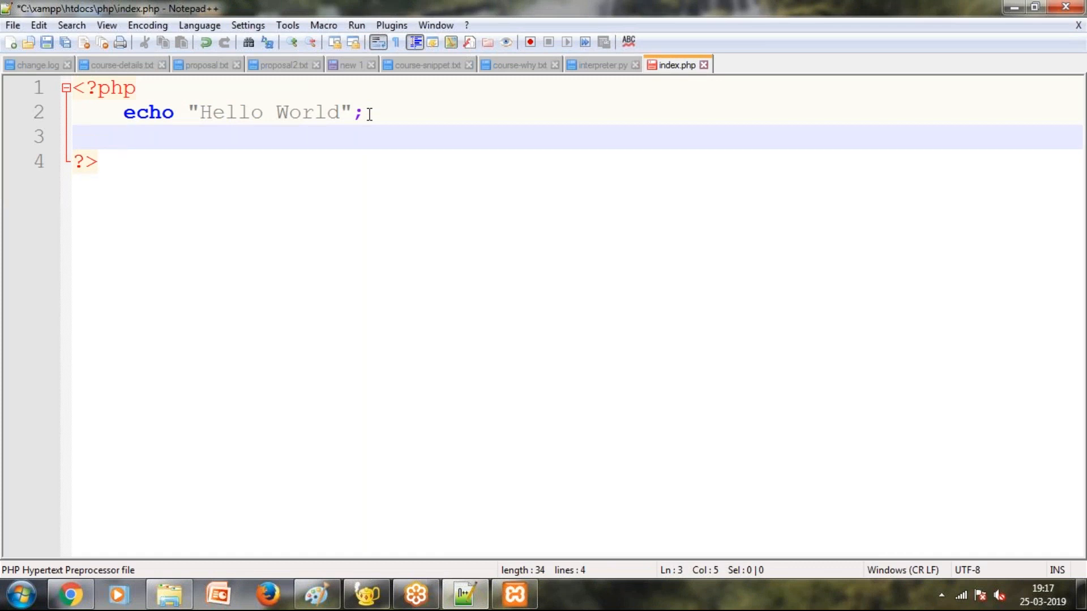
text(echo)
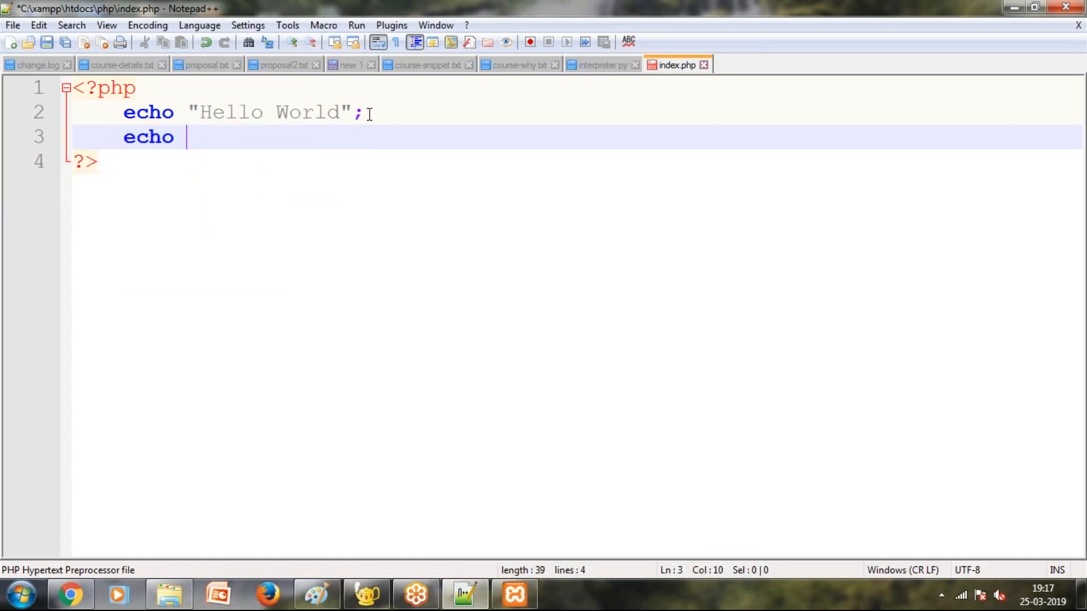
text(" ")
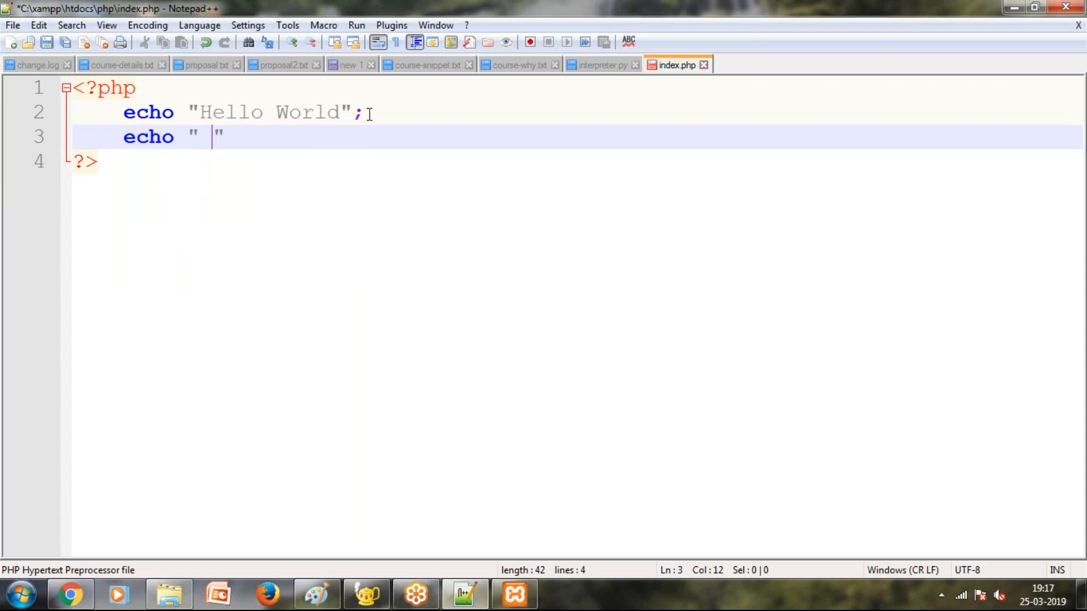
text(<)
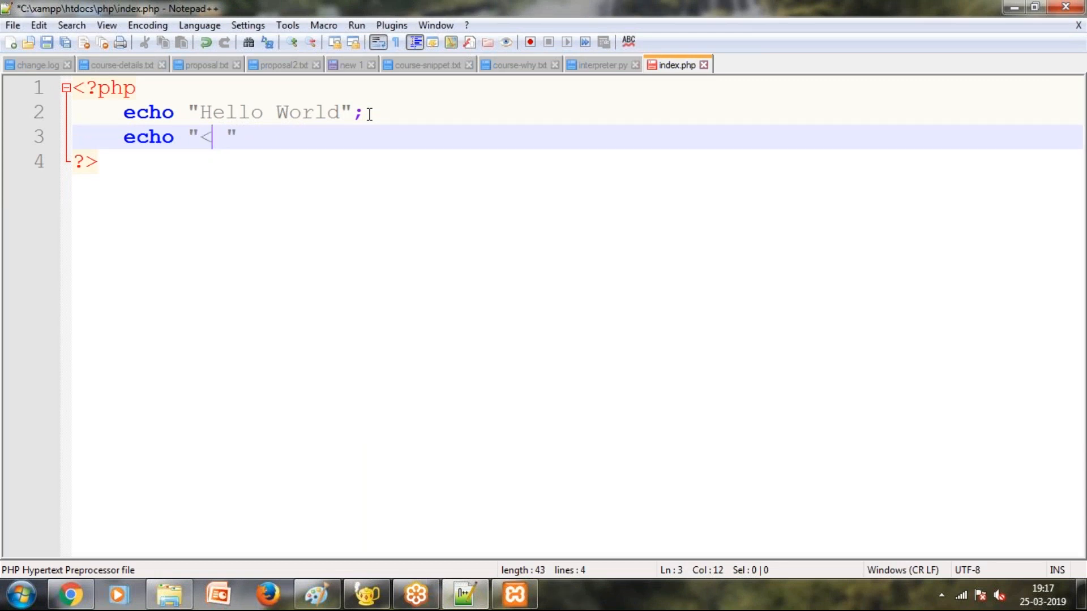
text(h1)
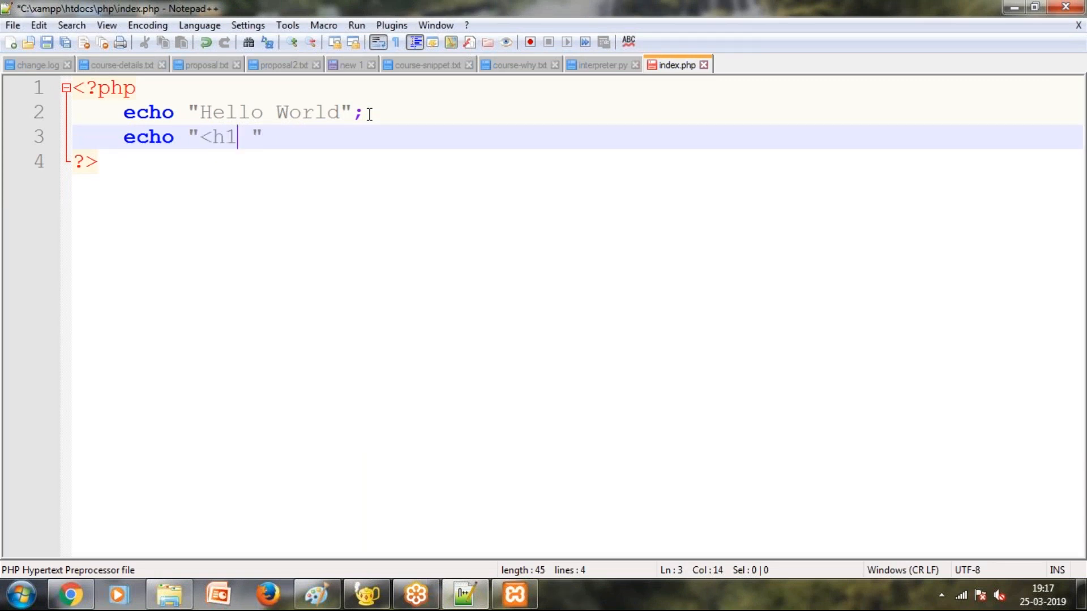
text(>PHP Programming)
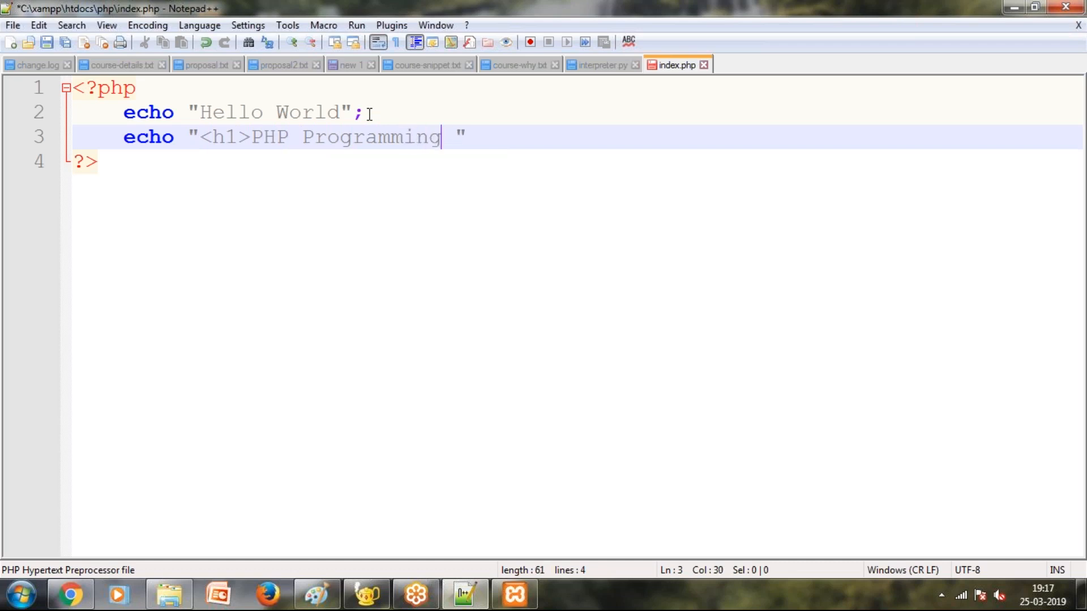
text(<)
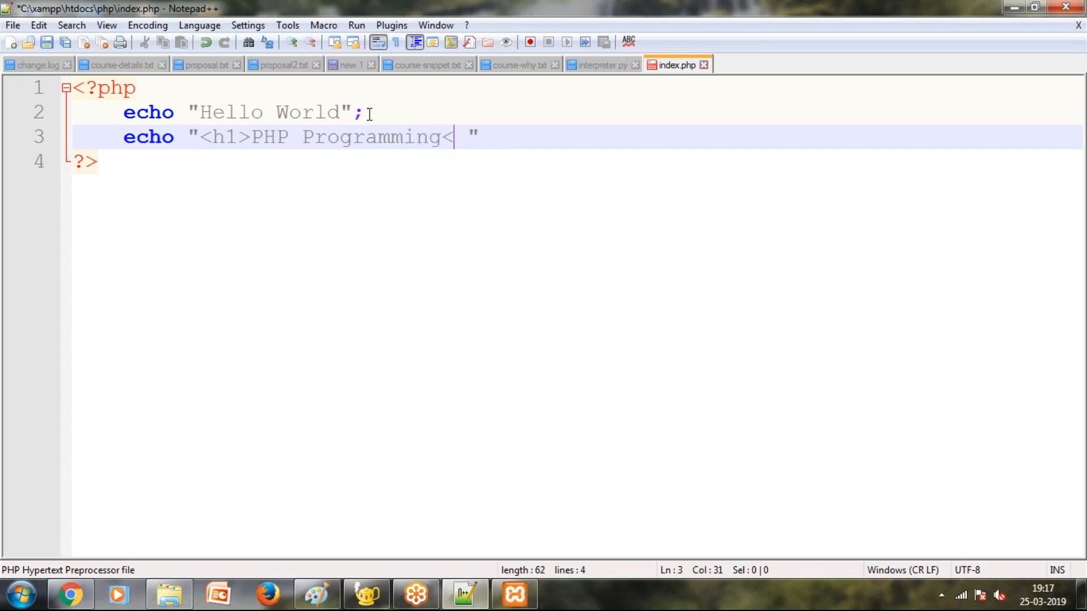
text(h1>)
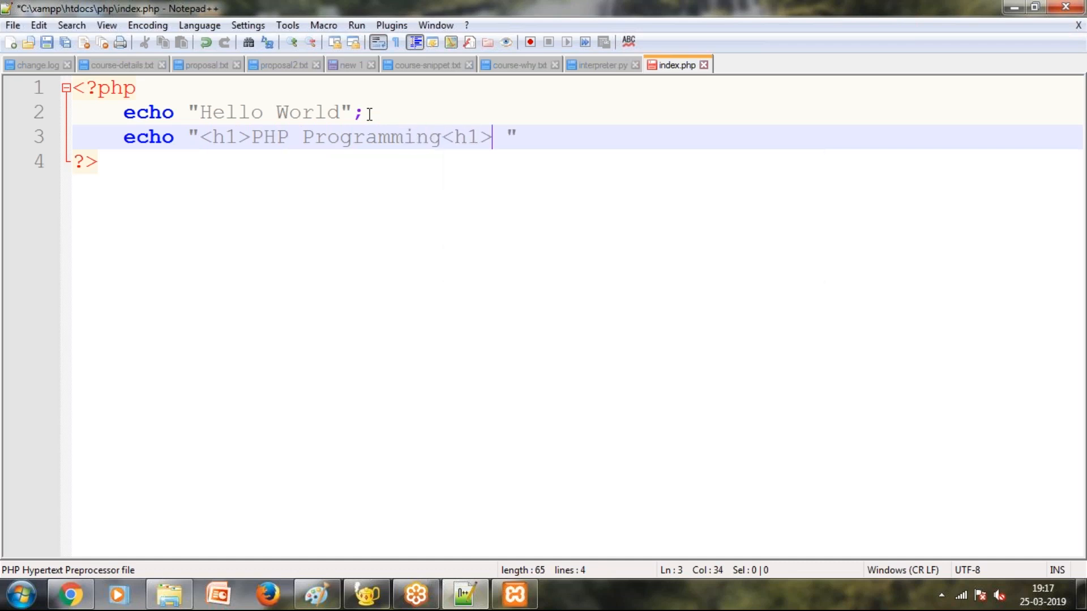
key(Backspace)
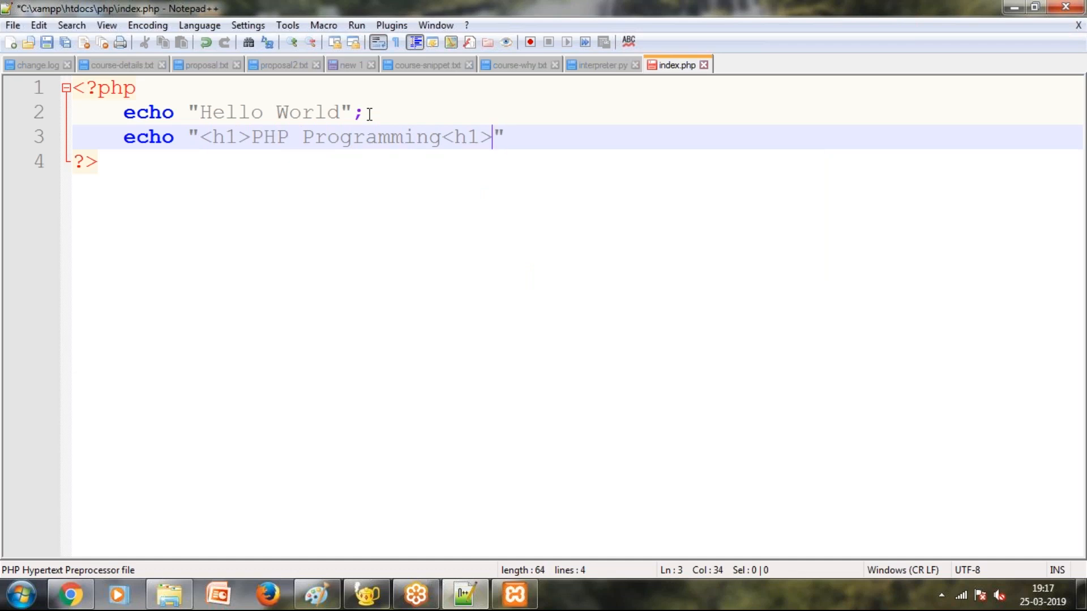
text(/)
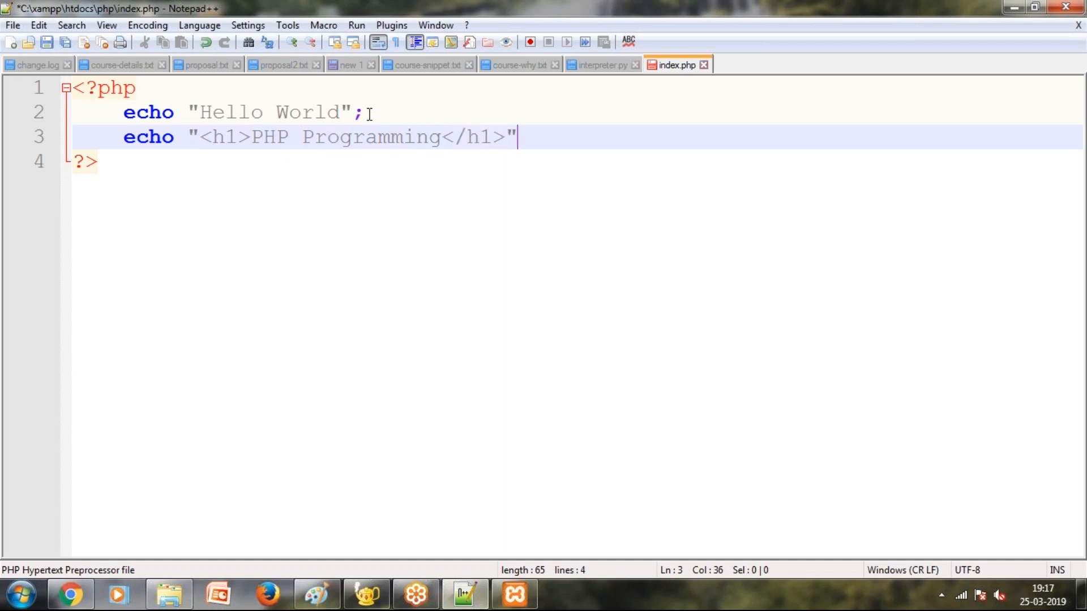
text(;)
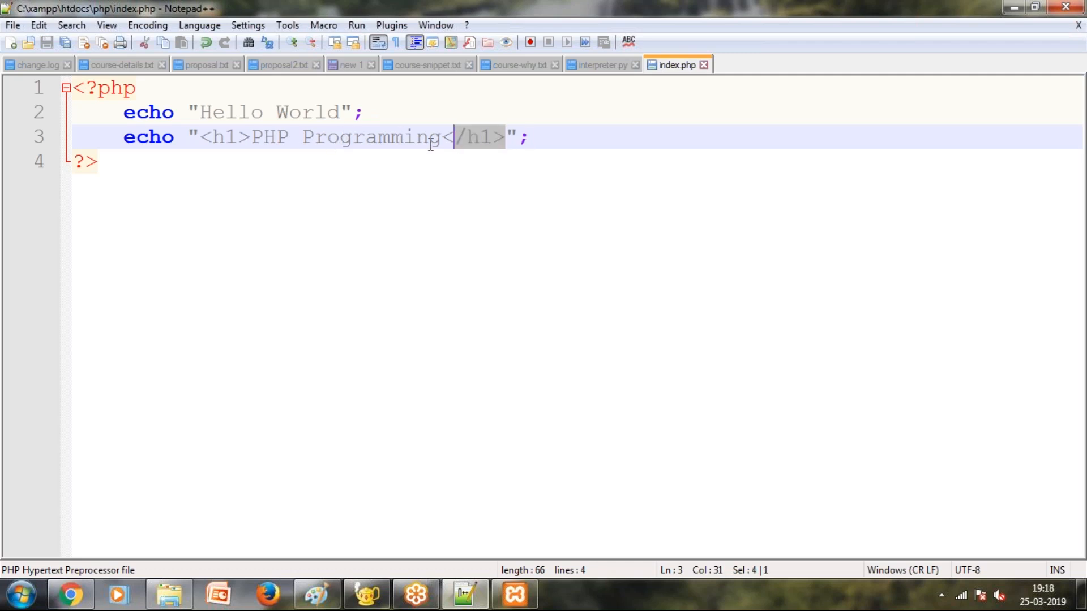
click(183, 137)
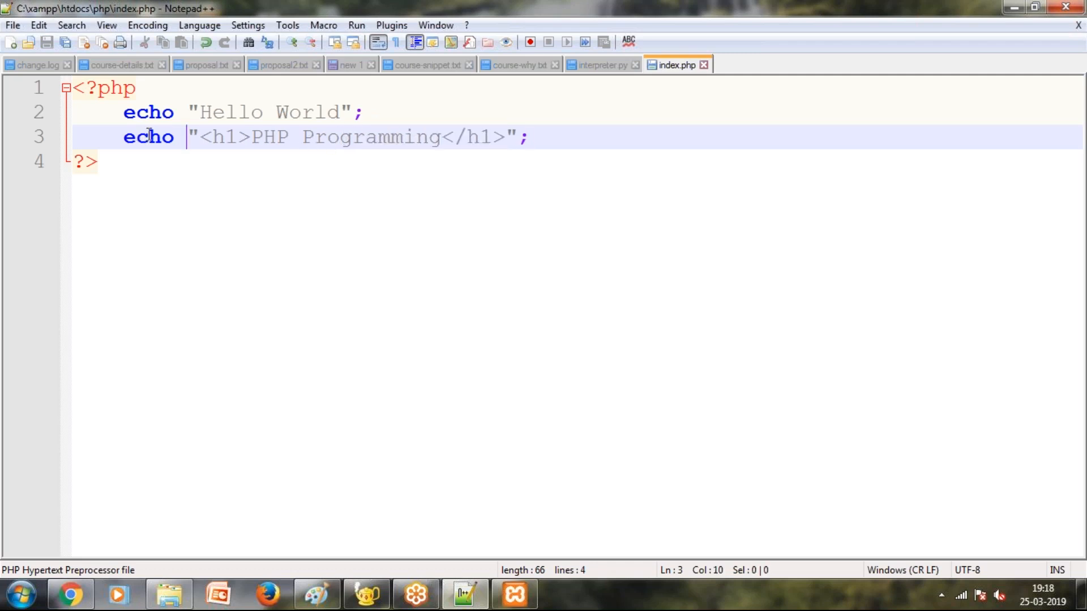
View localhost/php/index.php with its PHP Programming heading and inspect the plain-HTML page source.
click(68, 591)
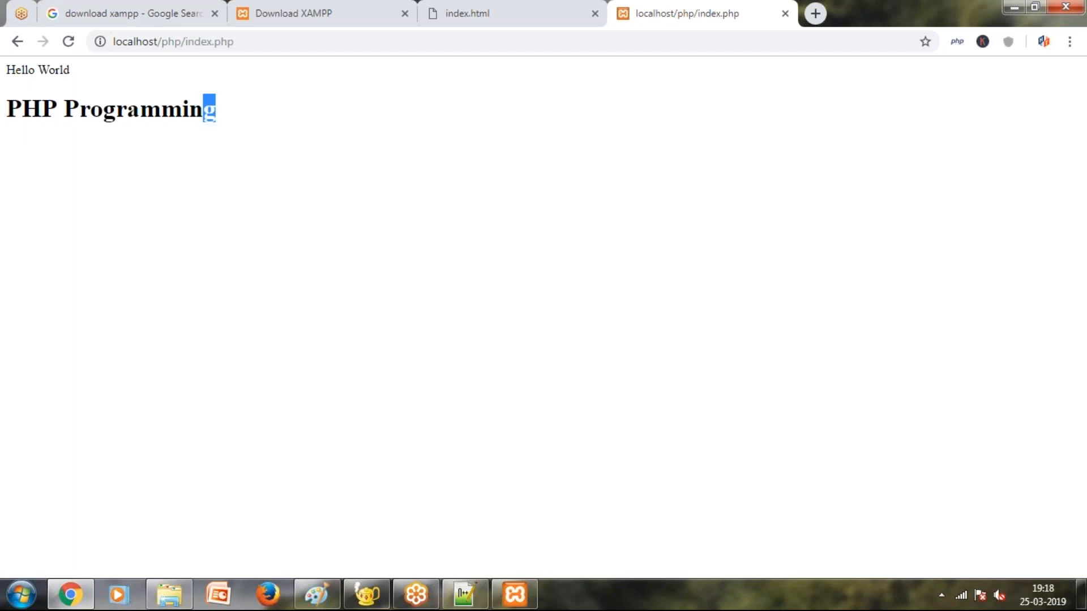
drag(193, 124, 4, 66)
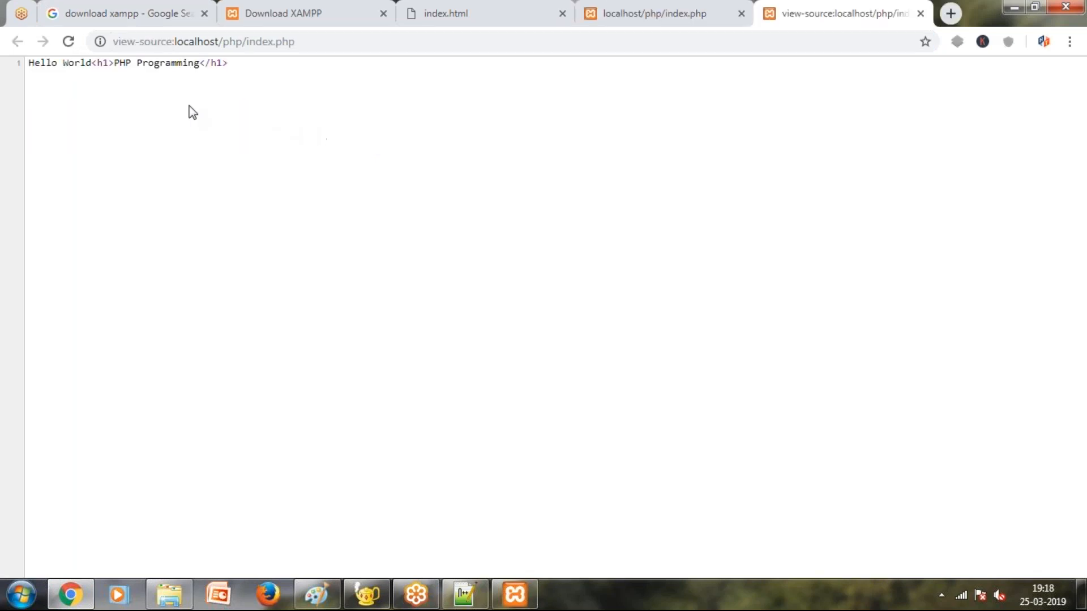
triple_click(124, 63)
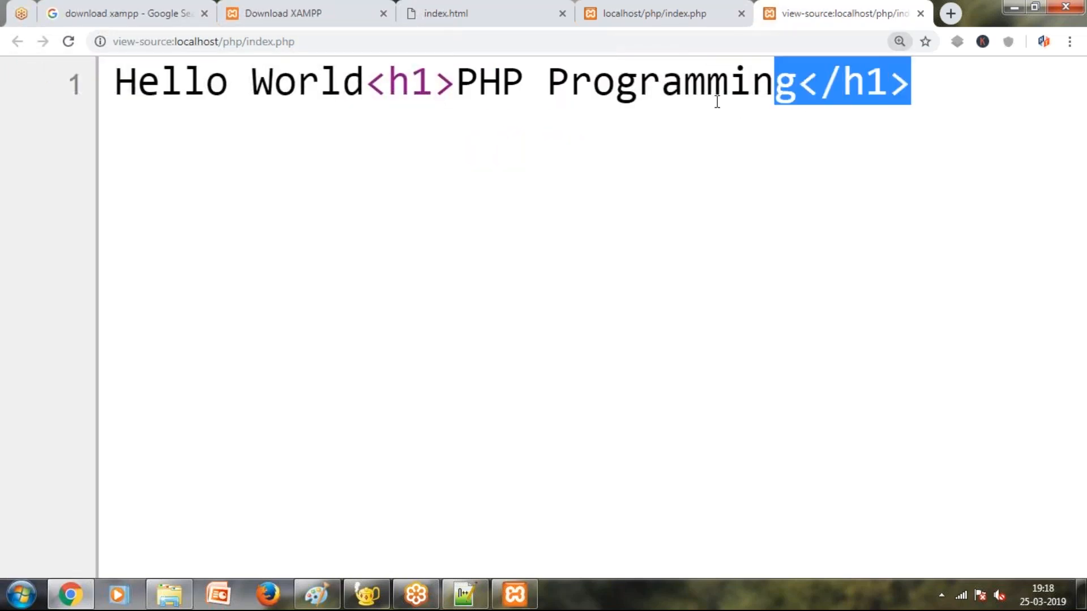
click(527, 532)
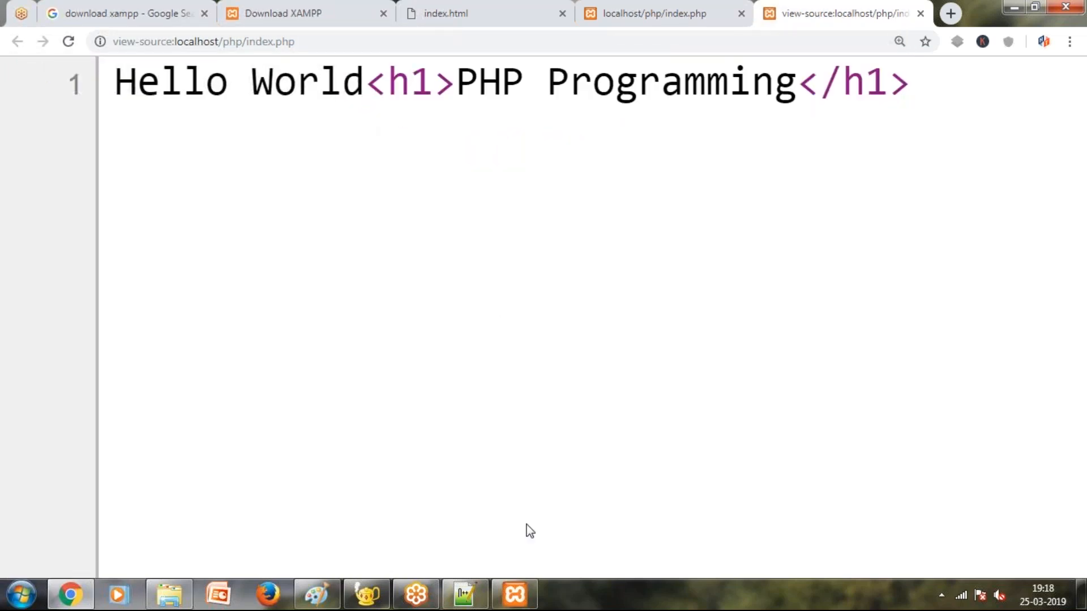
mouse_move(83, 447)
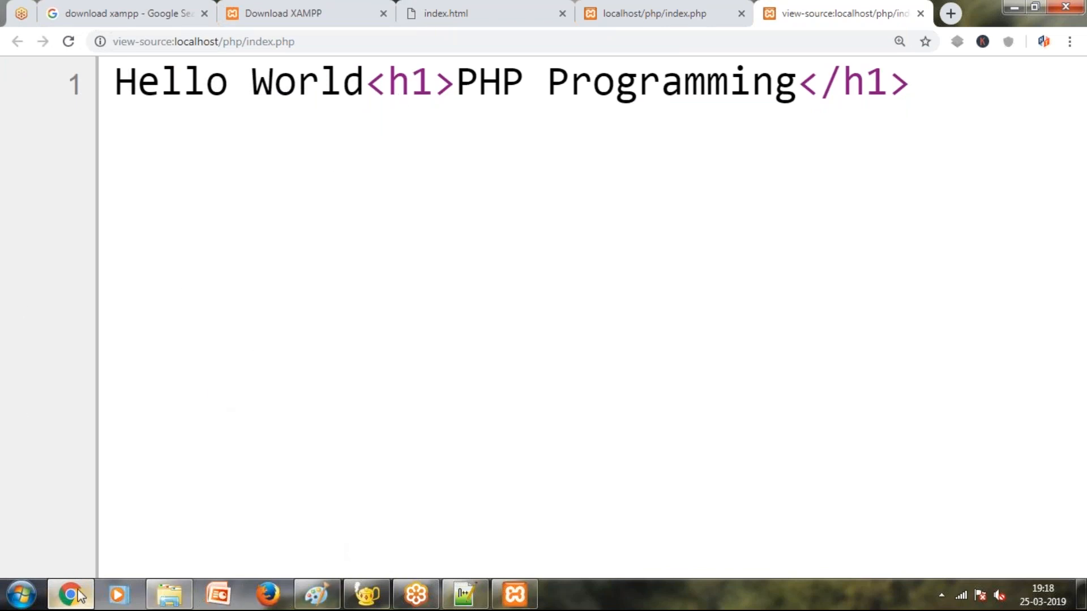
mouse_move(539, 221)
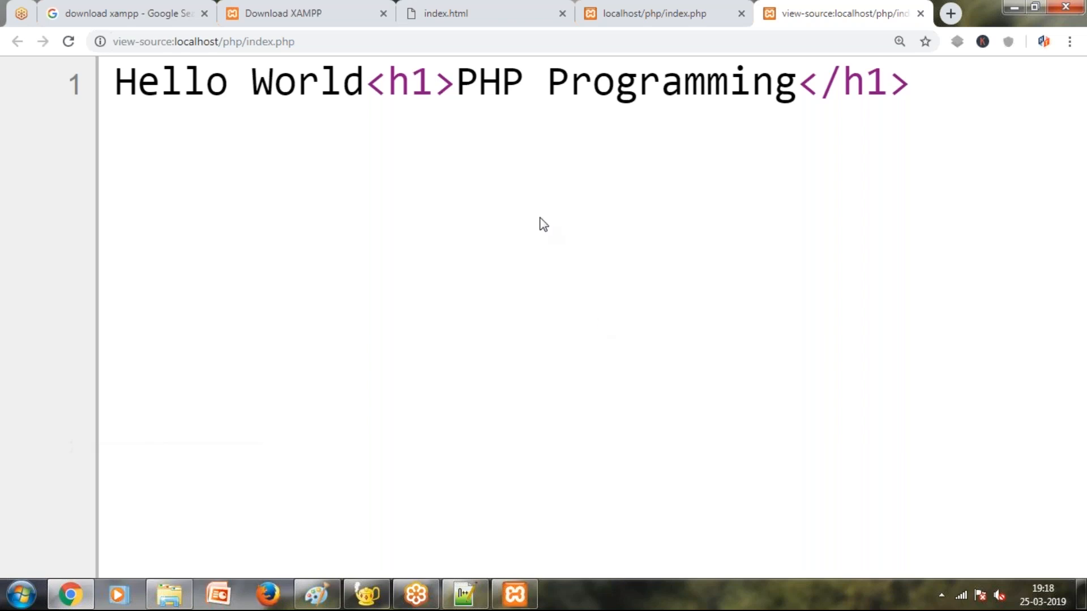
key(ctrl+-)
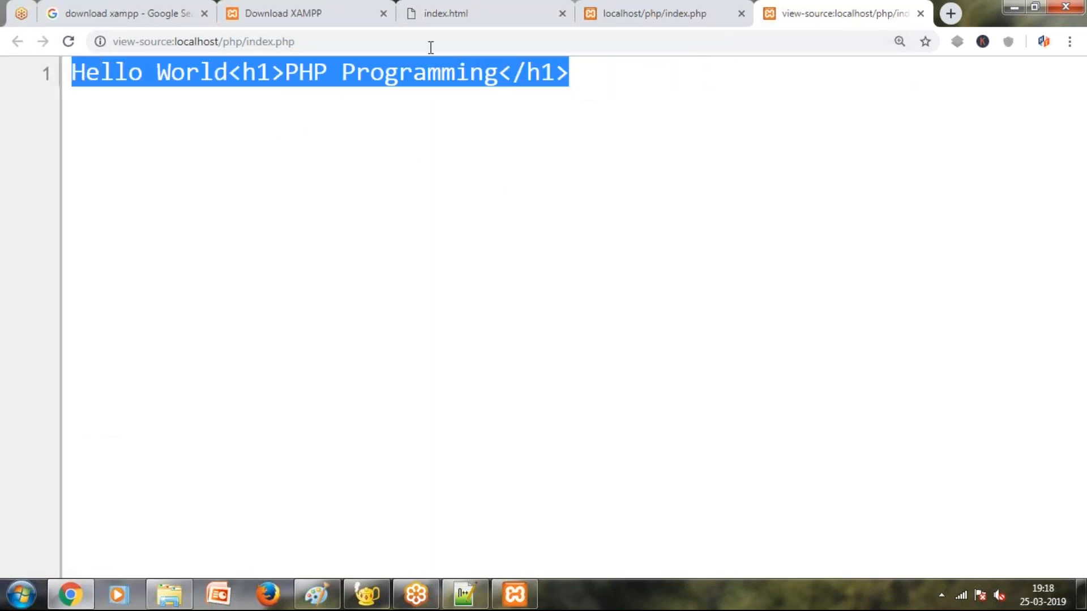
click(417, 176)
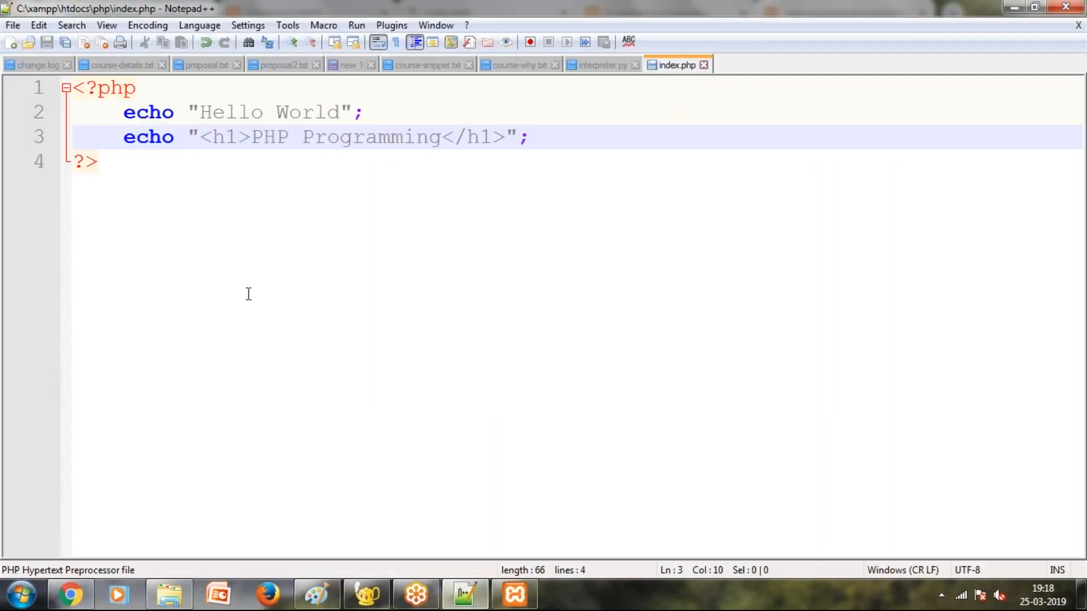
mouse_move(101, 161)
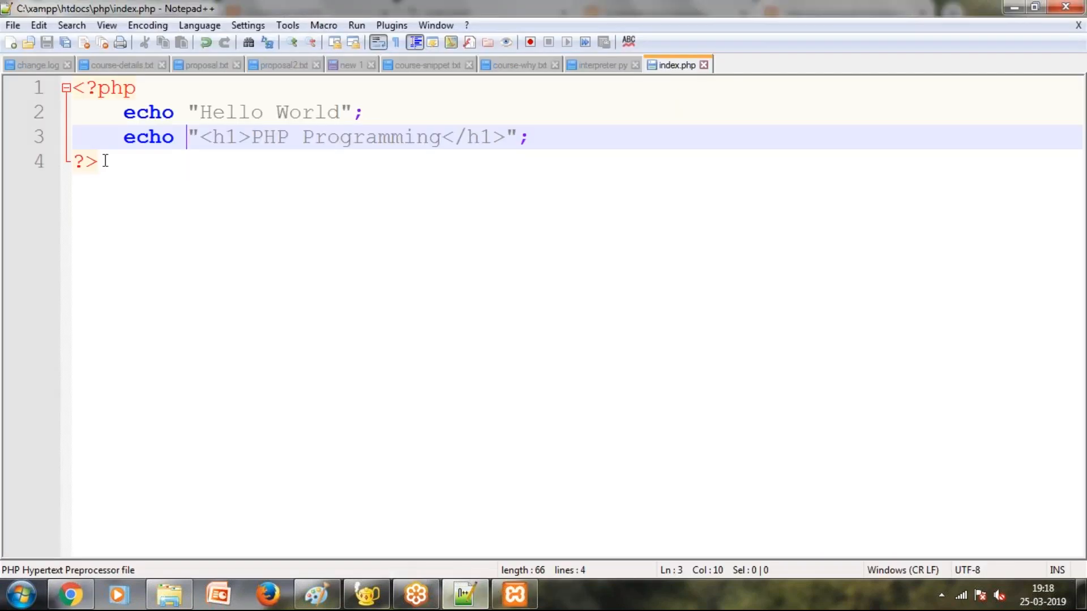